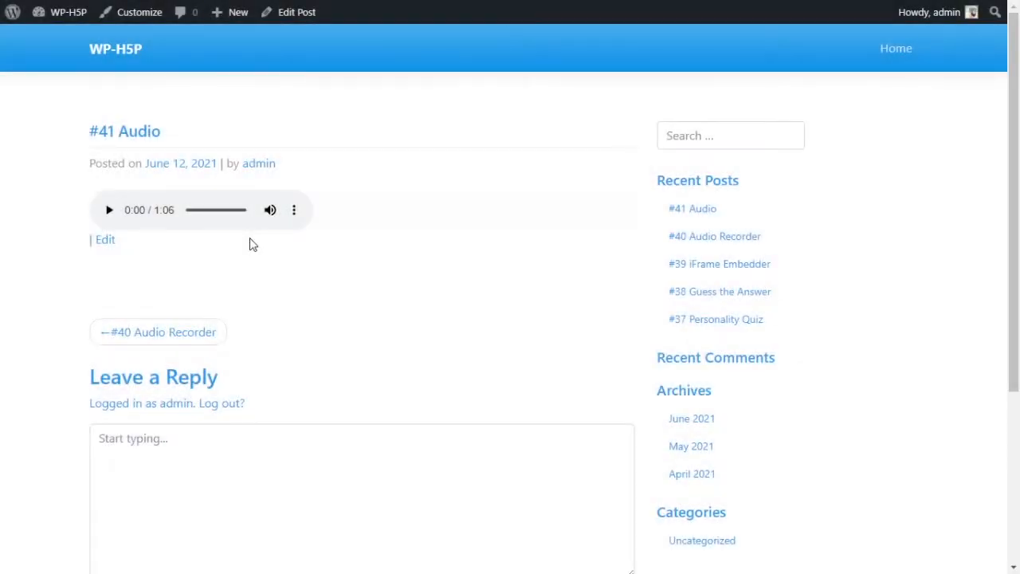
Step: Play the #41 Audio post's audio briefly, pause at three seconds, then adjust seek and volume
double_click(137, 130)
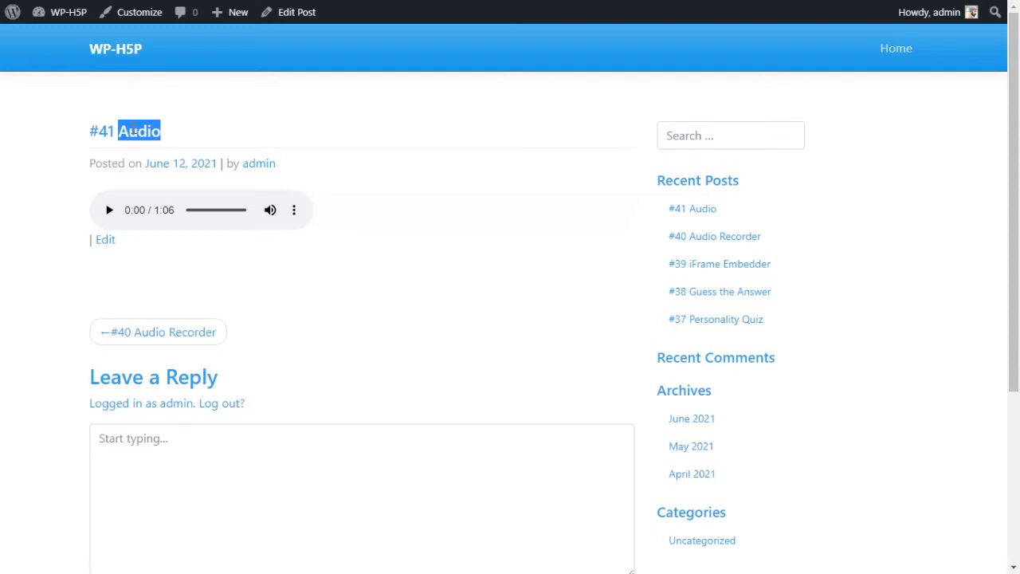
mouse_move(303, 248)
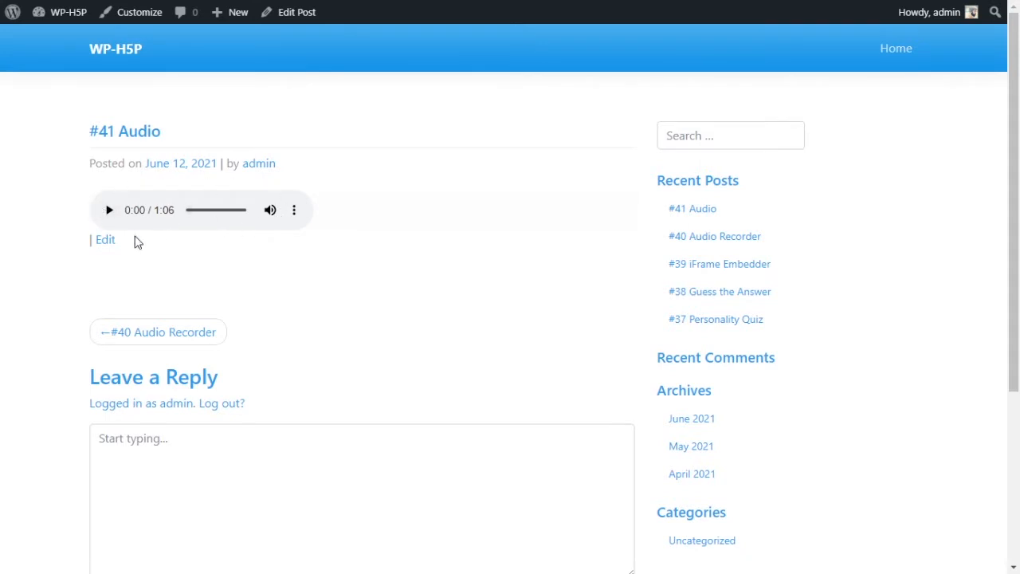
mouse_move(110, 210)
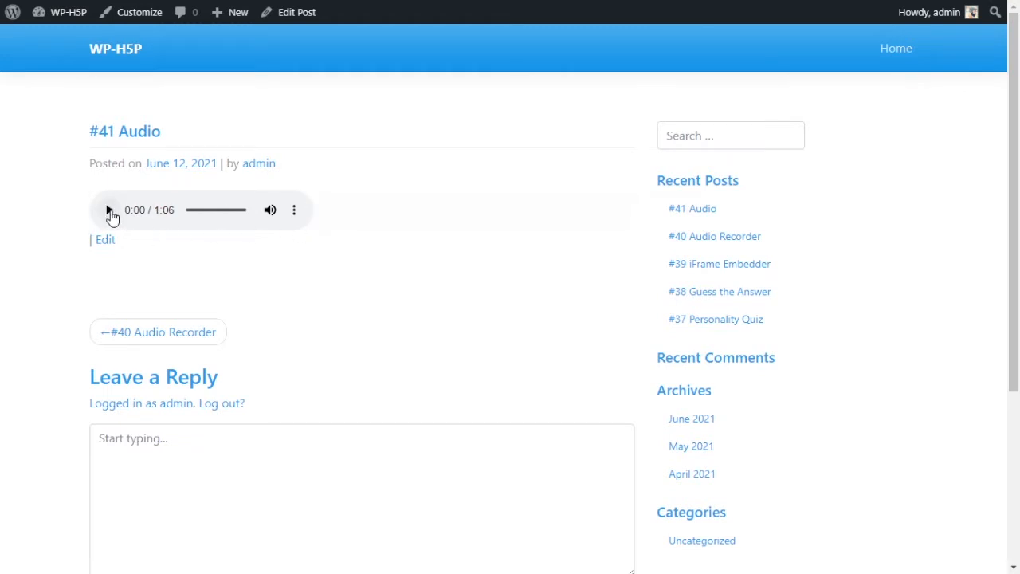
left_click(108, 210)
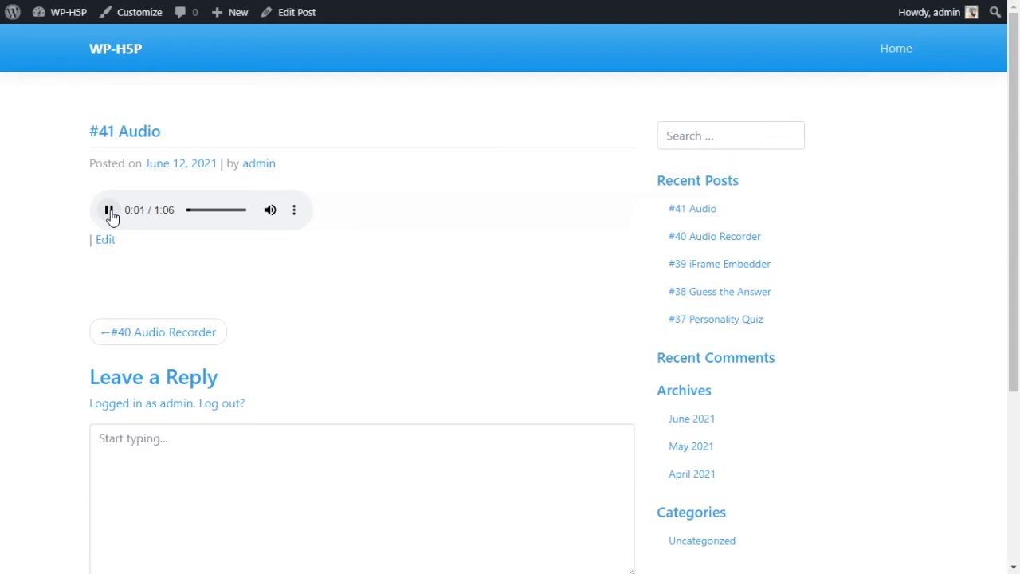
left_click(109, 209)
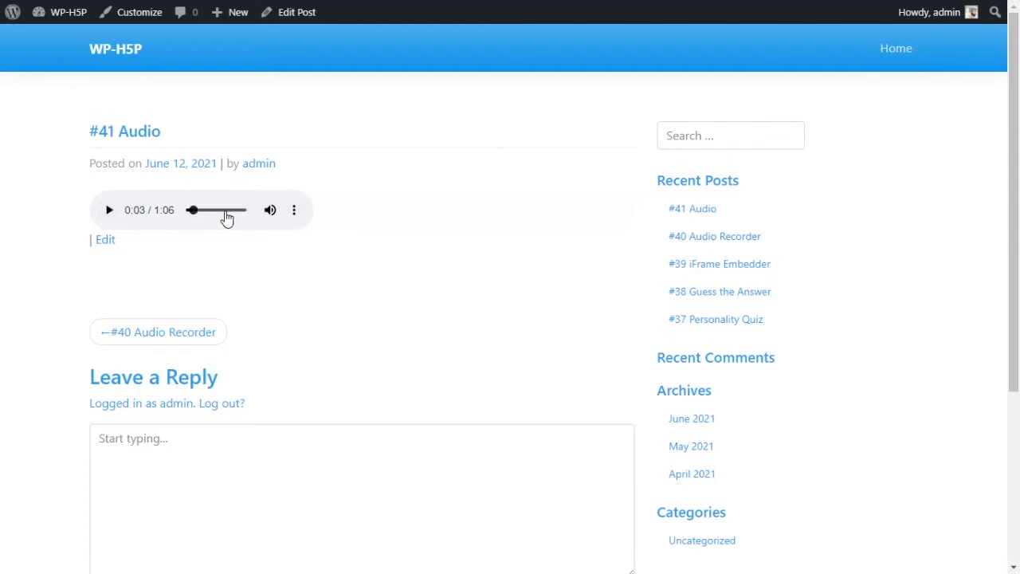
left_click_drag(195, 209, 247, 210)
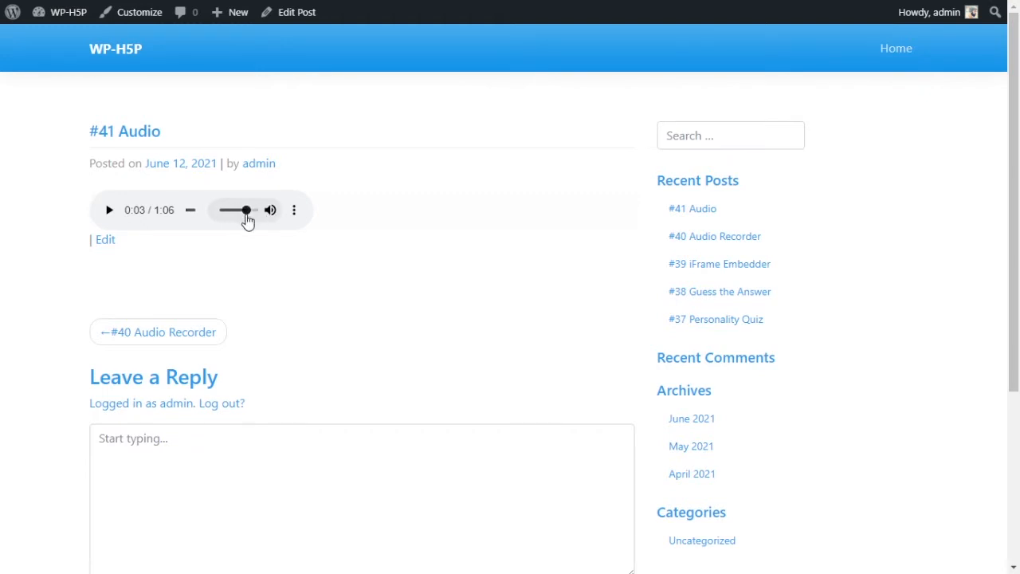
left_click(293, 209)
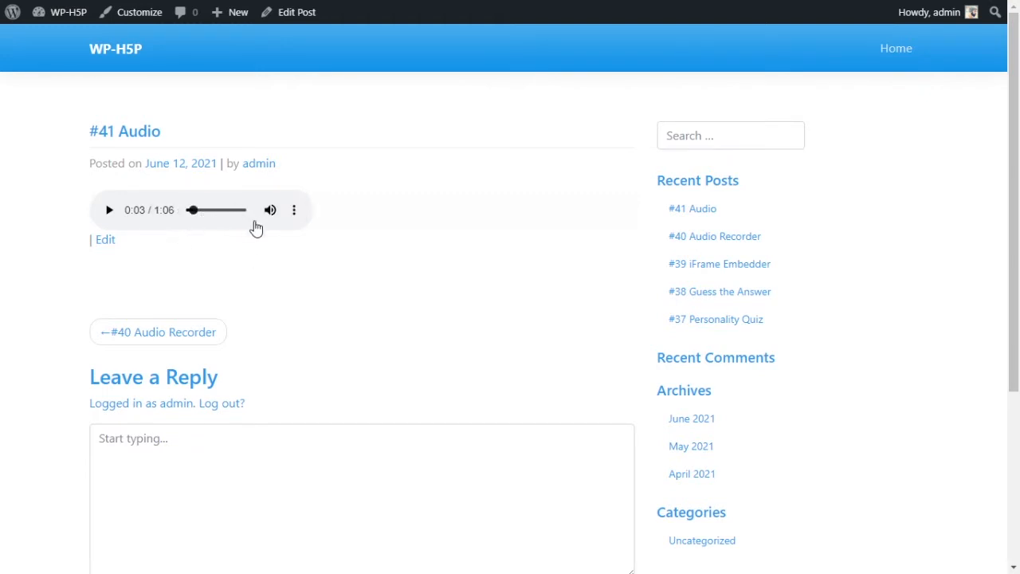
mouse_move(533, 259)
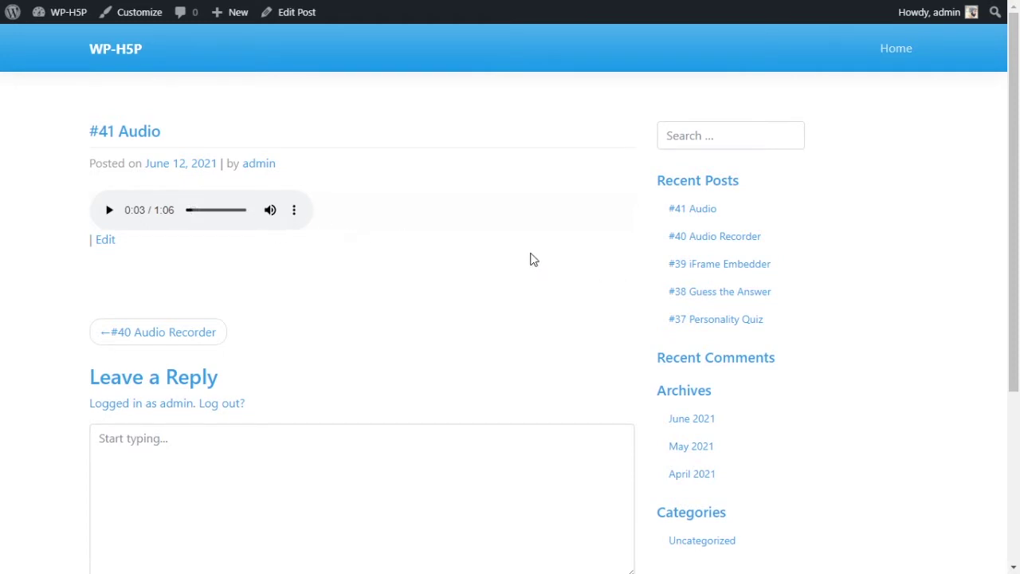
mouse_move(376, 231)
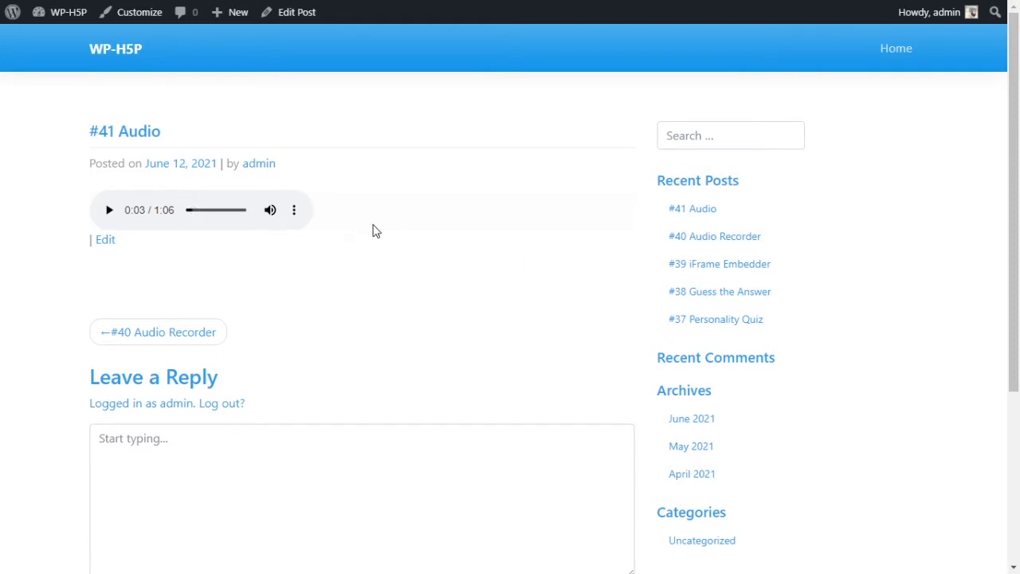
mouse_move(84, 236)
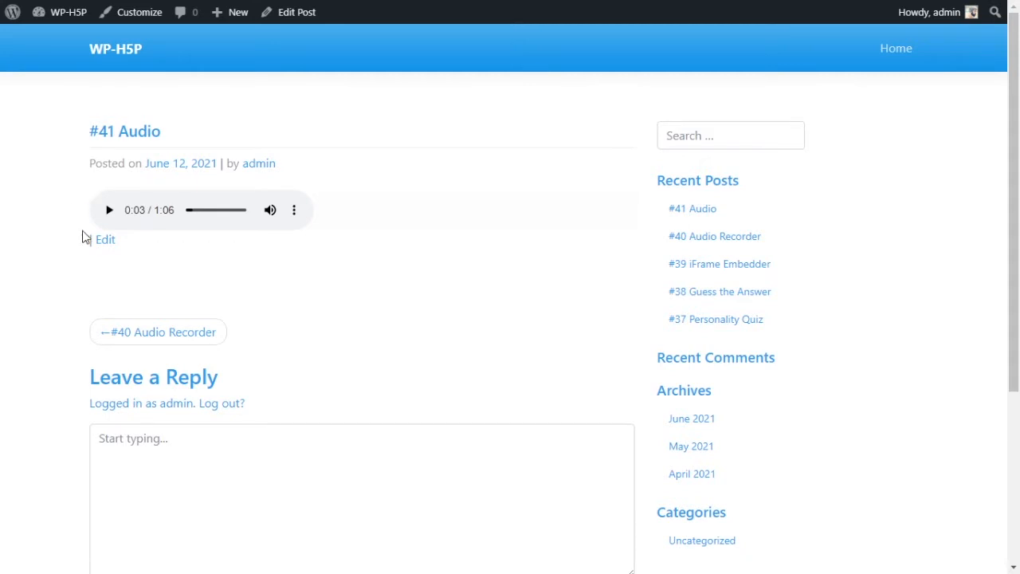
mouse_move(294, 227)
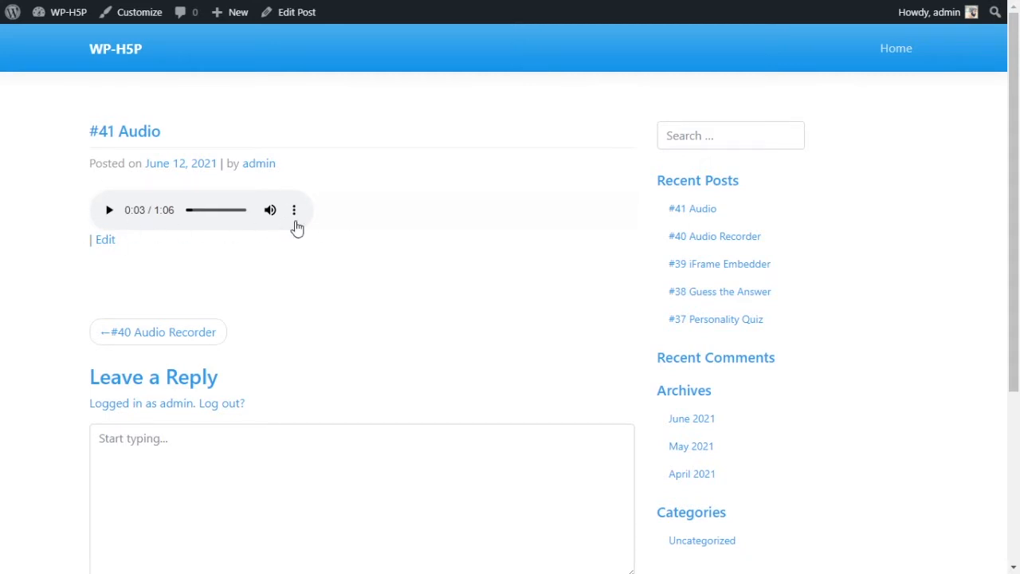
mouse_move(258, 241)
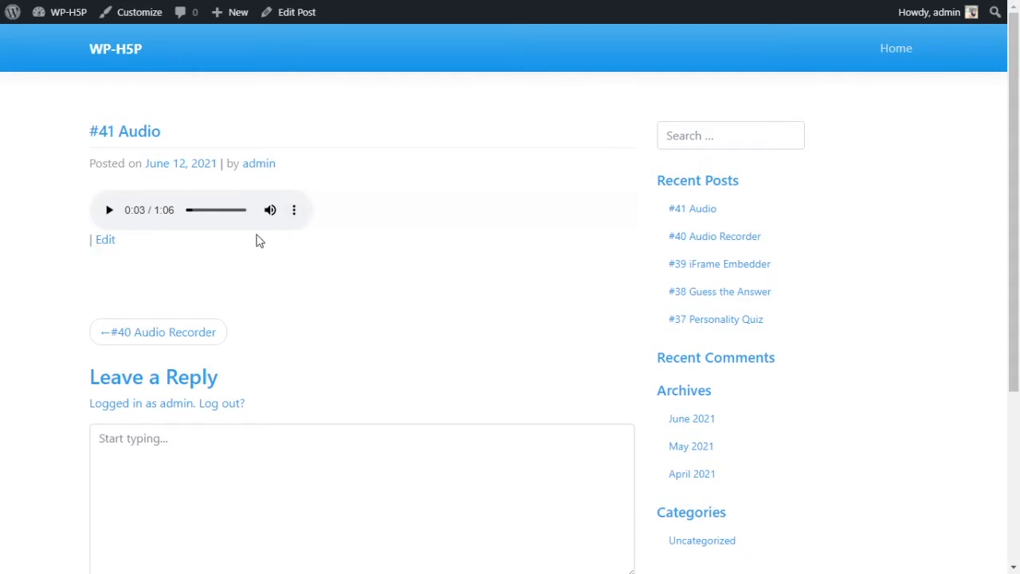
mouse_move(365, 241)
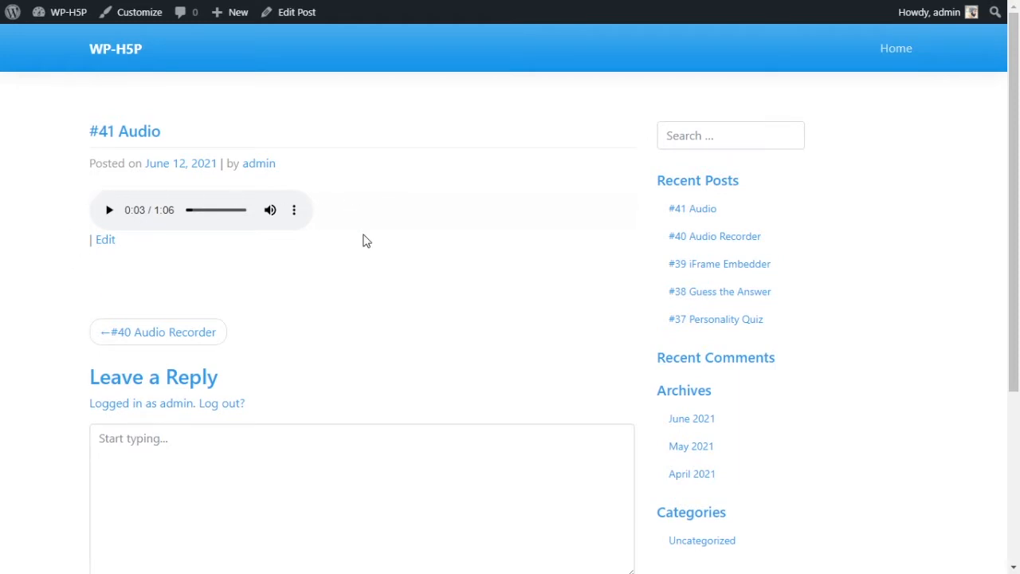
mouse_move(123, 193)
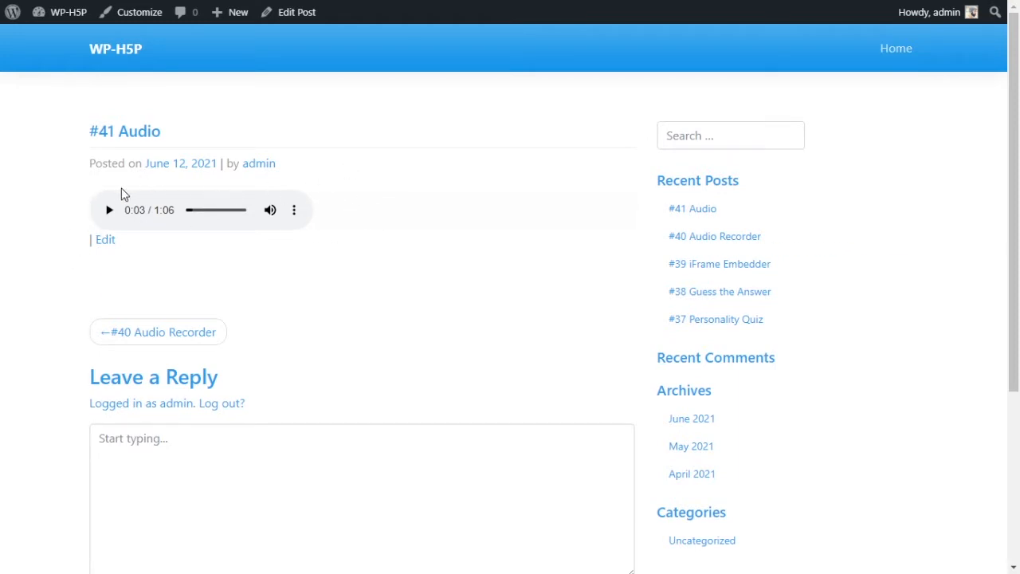
mouse_move(535, 247)
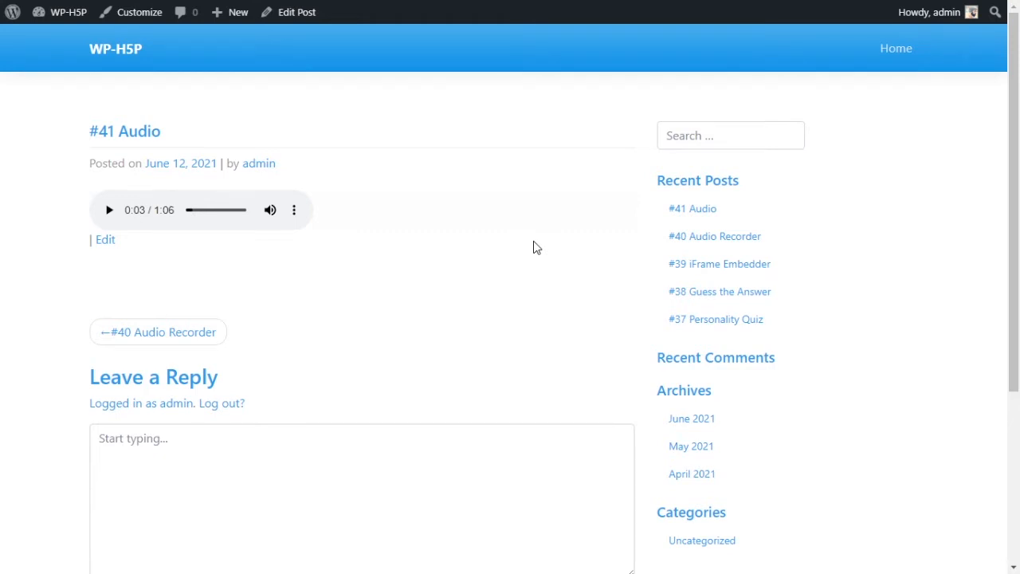
mouse_move(547, 256)
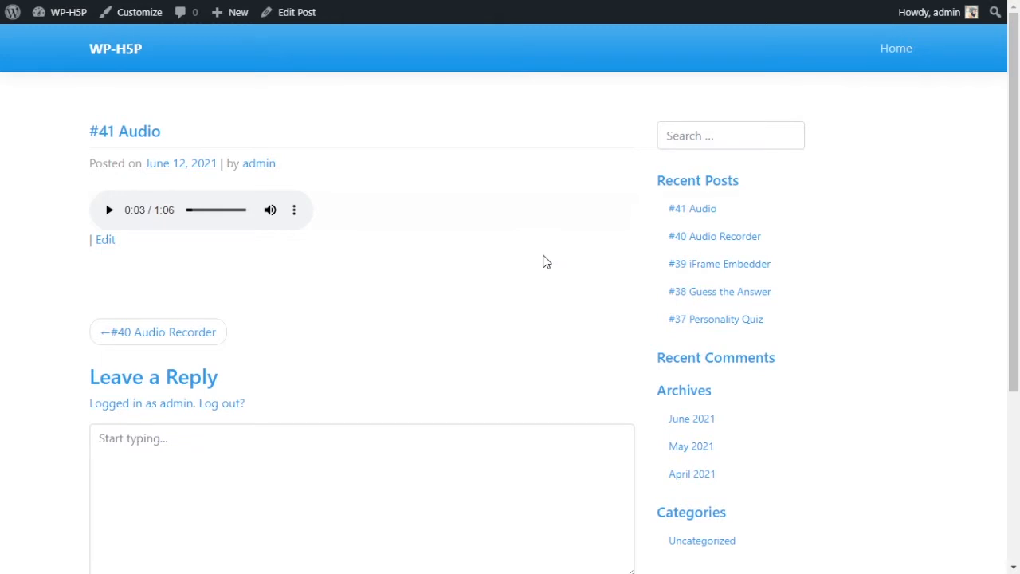
mouse_move(638, 273)
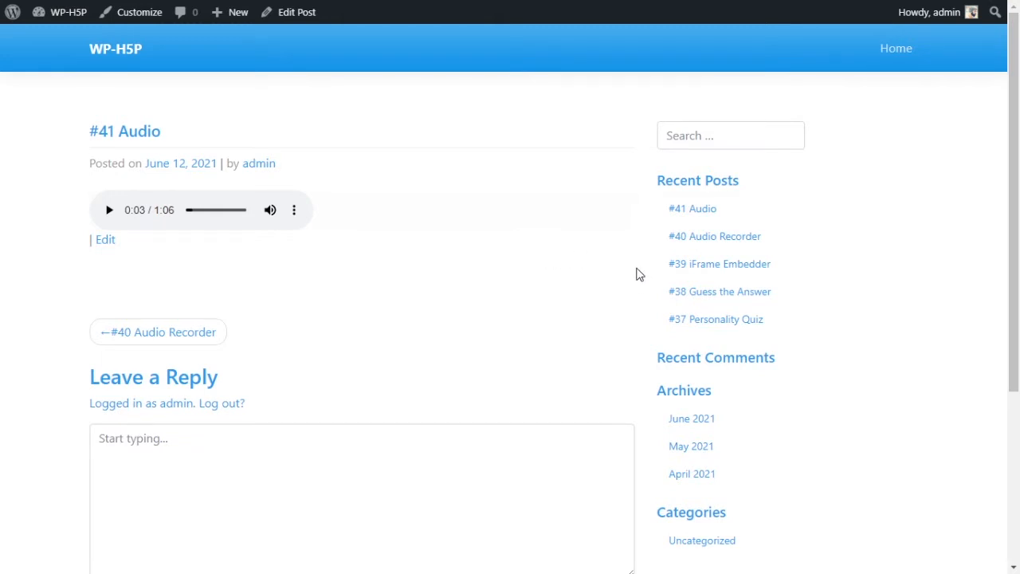
mouse_move(578, 258)
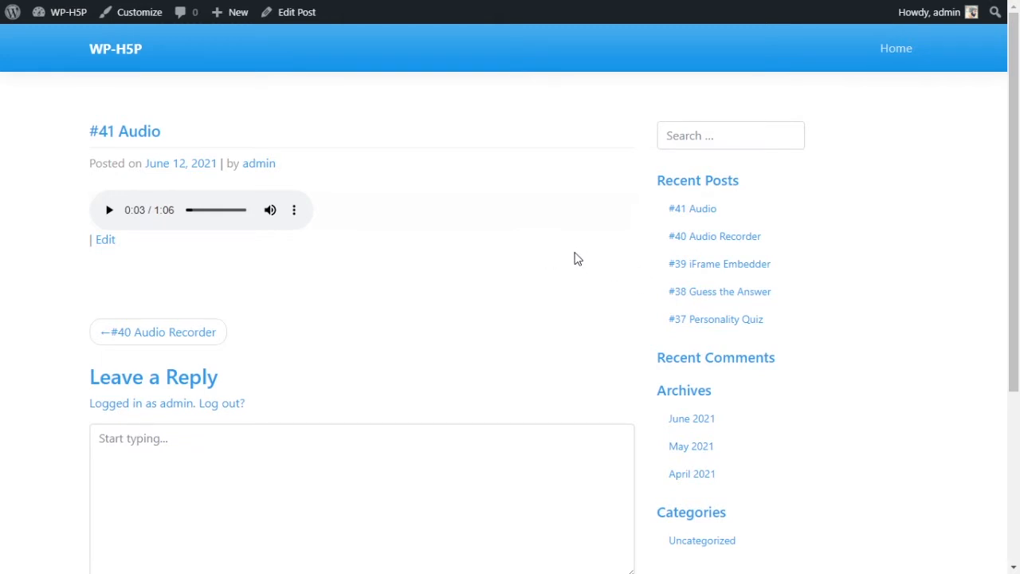
mouse_move(385, 246)
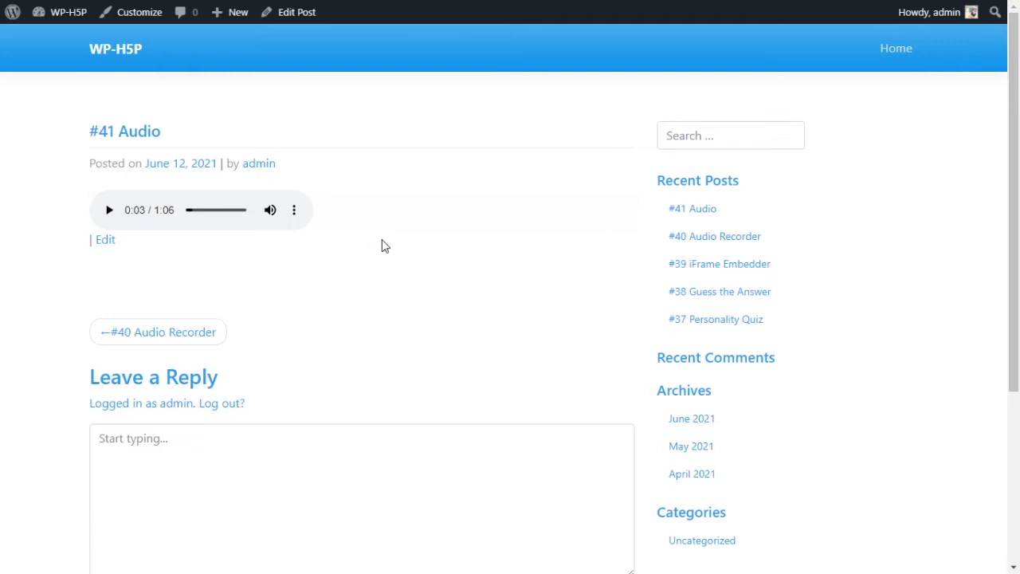
mouse_move(476, 241)
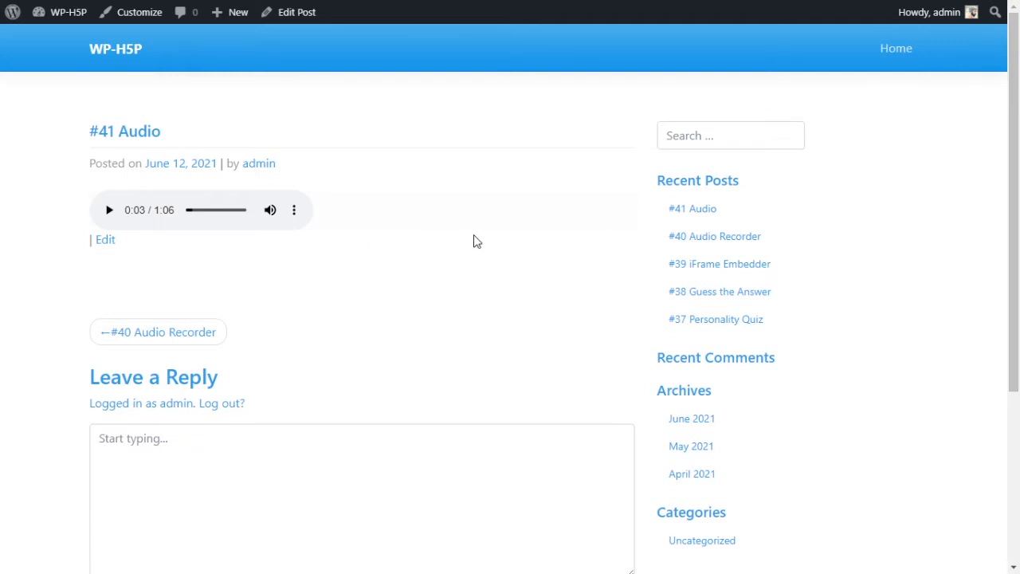
mouse_move(445, 237)
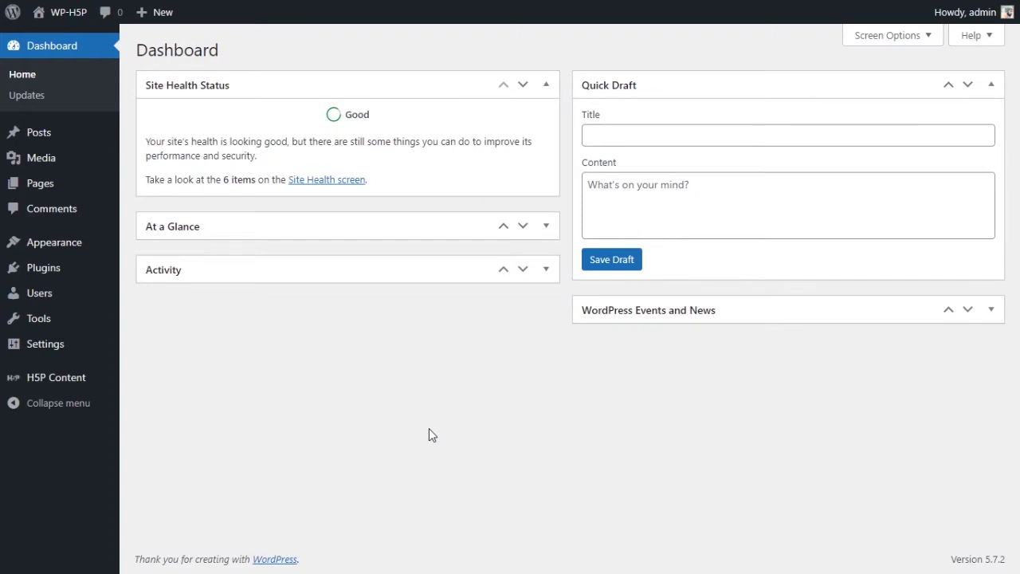
mouse_move(55, 377)
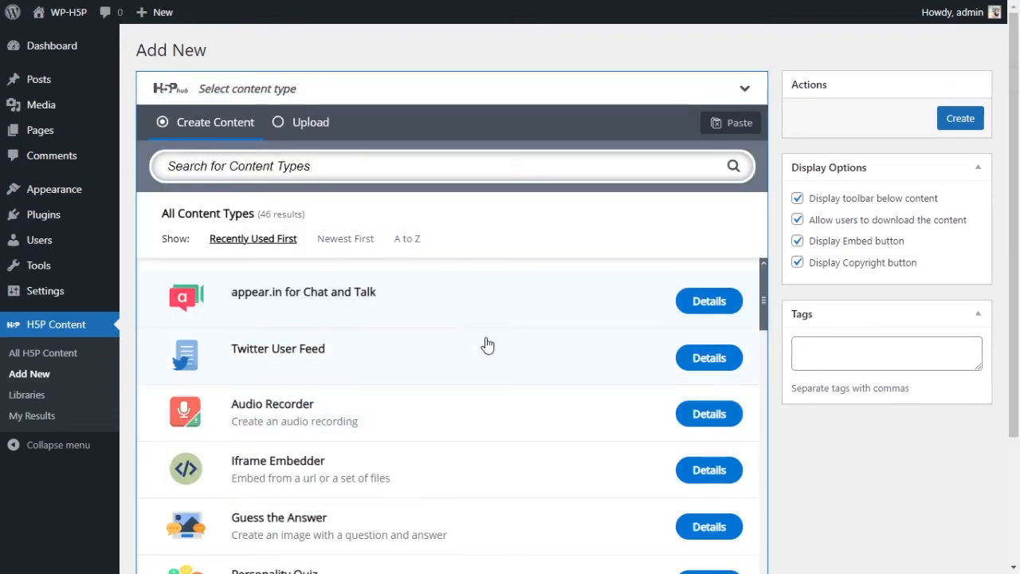
mouse_move(421, 396)
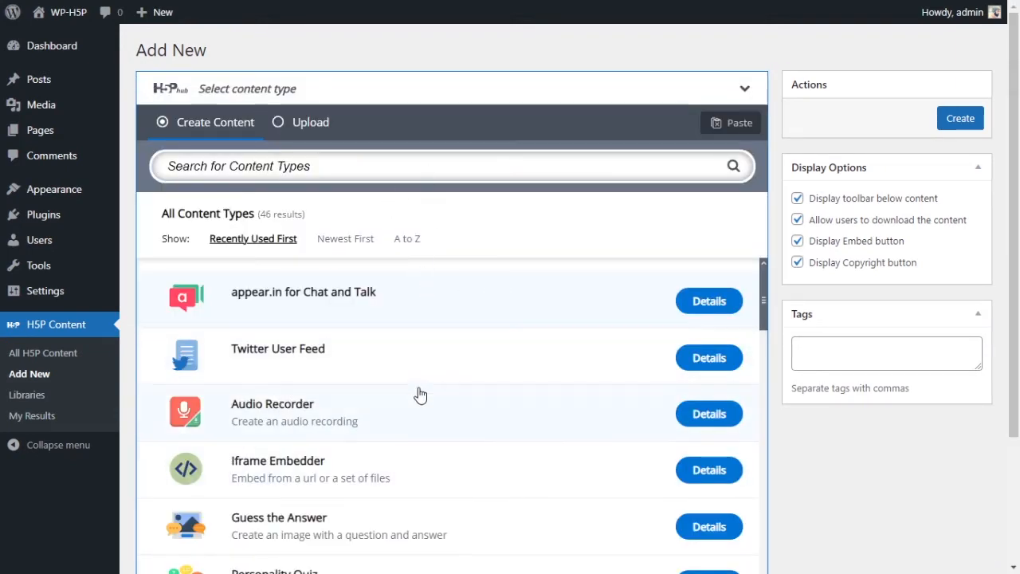
Step: Search the H5P hub for 'audio' and open the Audio content type's details
type("aud")
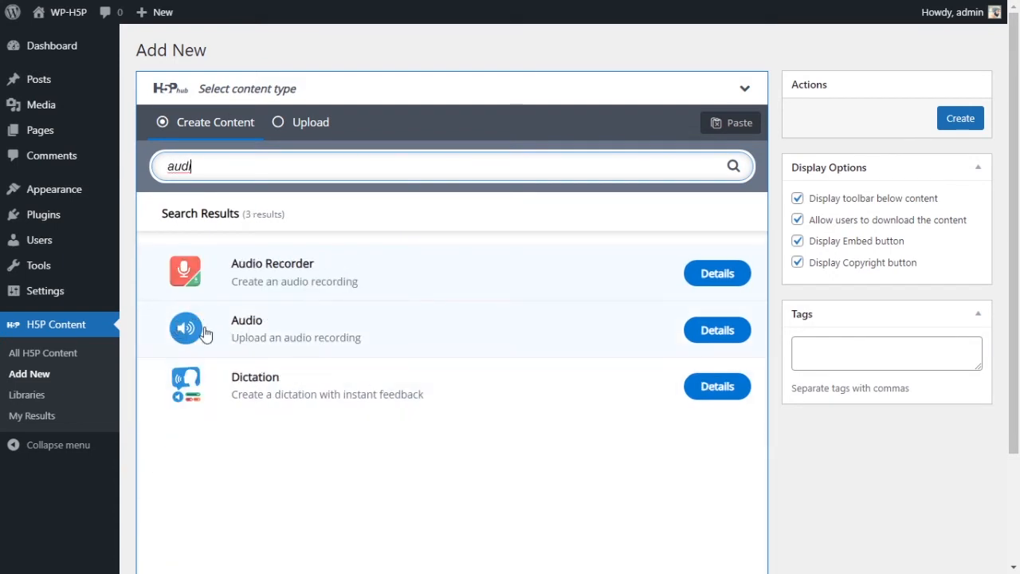
mouse_move(208, 337)
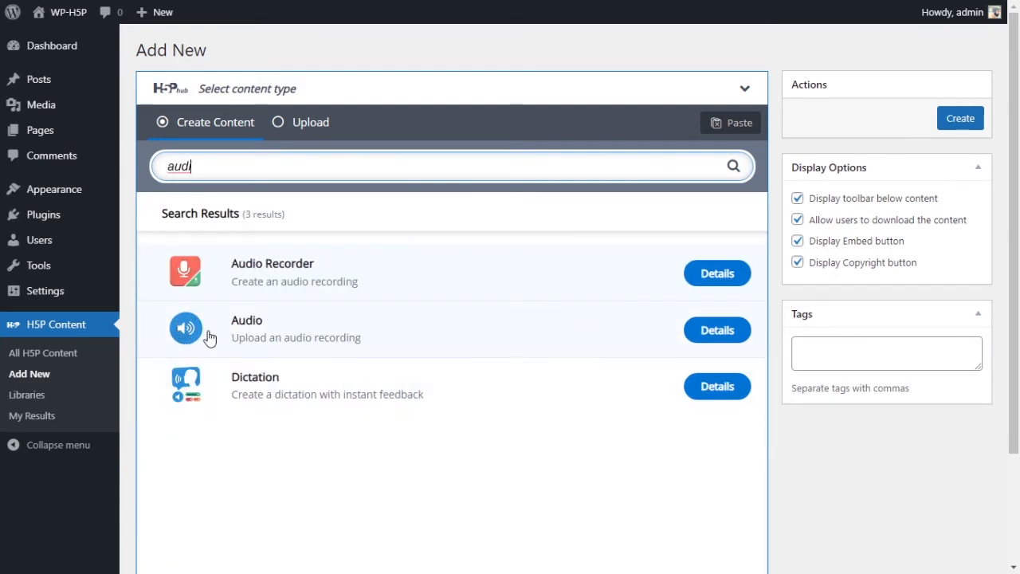
mouse_move(717, 330)
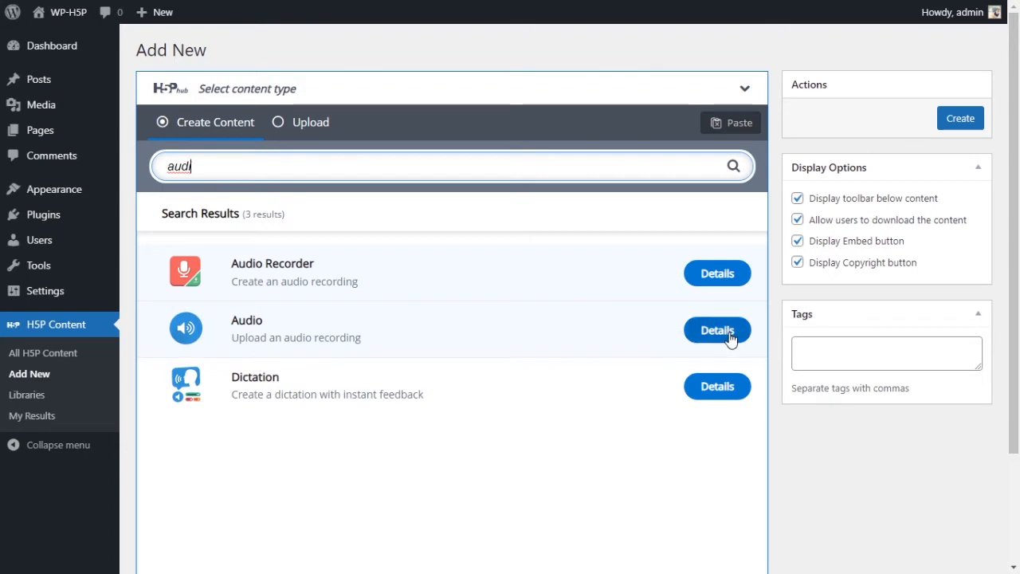
type("io")
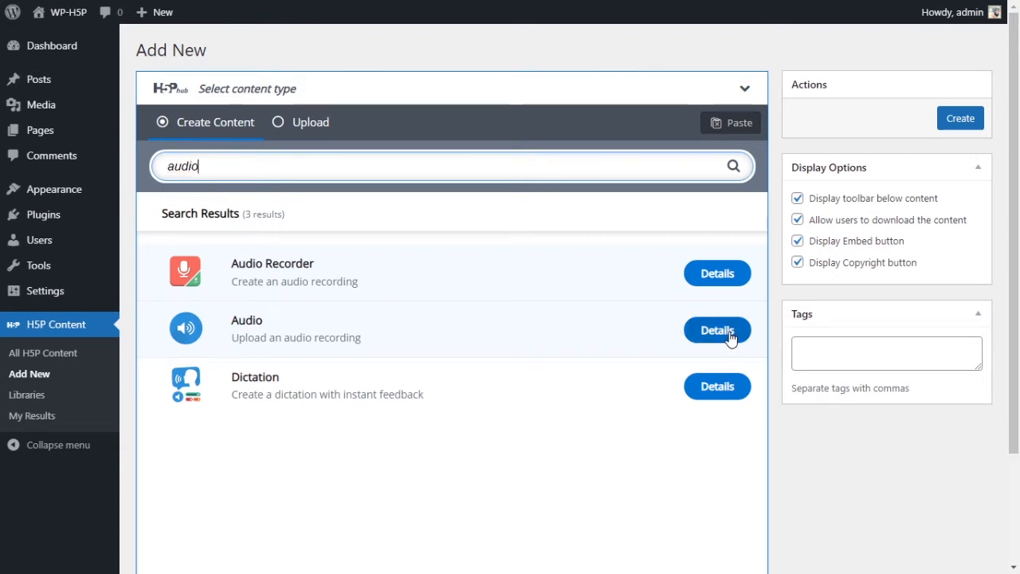
mouse_move(719, 329)
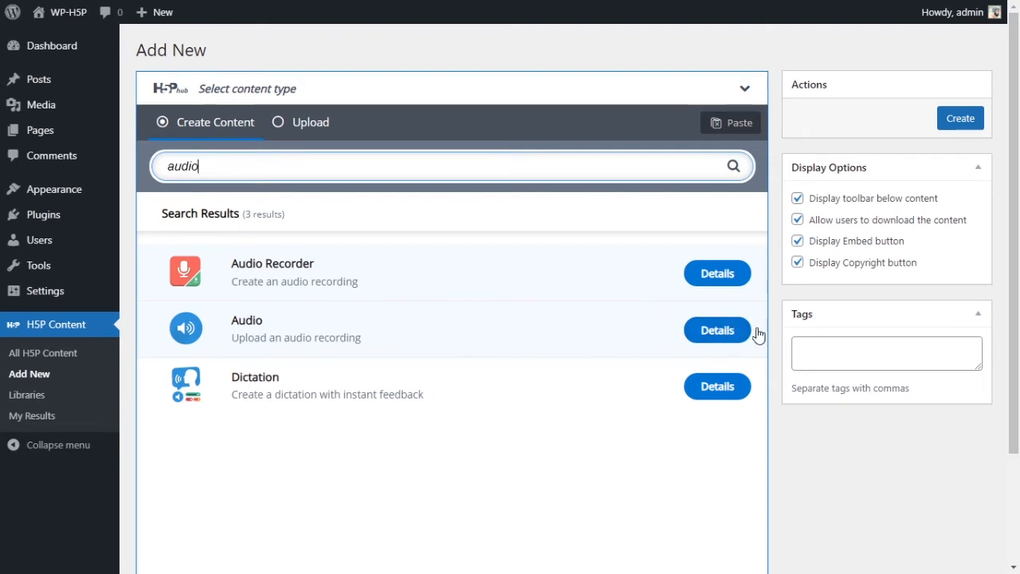
left_click(716, 330)
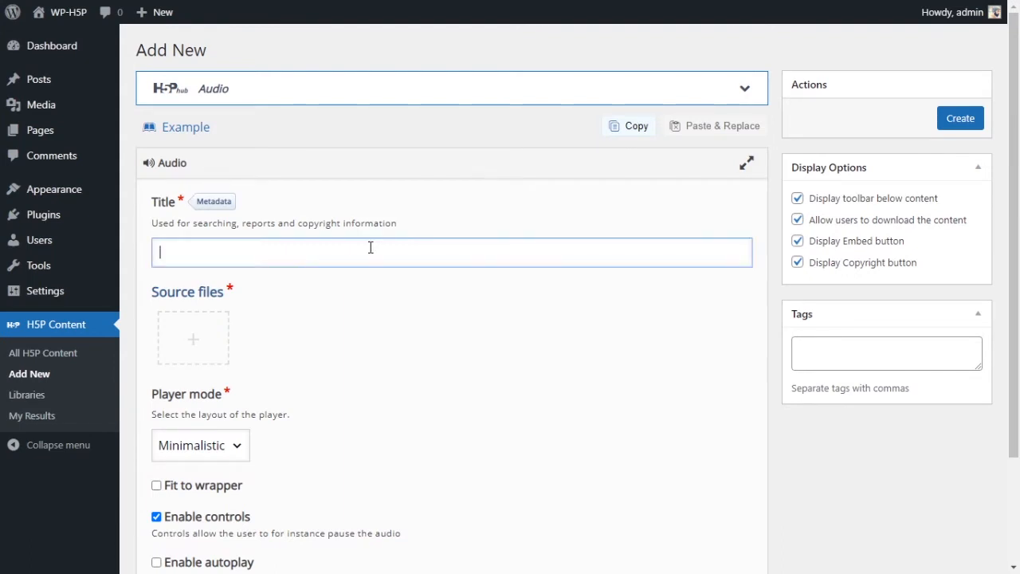
Step: Enter 'Audio' as the new H5P item's title
type("Audio")
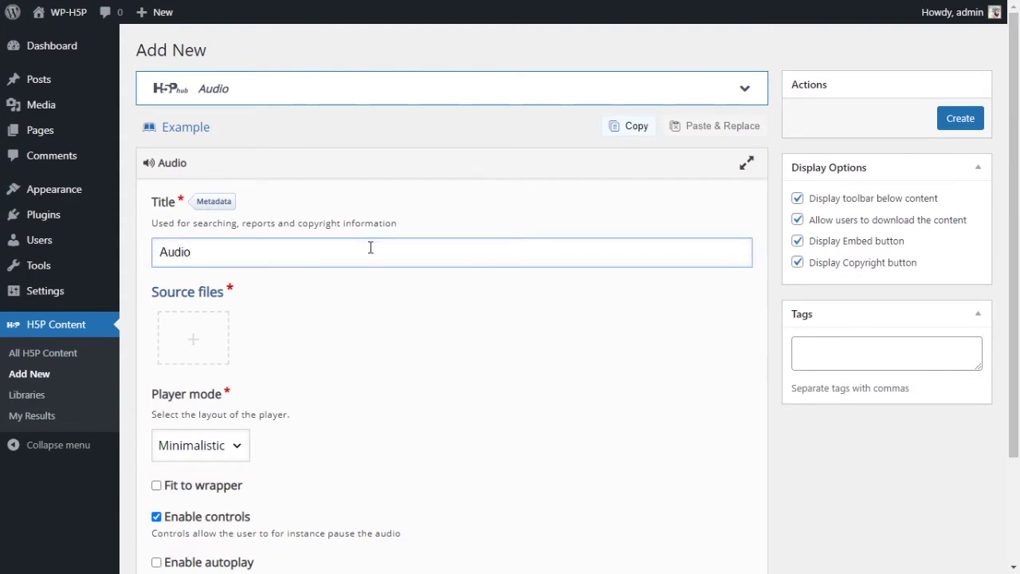
mouse_move(312, 305)
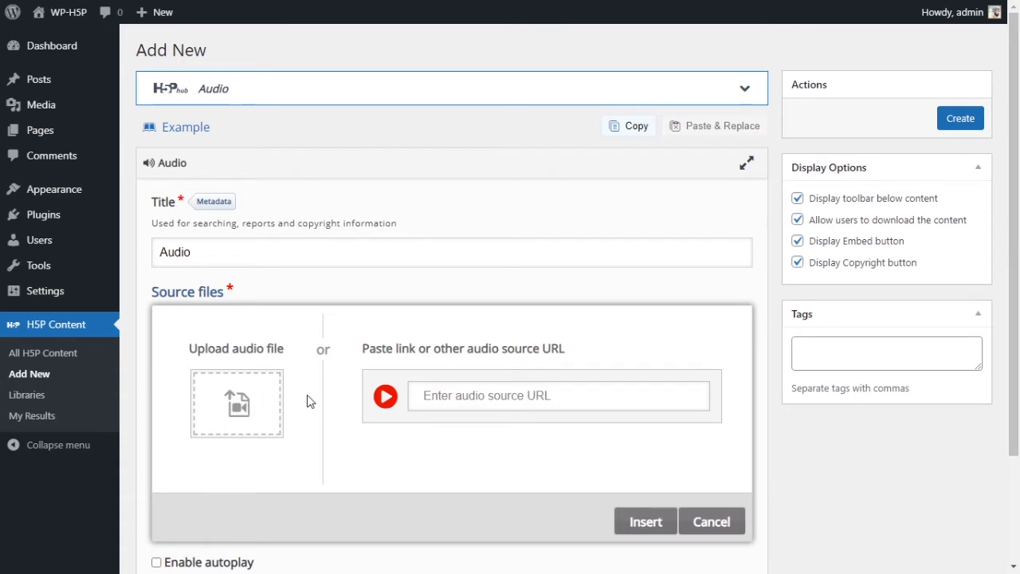
mouse_move(309, 400)
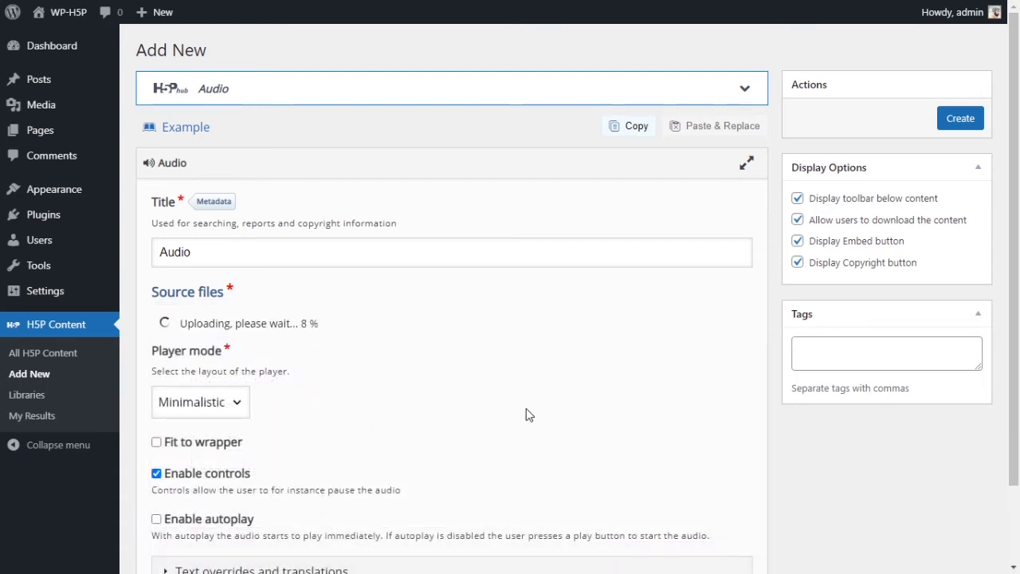
Step: Enable Fit to wrapper in the Audio item's display options
scroll("down", 3)
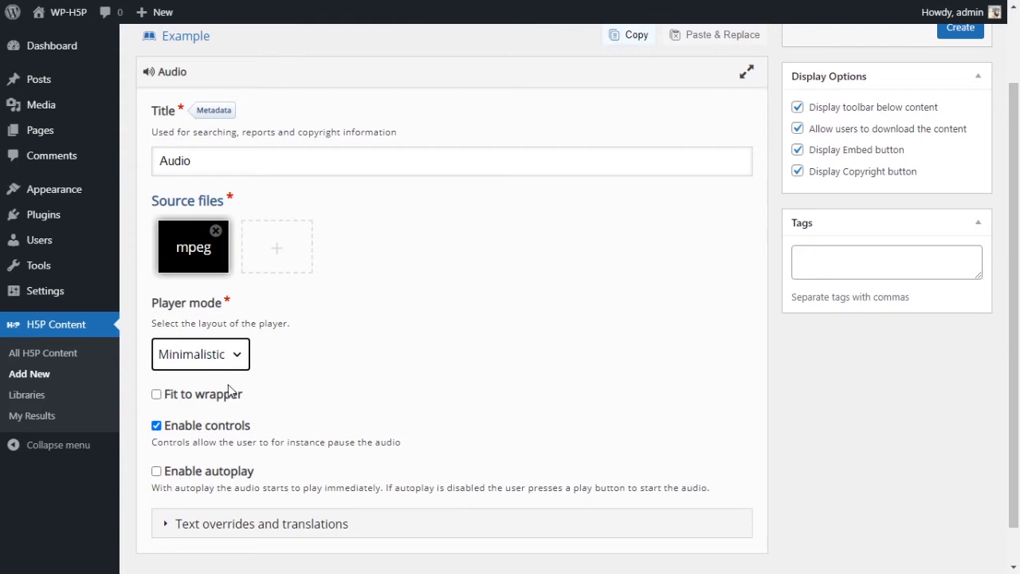
scroll("down", 3)
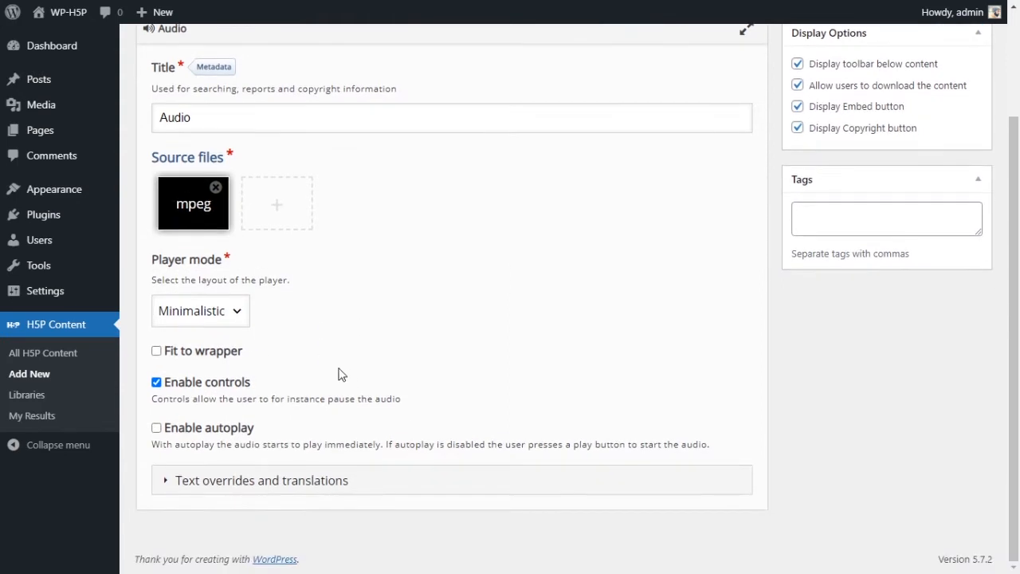
mouse_move(246, 350)
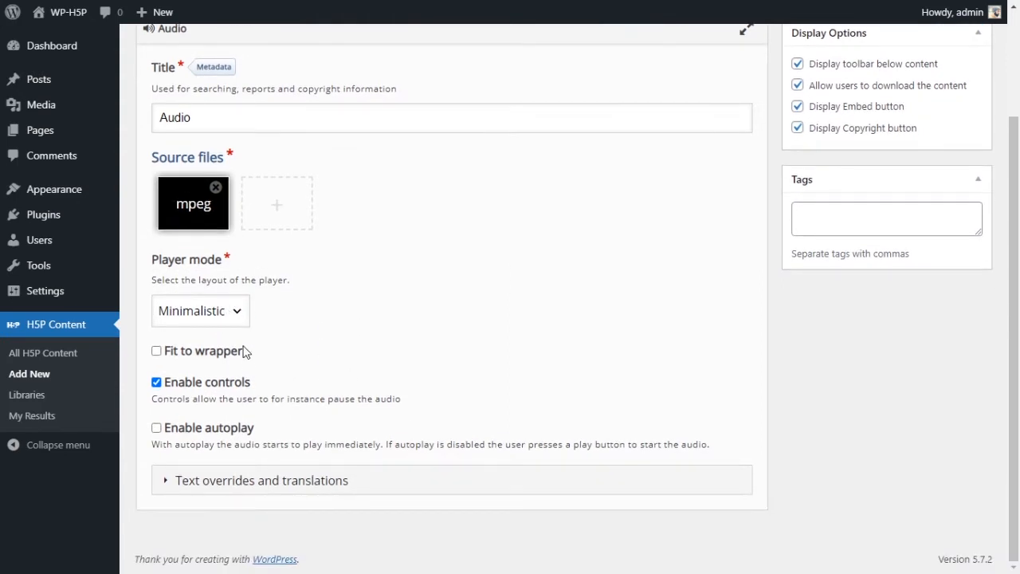
left_click(156, 350)
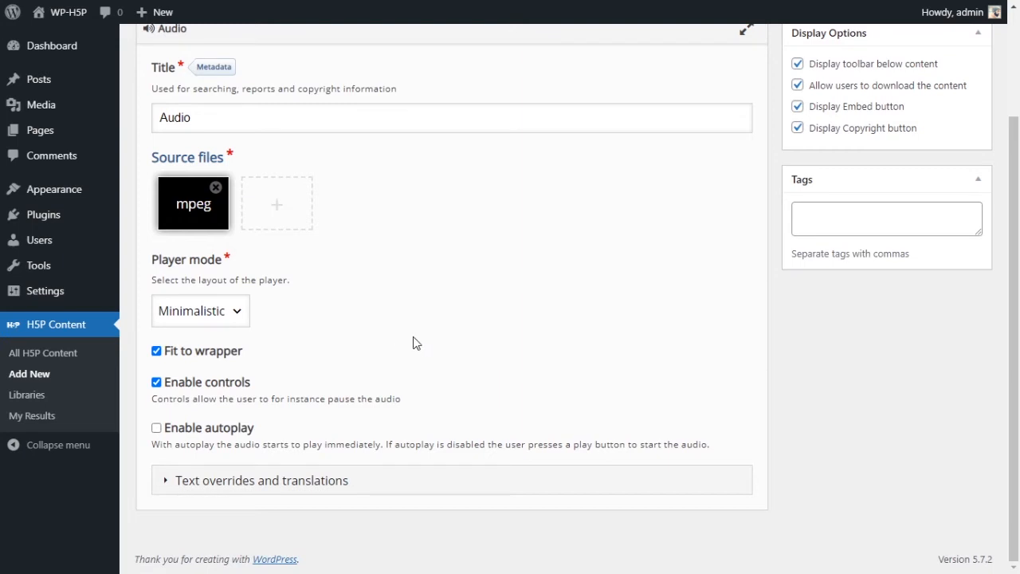
mouse_move(350, 350)
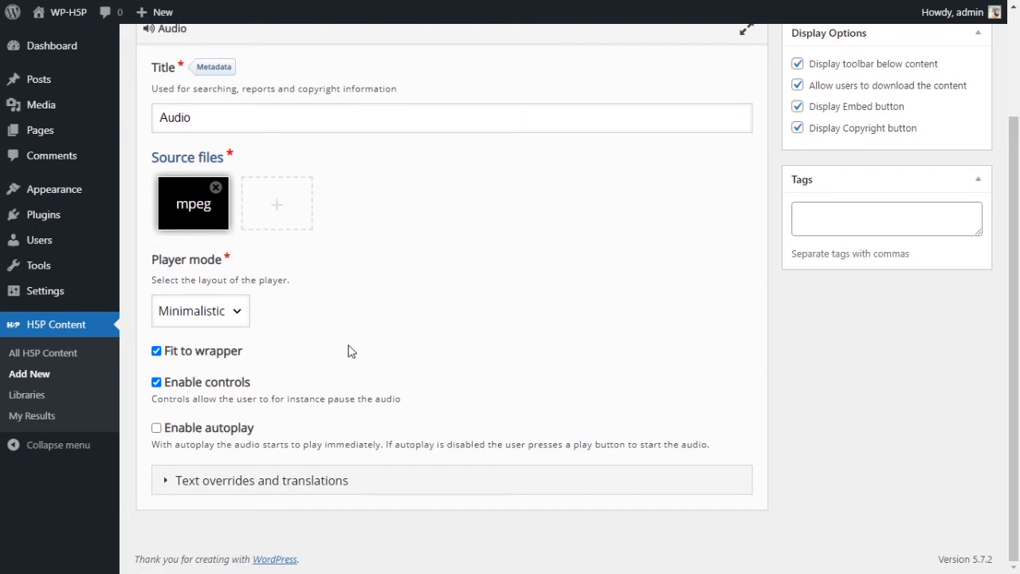
mouse_move(335, 359)
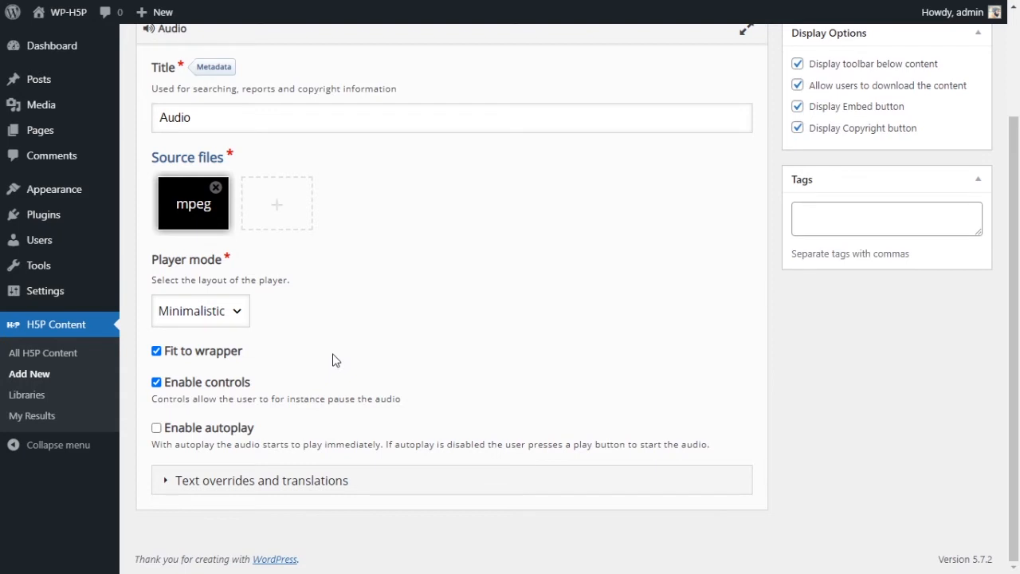
mouse_move(275, 459)
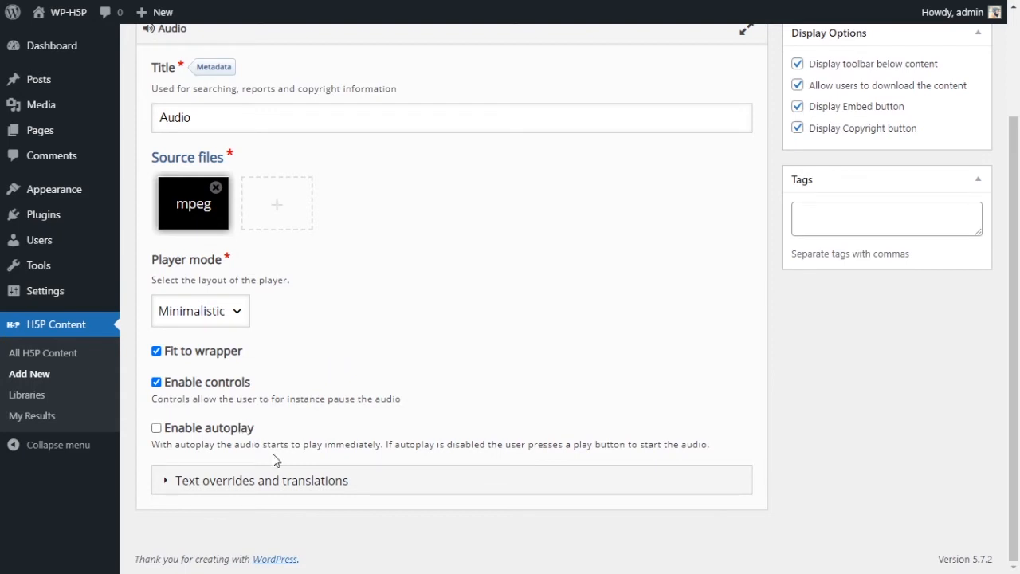
mouse_move(708, 411)
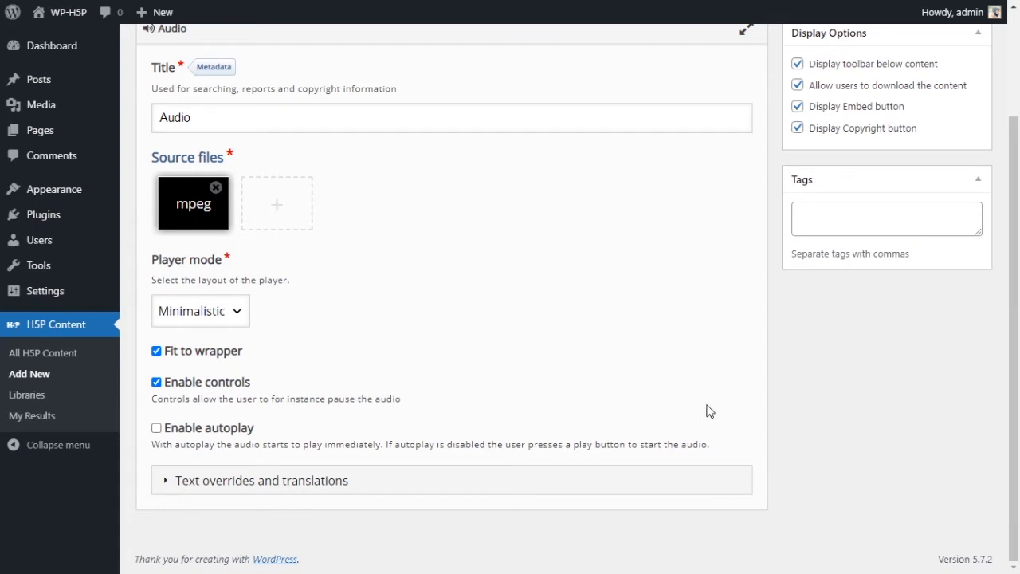
mouse_move(732, 429)
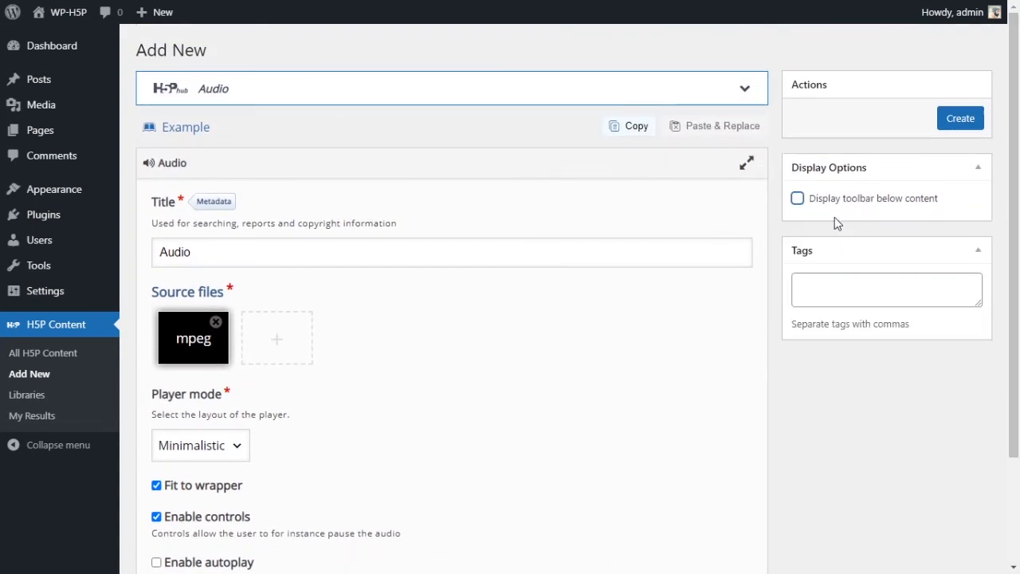
Step: Create the Audio item and play its audio on the resulting page
scroll("down", 3)
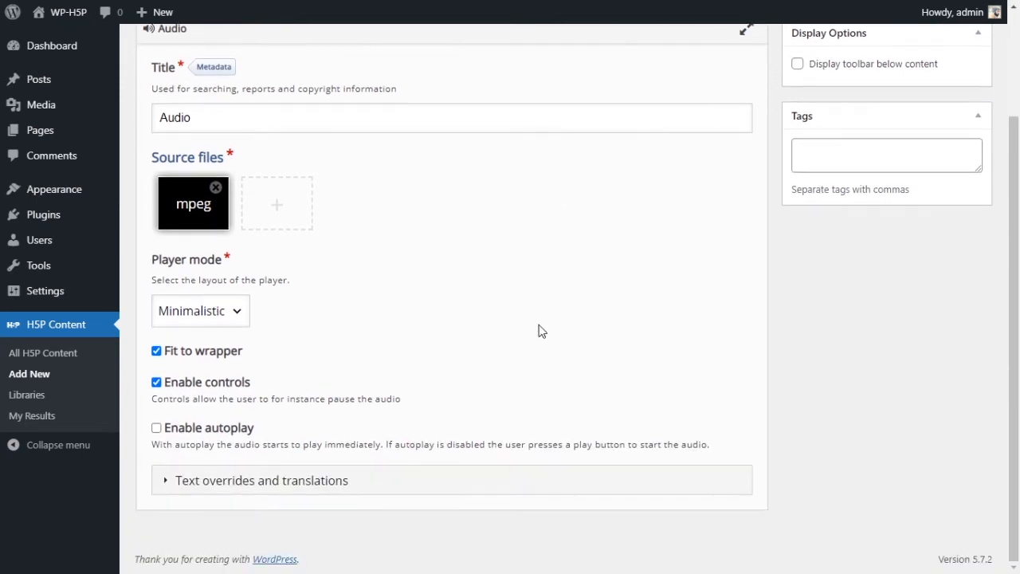
mouse_move(470, 309)
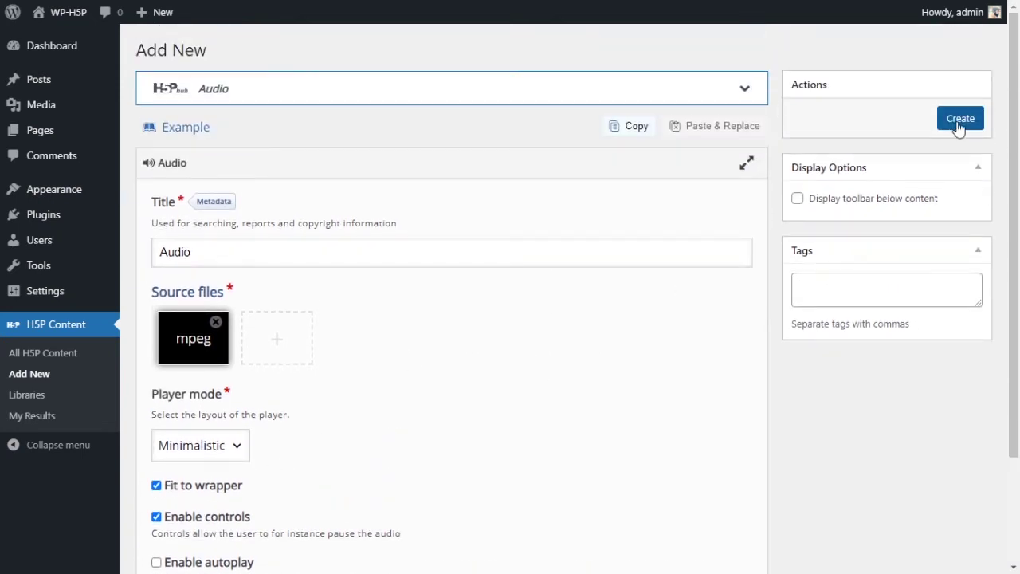
mouse_move(783, 248)
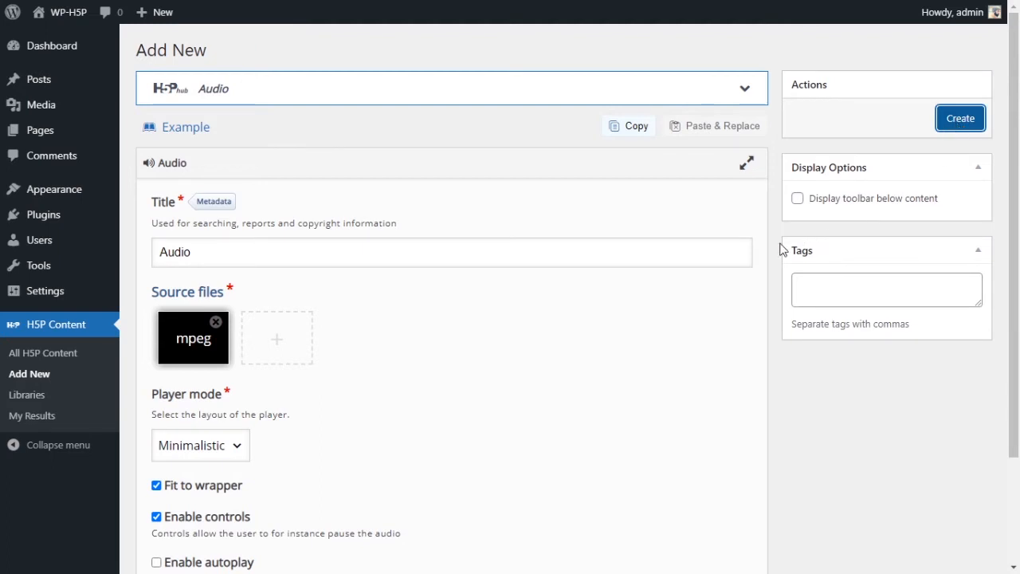
left_click(961, 118)
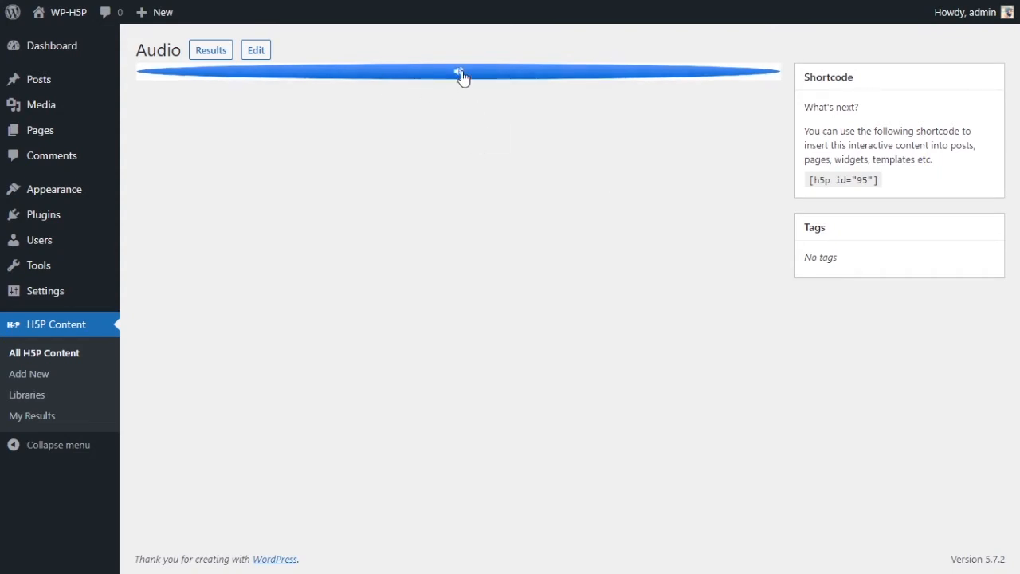
mouse_move(269, 85)
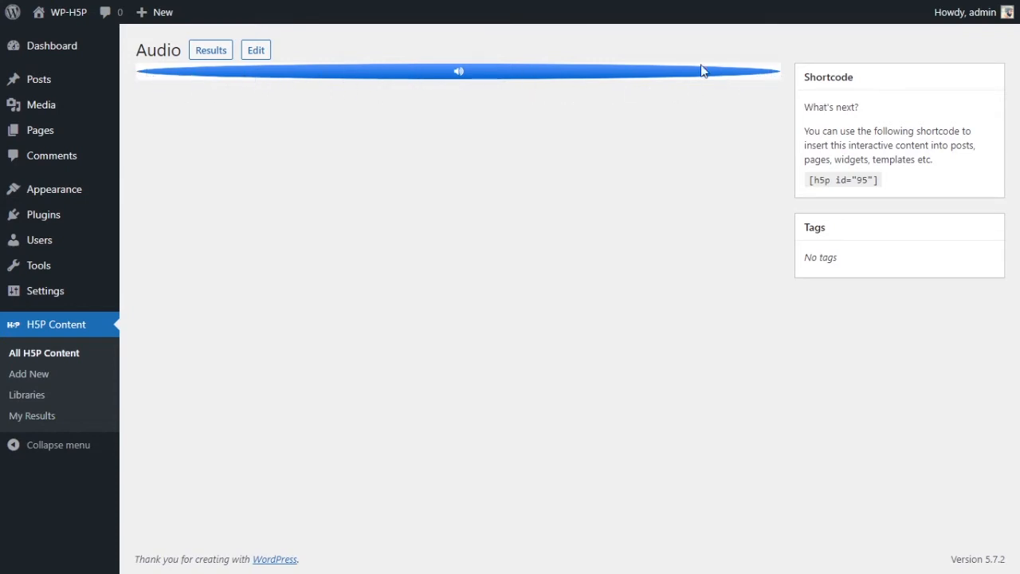
mouse_move(468, 80)
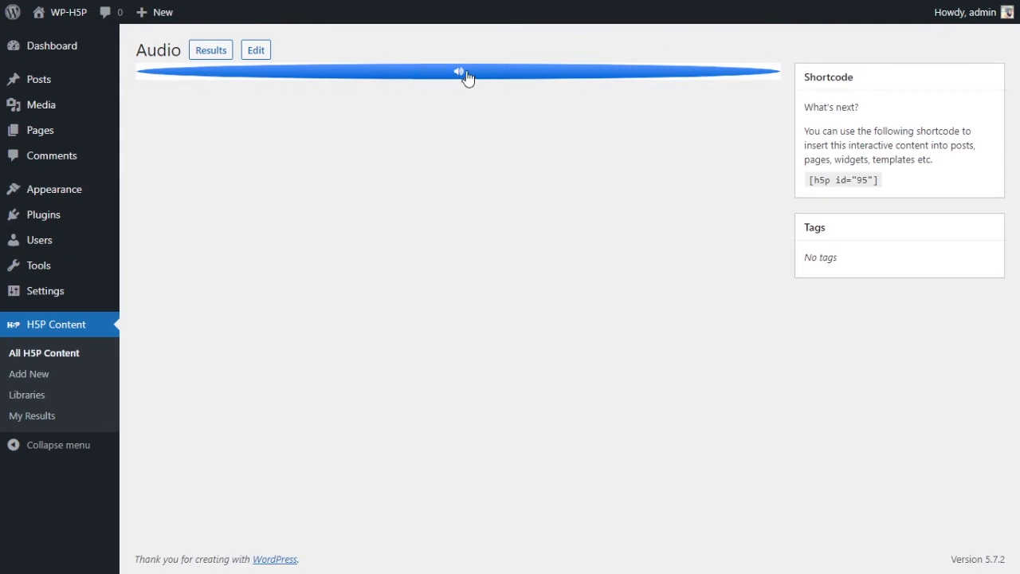
left_click(456, 72)
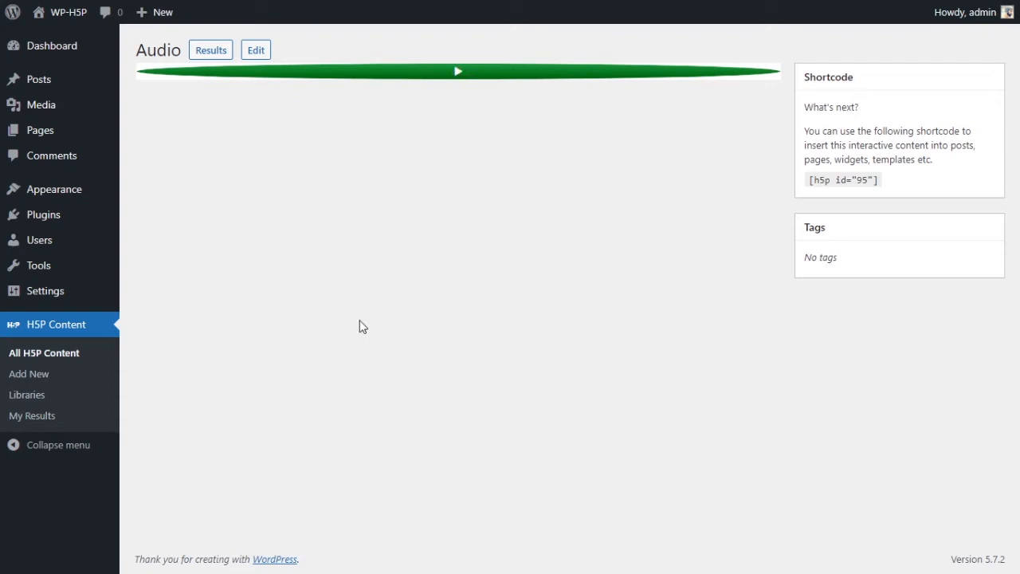
mouse_move(397, 233)
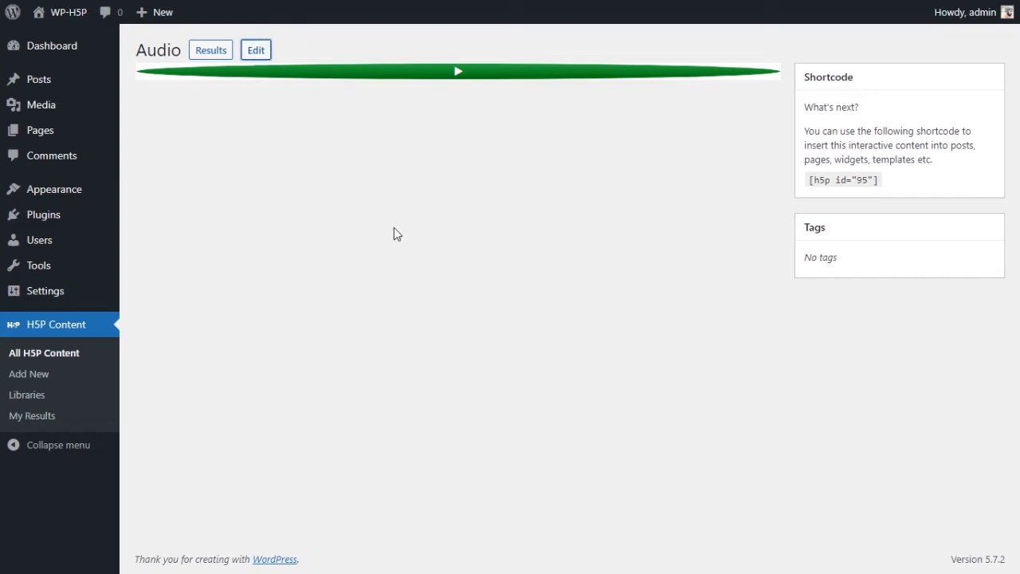
left_click(255, 50)
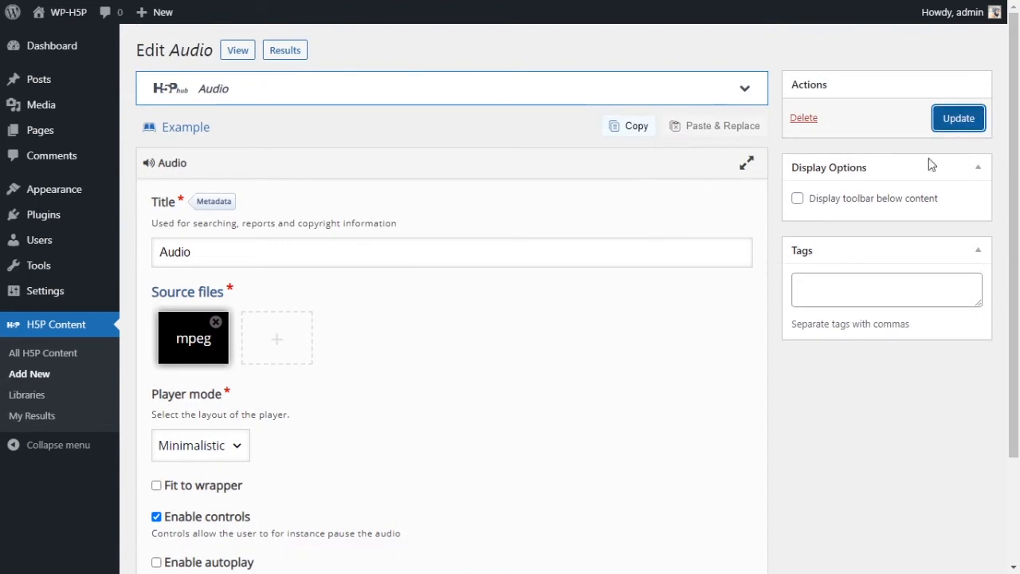
mouse_move(831, 217)
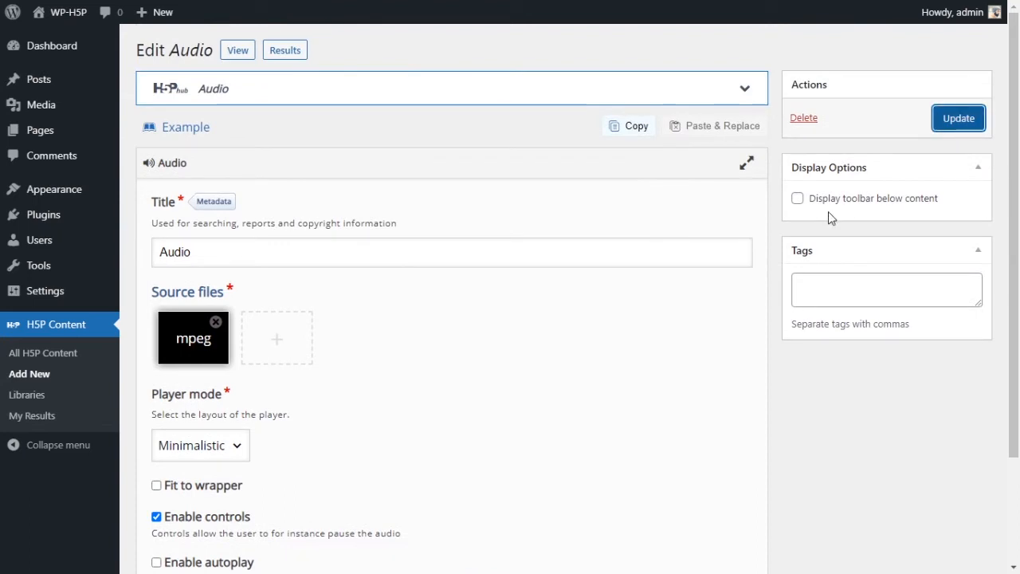
left_click(958, 118)
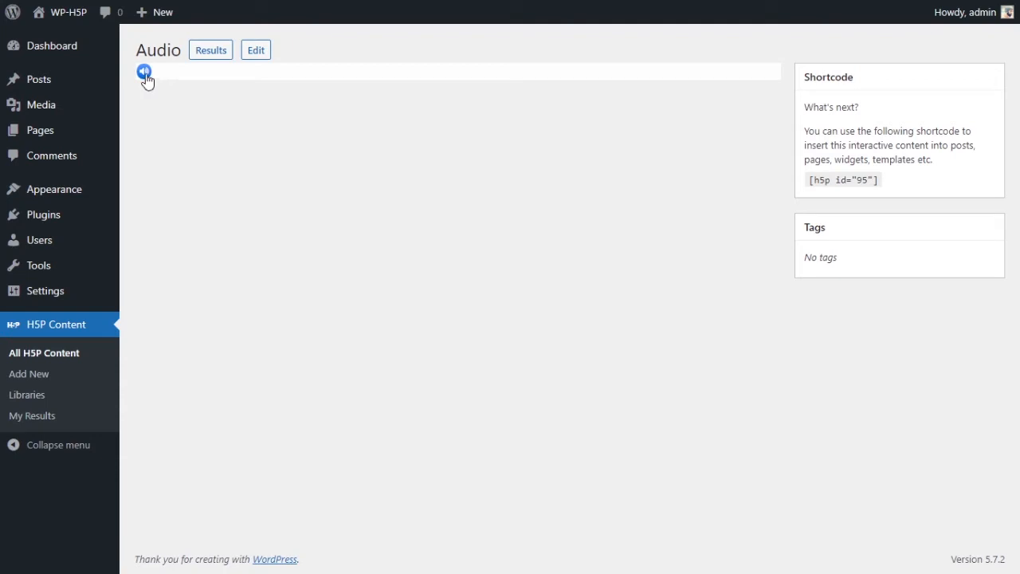
mouse_move(168, 85)
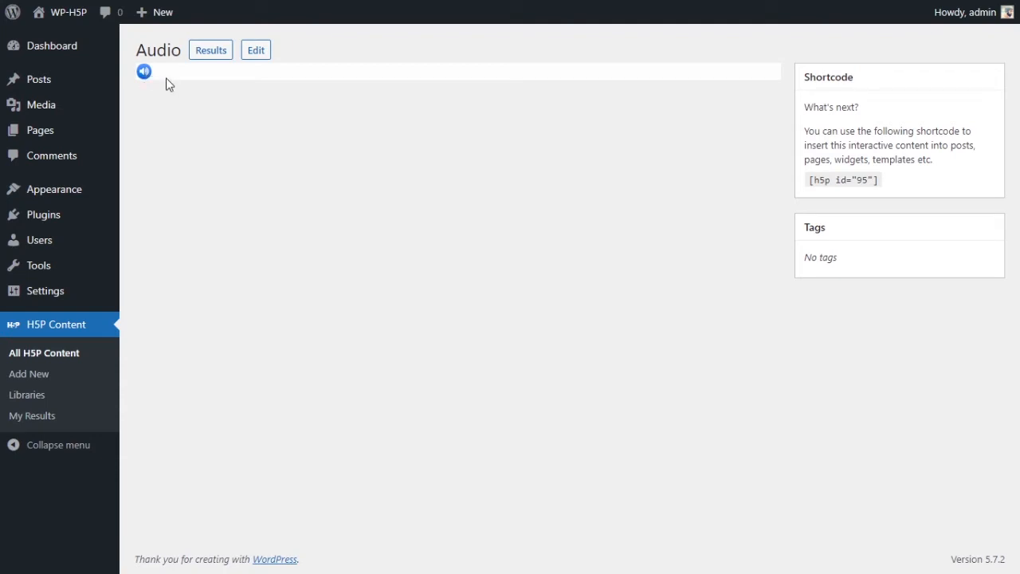
mouse_move(179, 76)
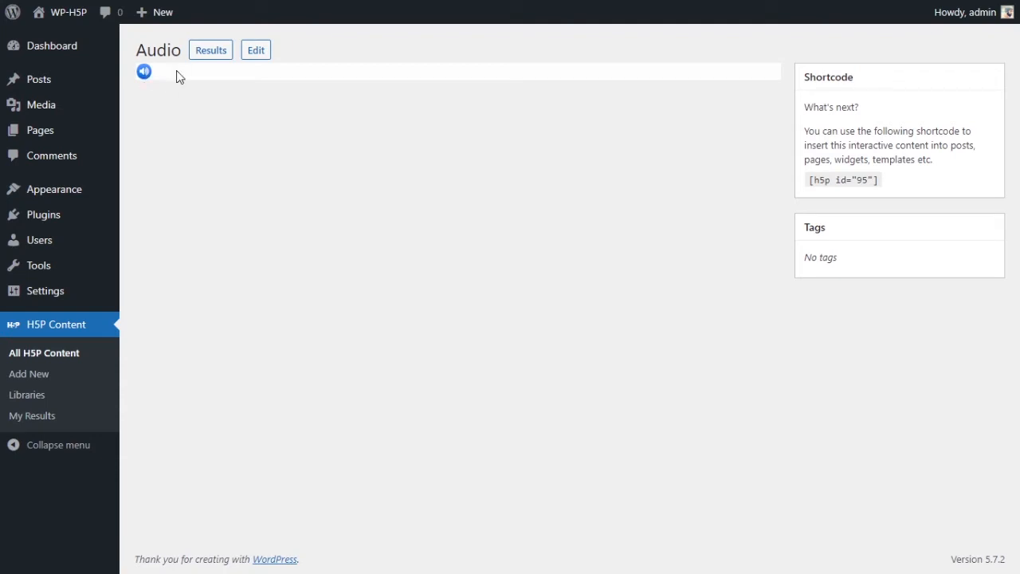
mouse_move(211, 83)
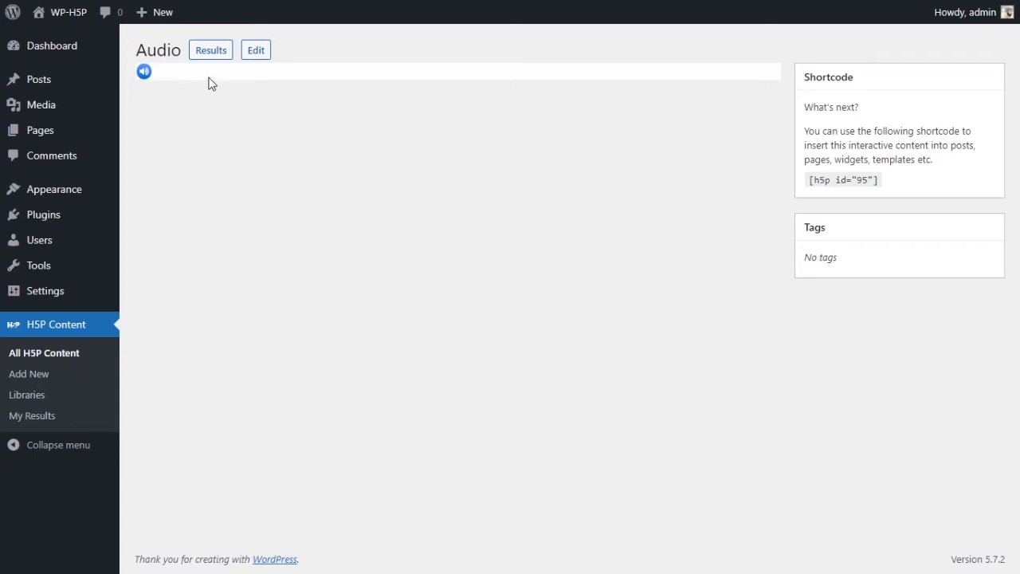
mouse_move(260, 73)
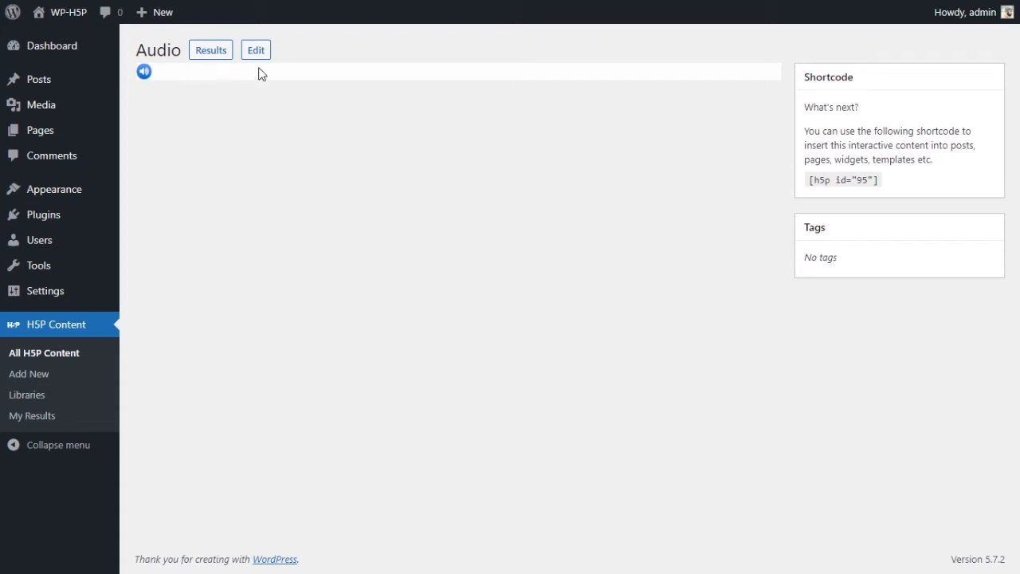
mouse_move(257, 49)
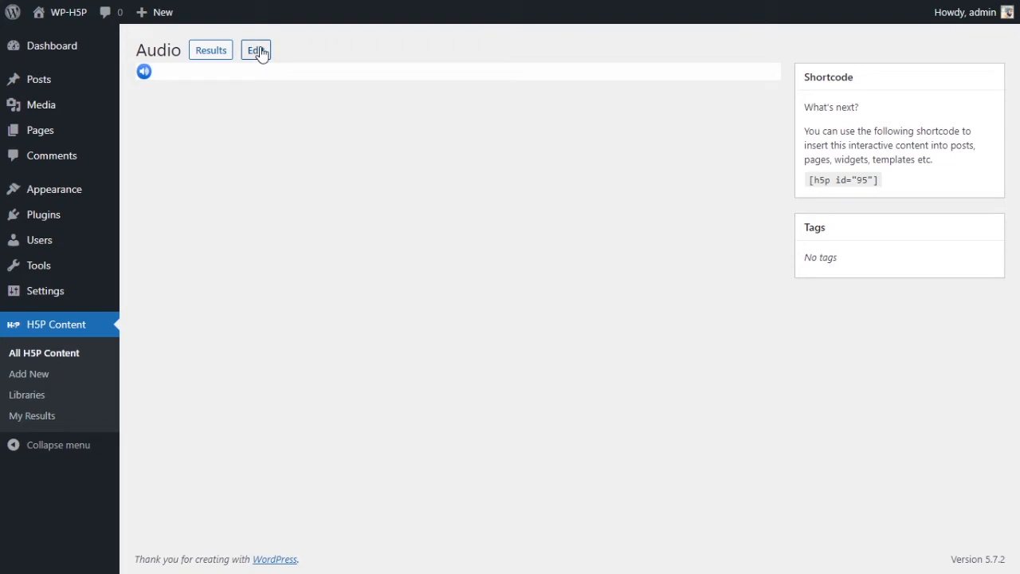
Step: Update the Audio item with Full player mode and play the preview to 0:22
left_click(255, 49)
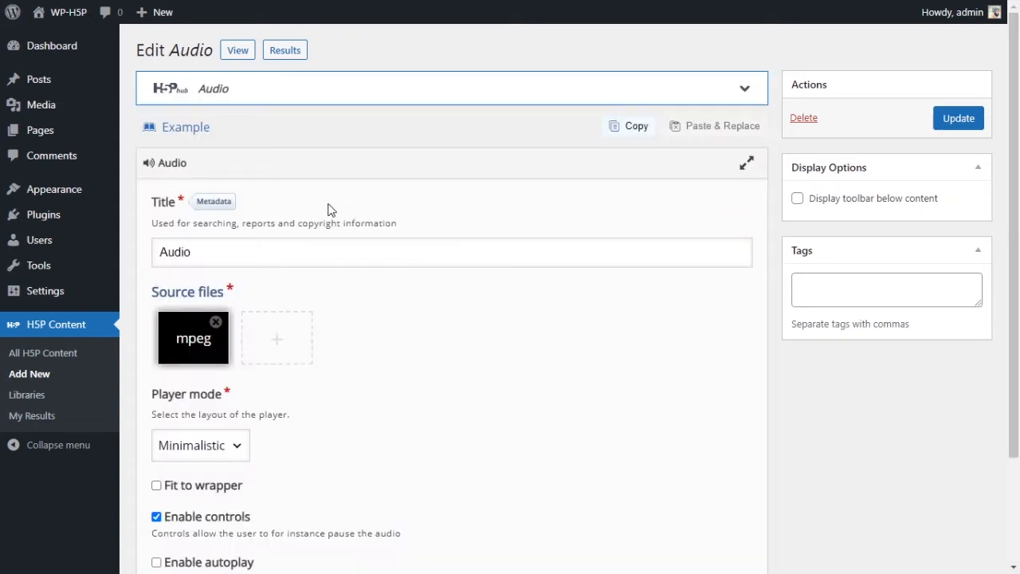
scroll("down", 3)
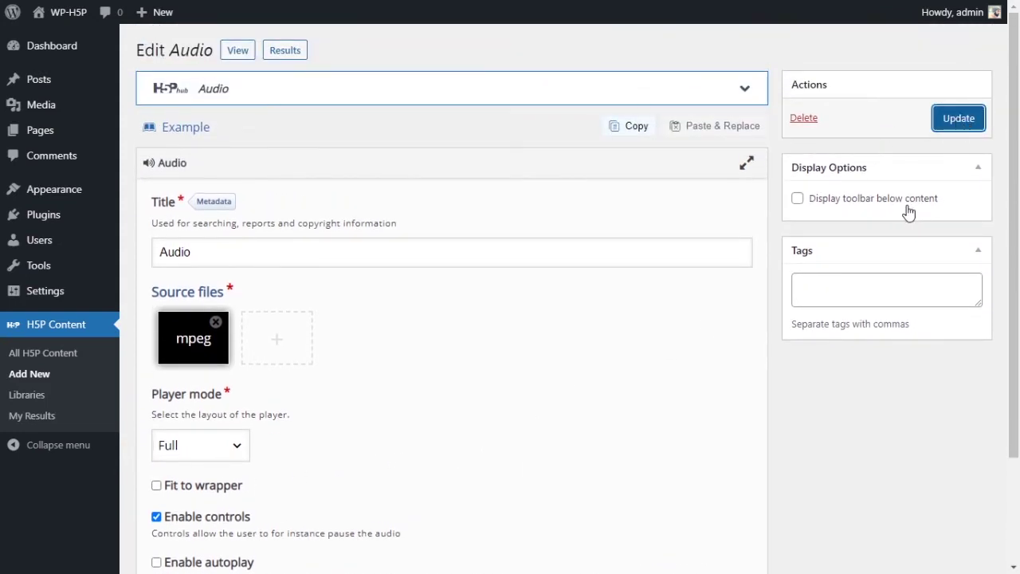
left_click(958, 117)
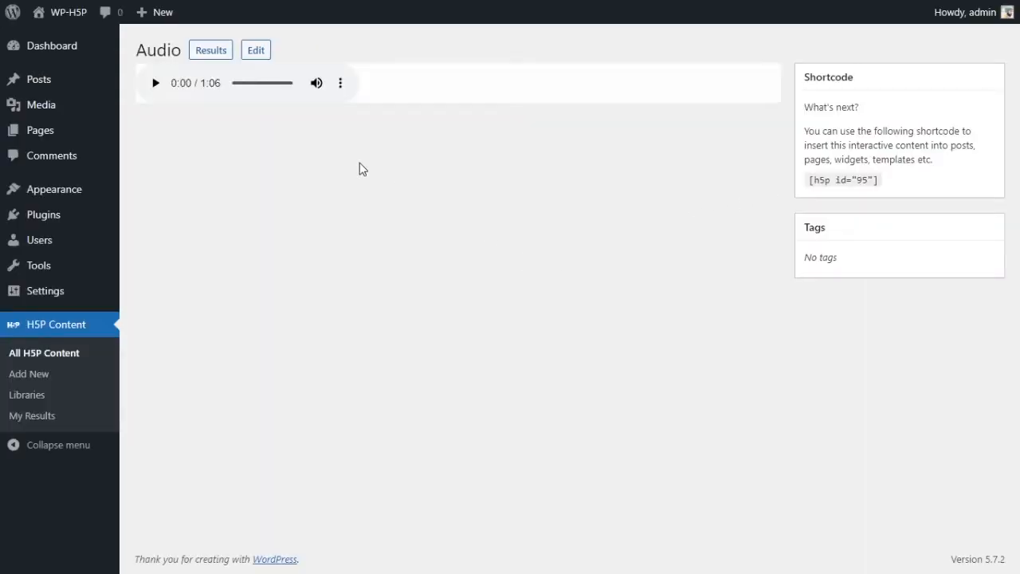
mouse_move(182, 95)
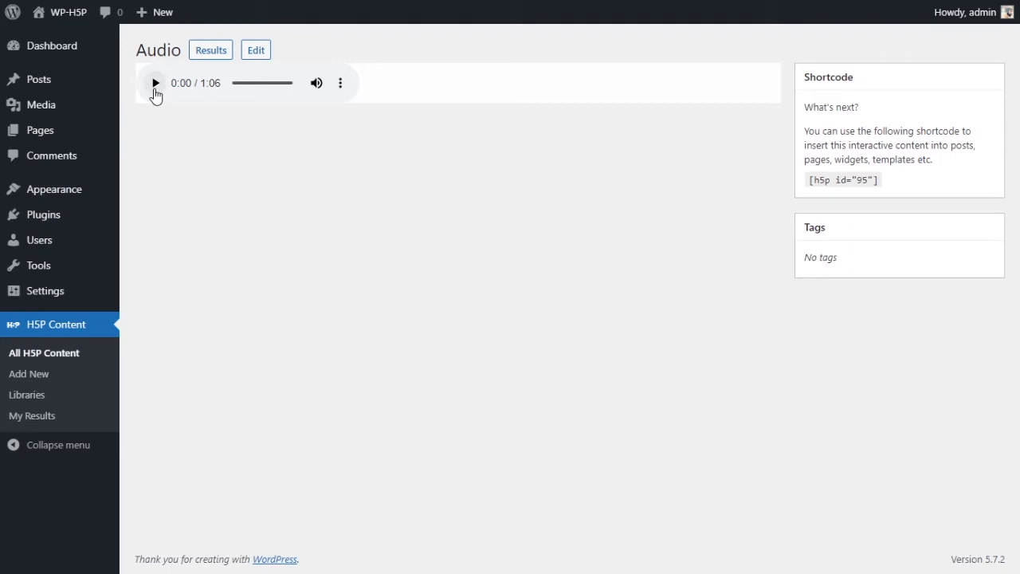
mouse_move(180, 90)
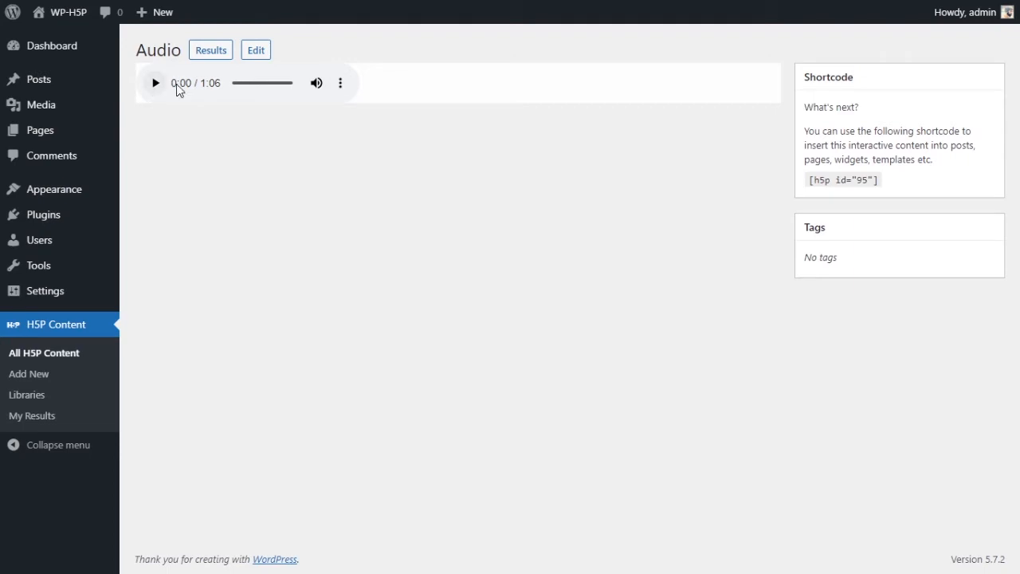
mouse_move(777, 86)
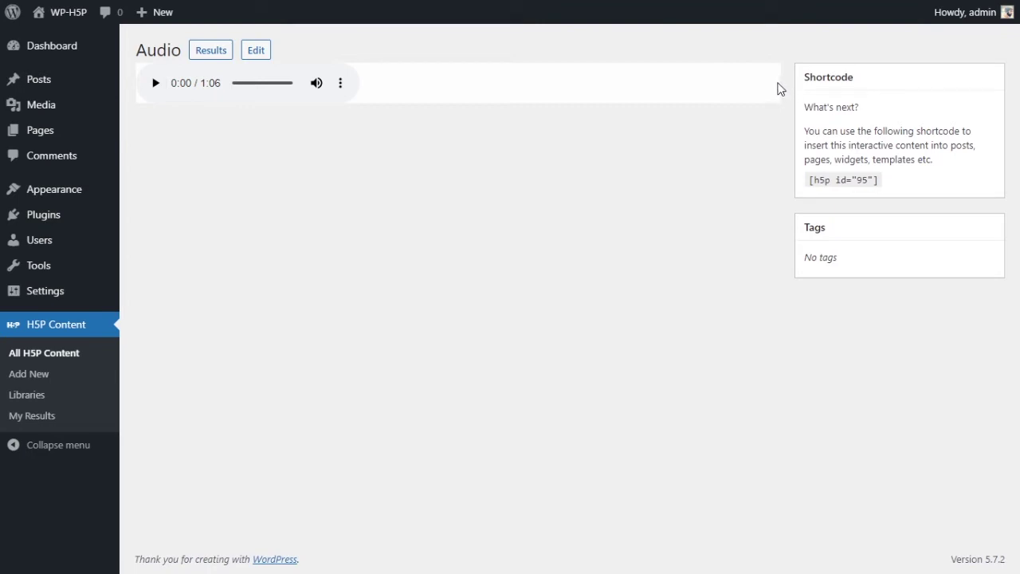
mouse_move(790, 84)
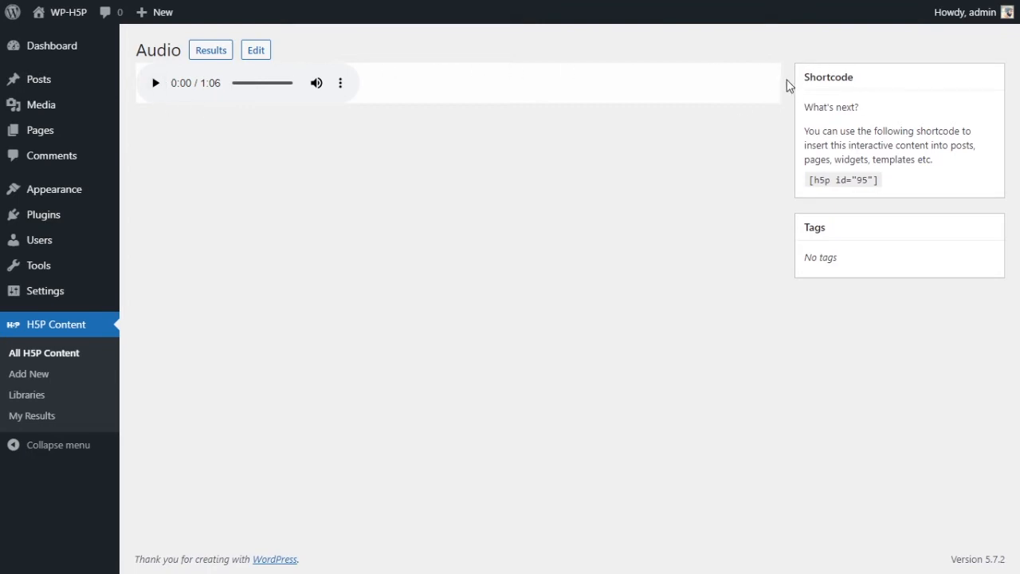
left_click(156, 83)
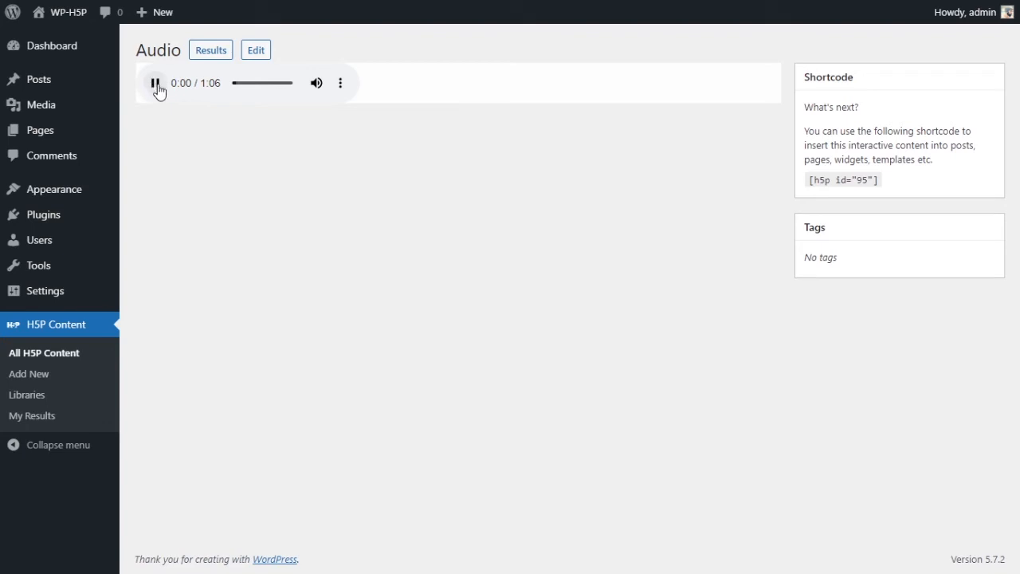
left_click(339, 82)
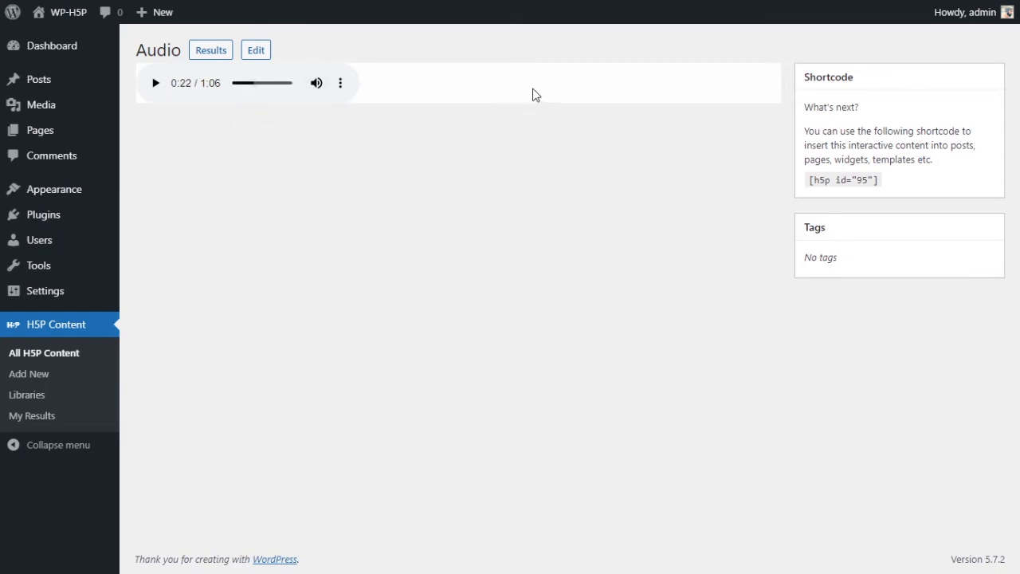
mouse_move(615, 97)
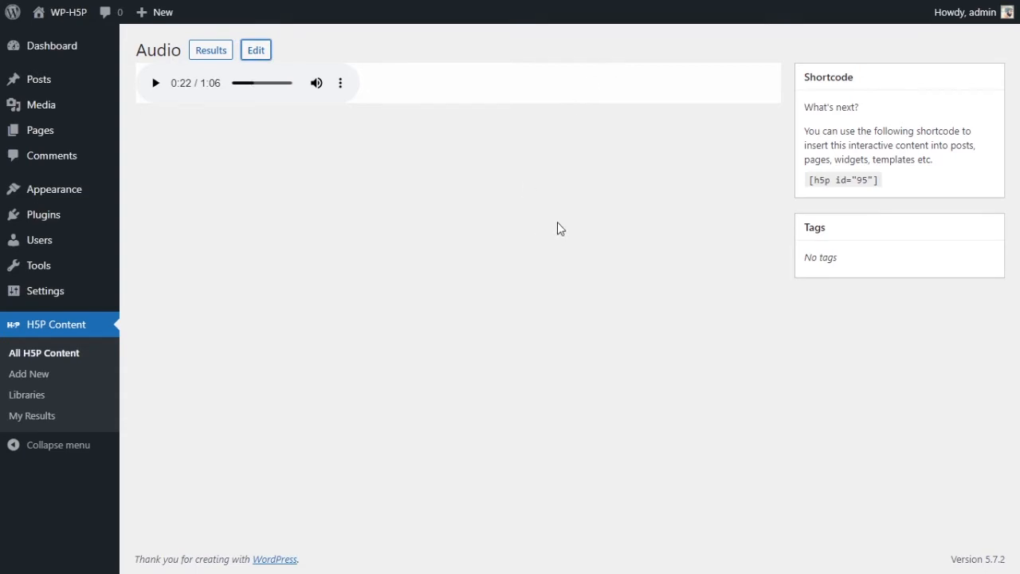
Step: Change the Audio item's Player mode to Transparent and update it
left_click(255, 50)
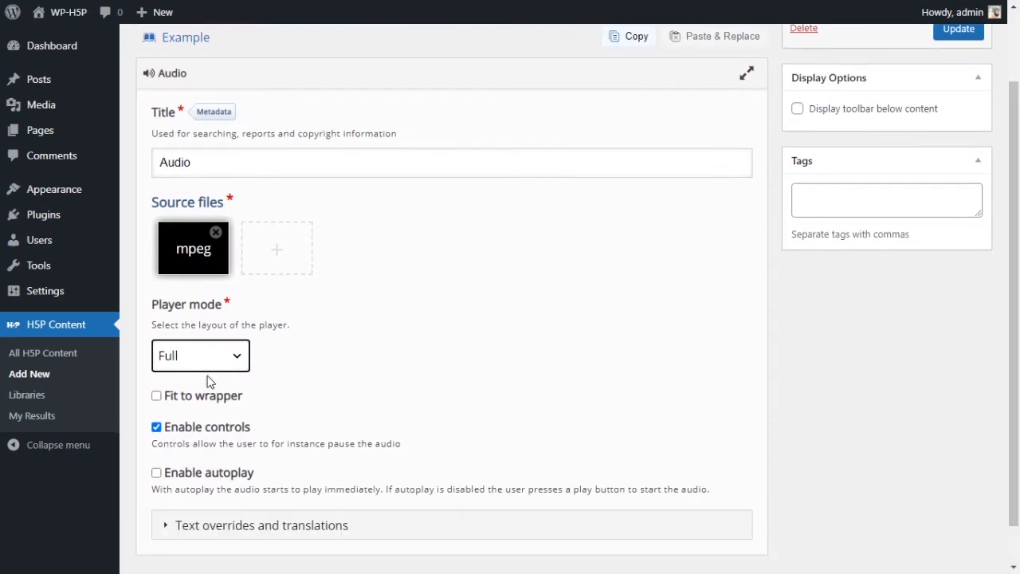
left_click(200, 355)
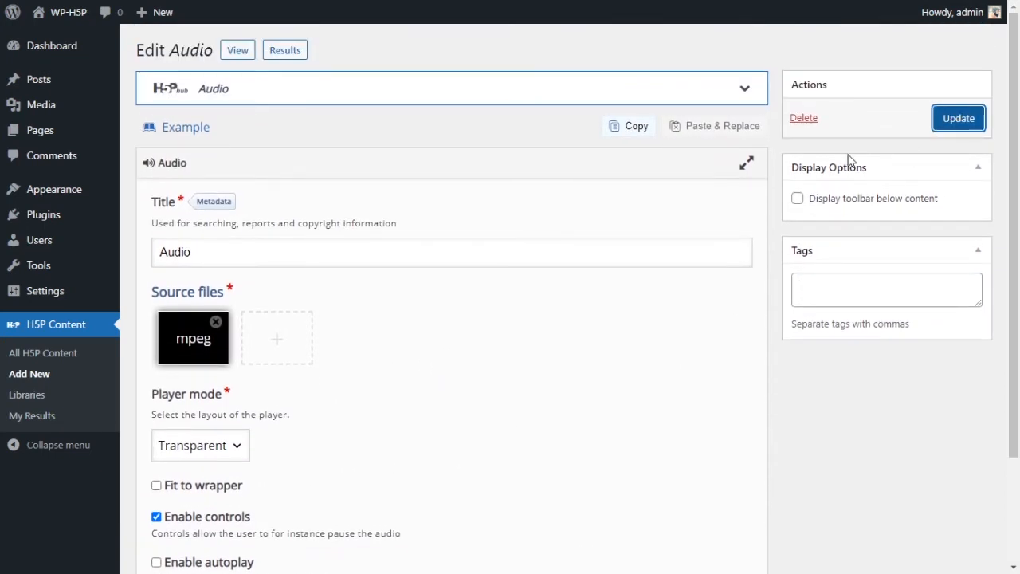
left_click(957, 118)
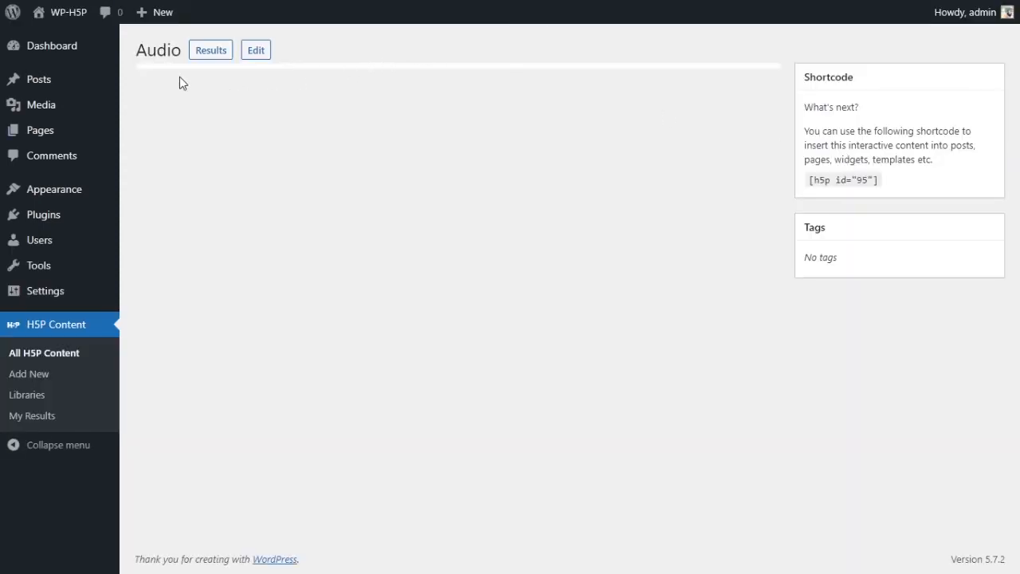
mouse_move(331, 104)
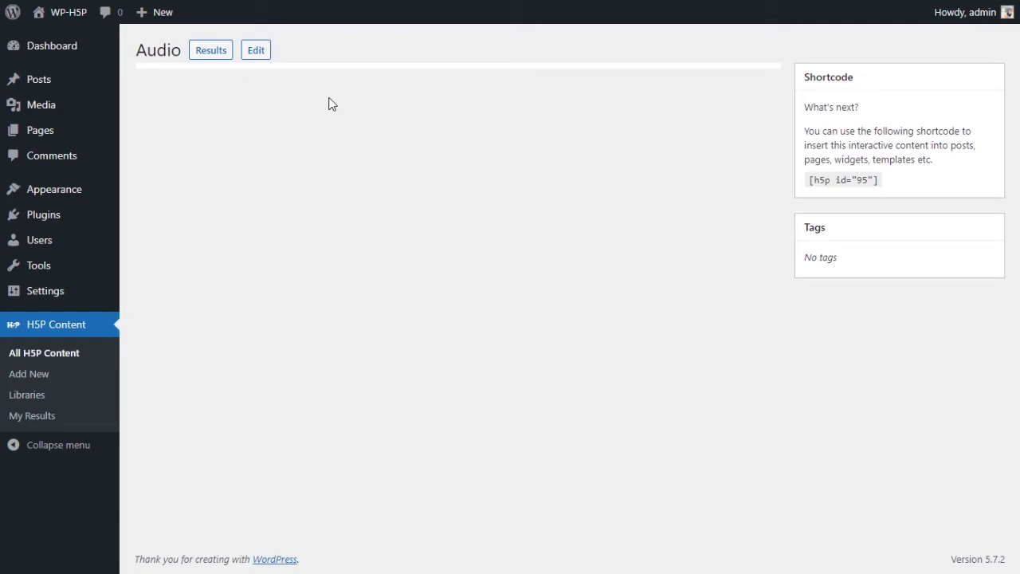
mouse_move(253, 61)
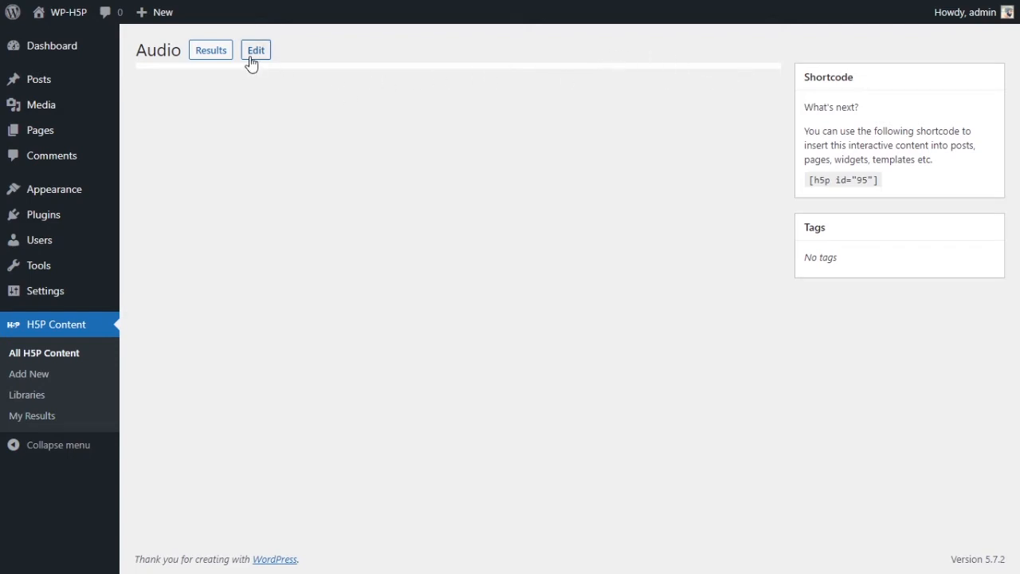
Step: Tick Enable autoplay in the Audio item's settings and update it
left_click(255, 49)
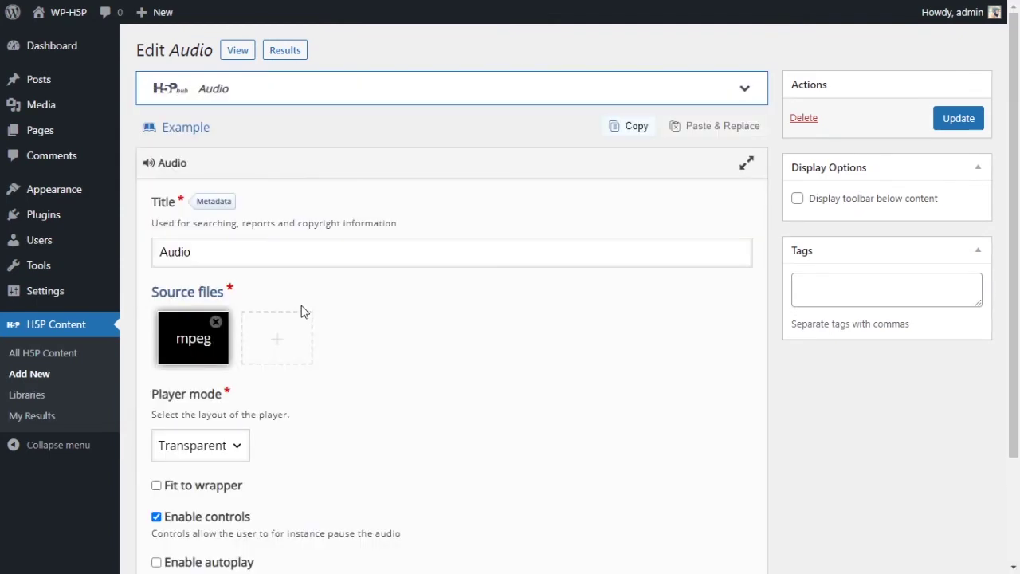
scroll("down", 3)
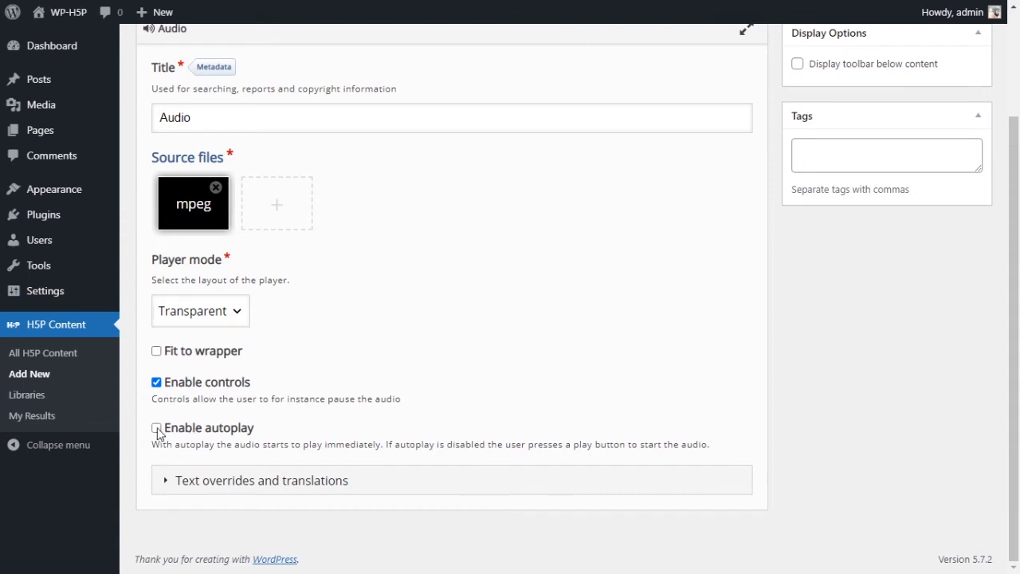
left_click(157, 428)
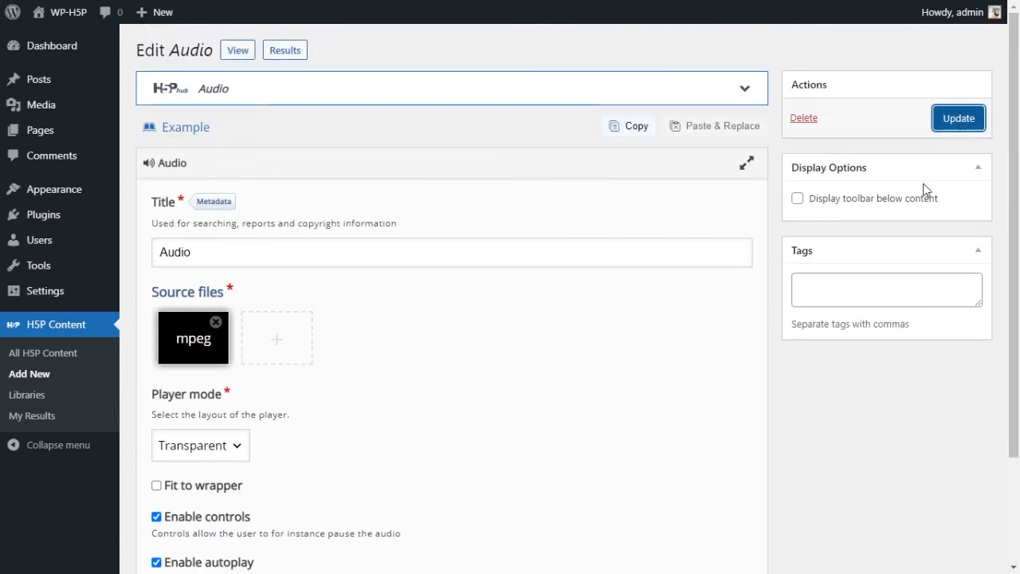
mouse_move(762, 240)
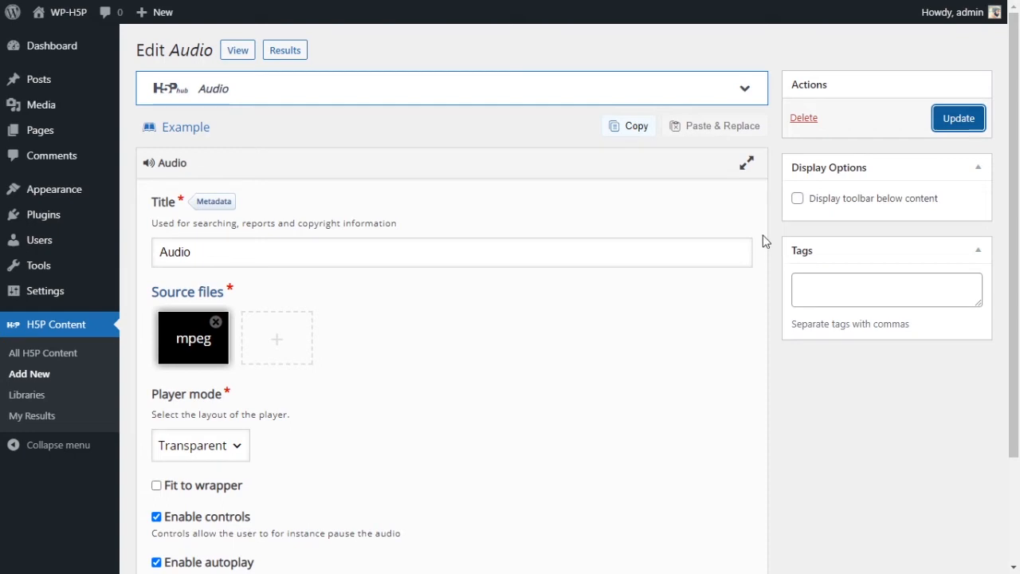
left_click(958, 118)
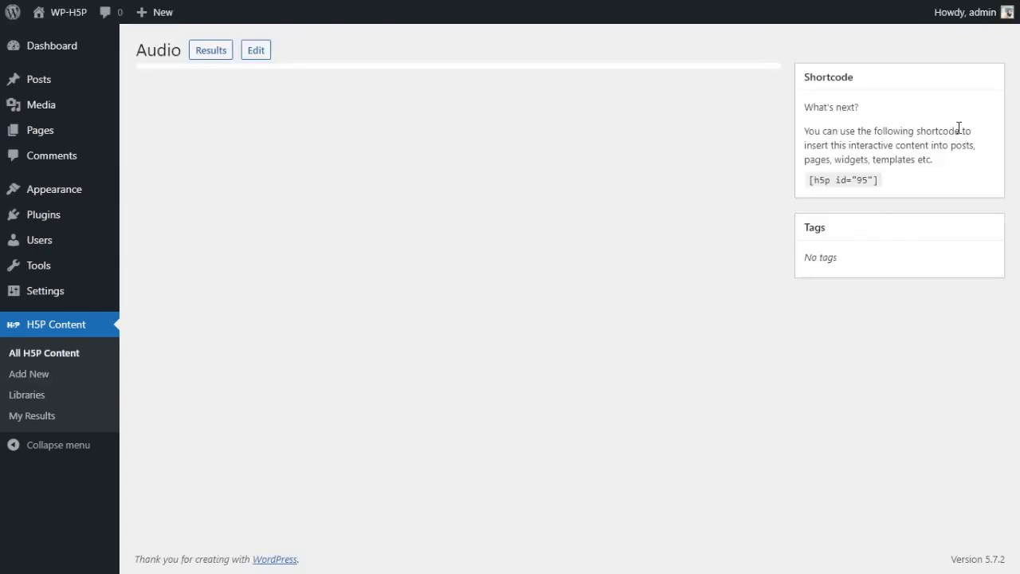
mouse_move(556, 174)
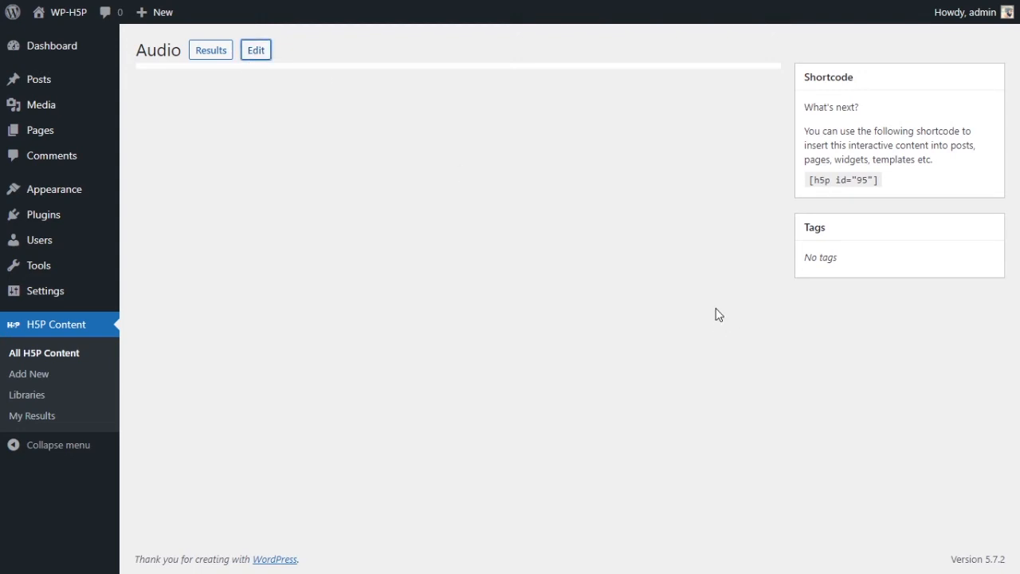
left_click(255, 49)
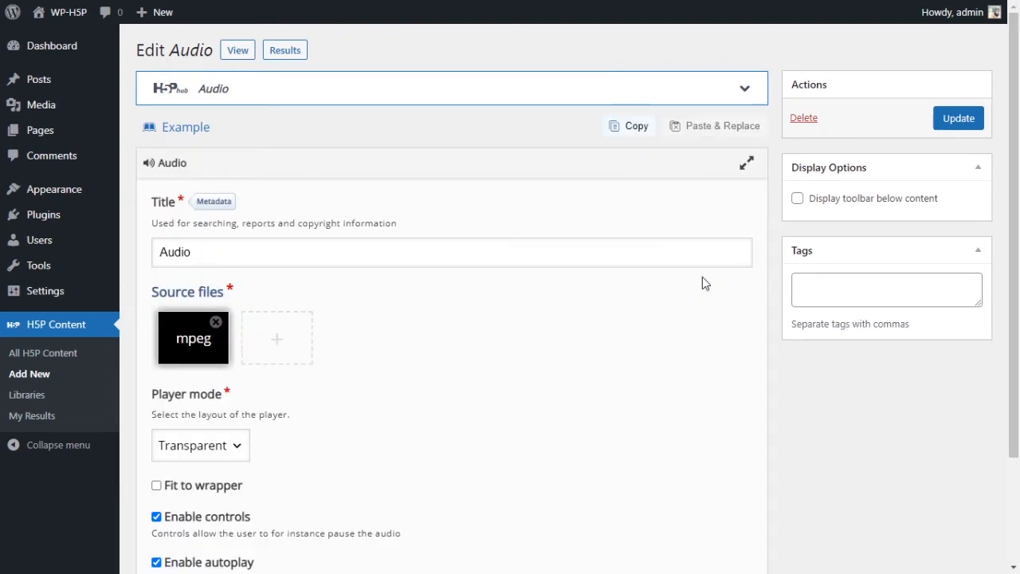
scroll("down", 3)
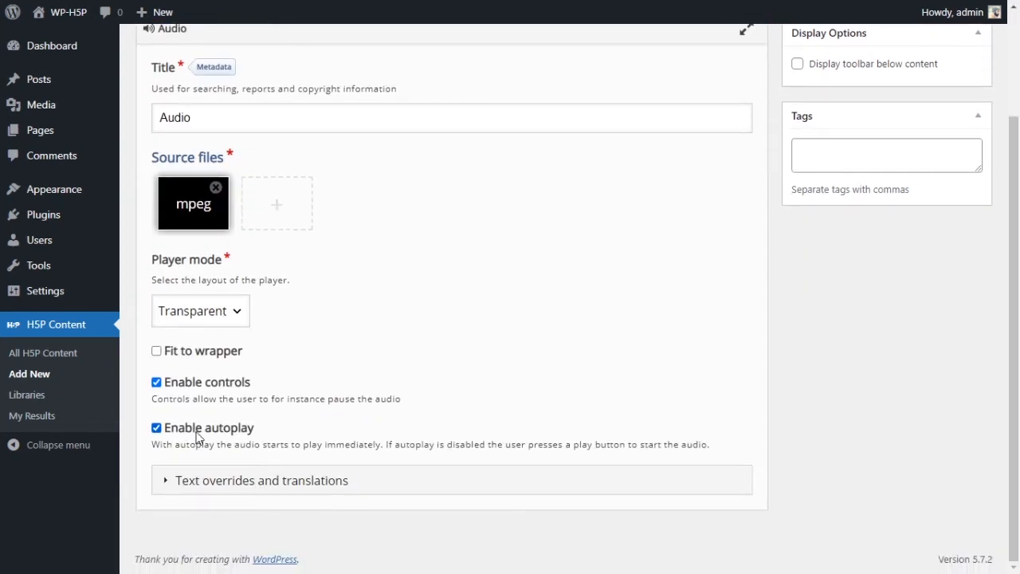
mouse_move(406, 418)
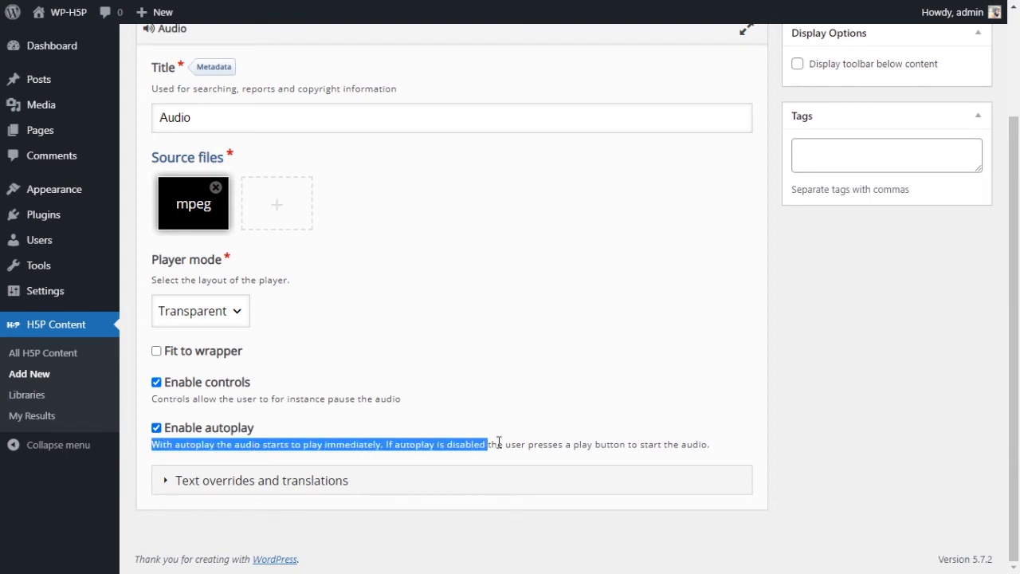
left_click_drag(486, 443, 699, 444)
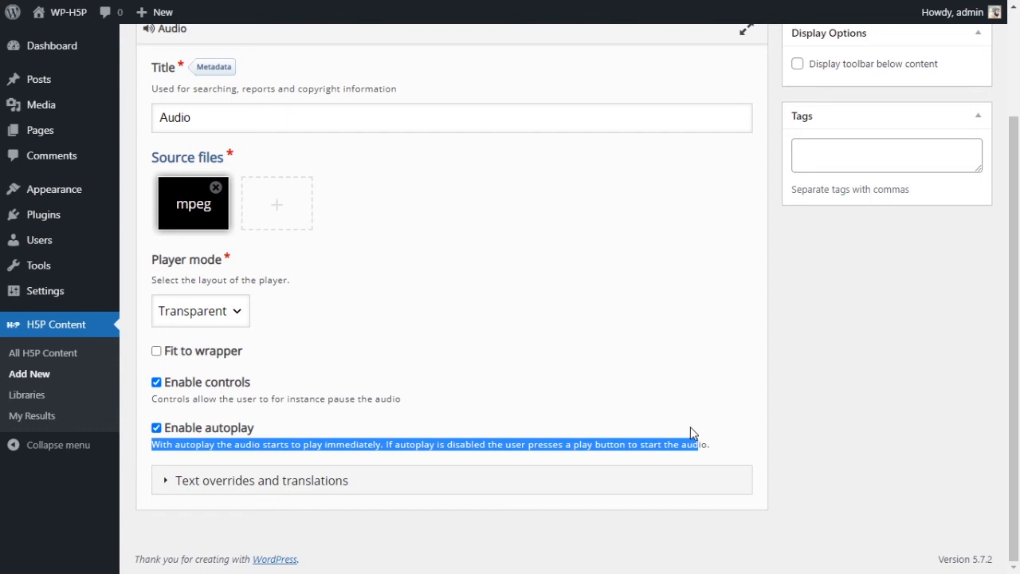
mouse_move(539, 446)
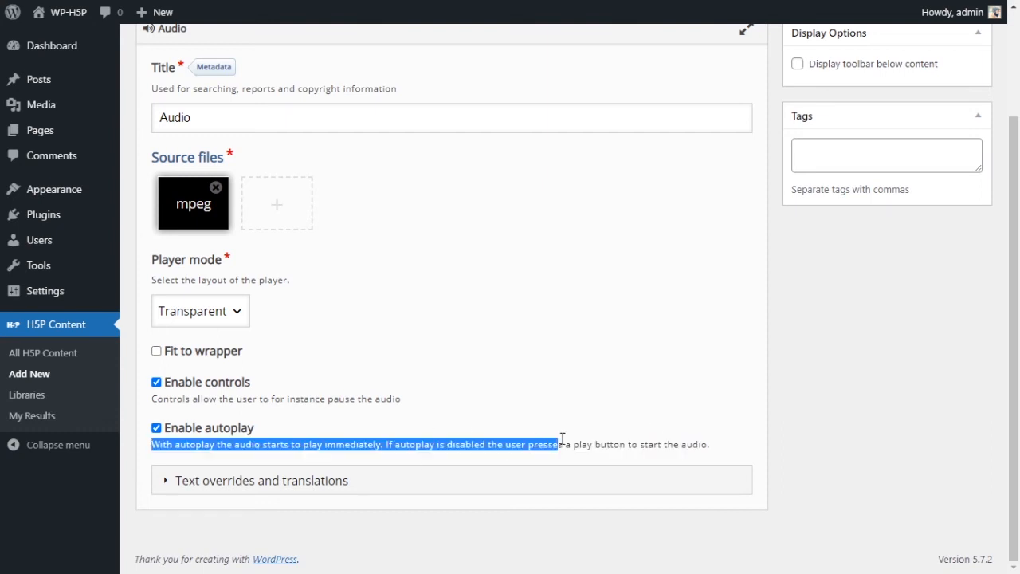
left_click(589, 374)
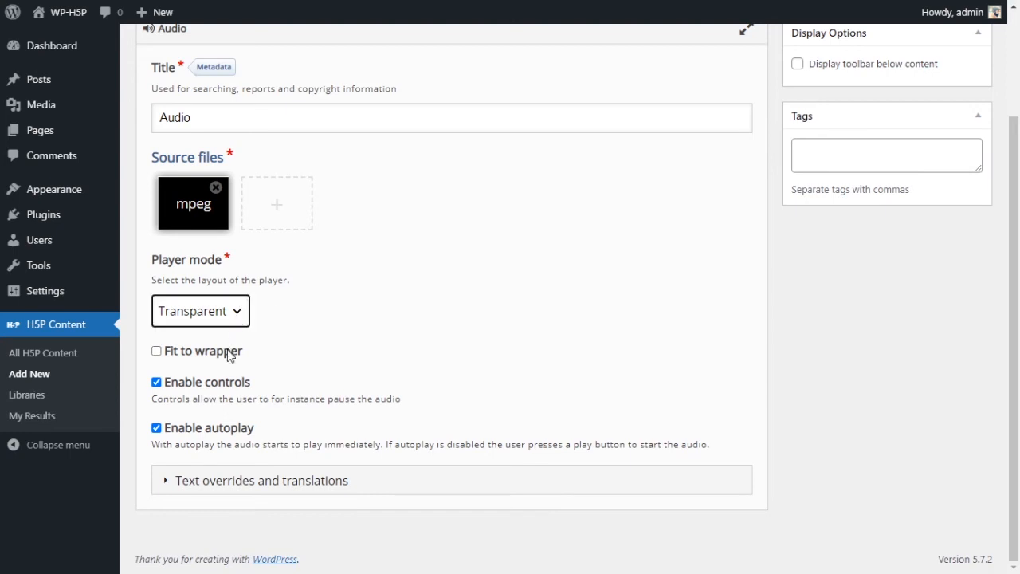
Step: Save the item, then uncheck Enable autoplay and Enable controls and update
left_click(200, 311)
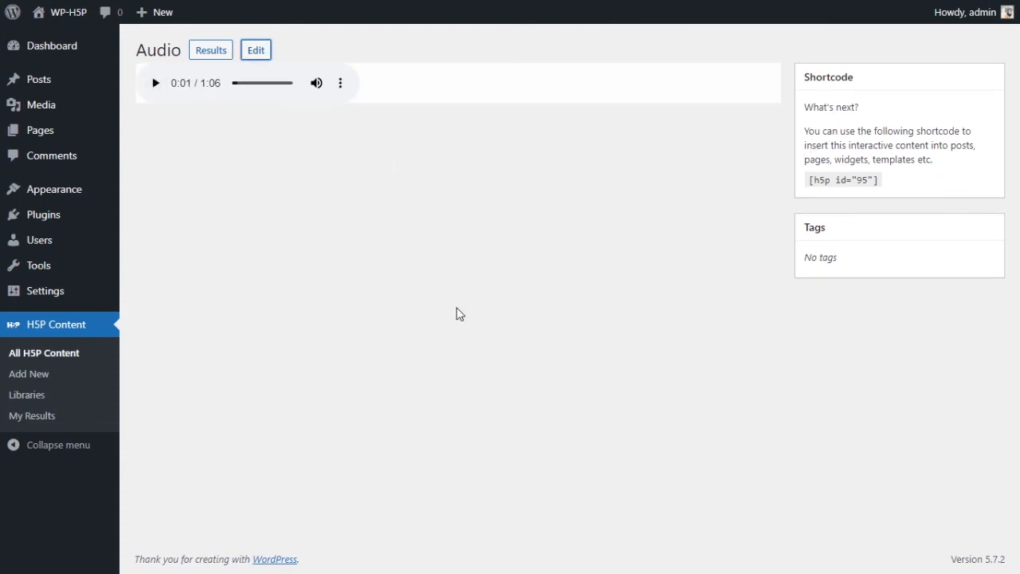
left_click(255, 49)
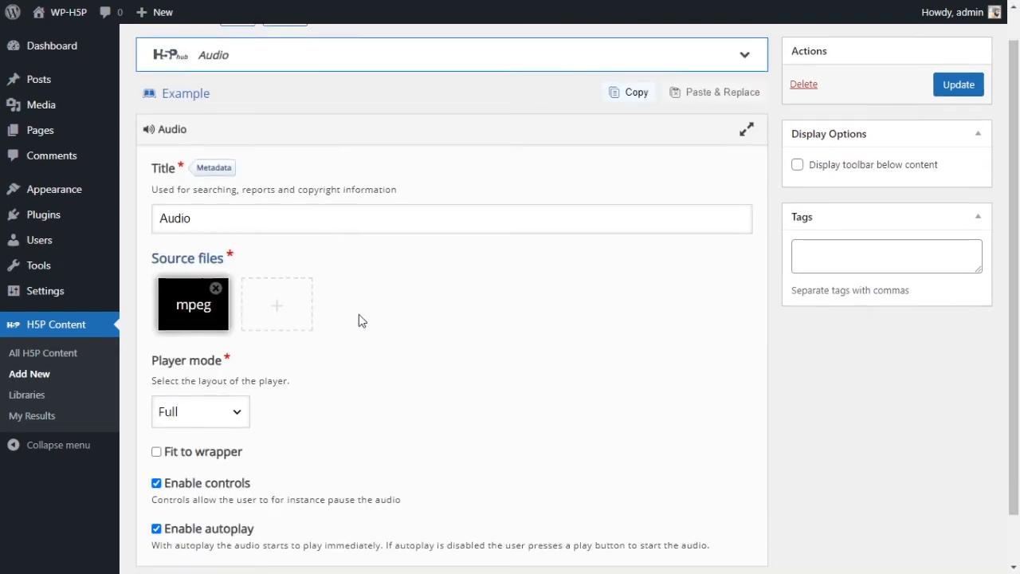
scroll("down", 3)
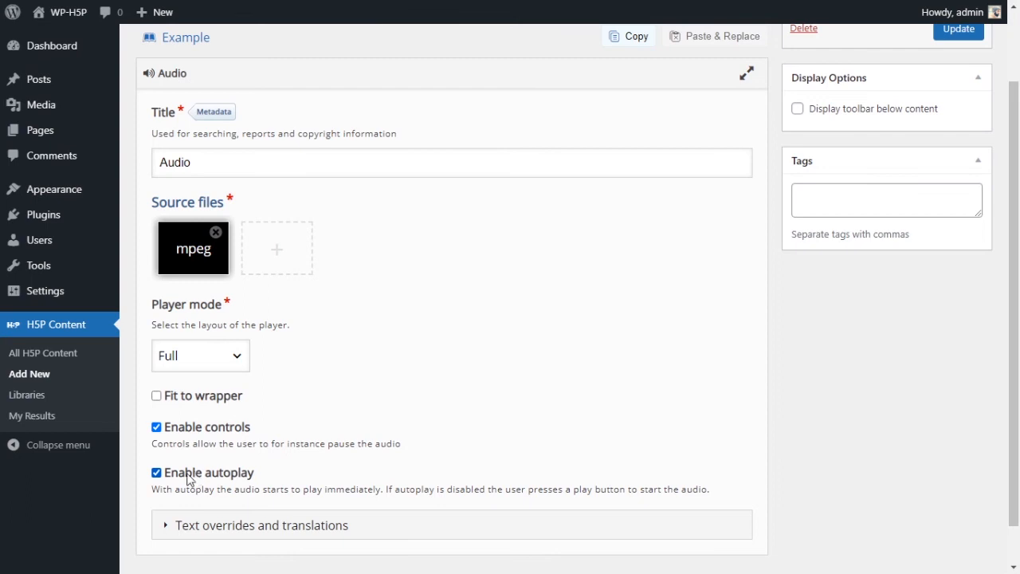
left_click(155, 472)
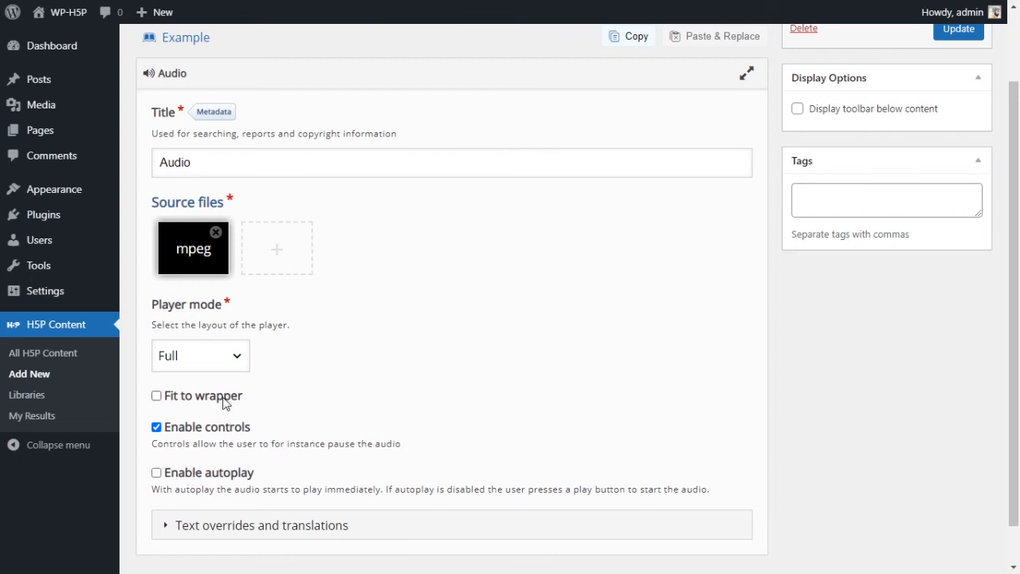
mouse_move(231, 394)
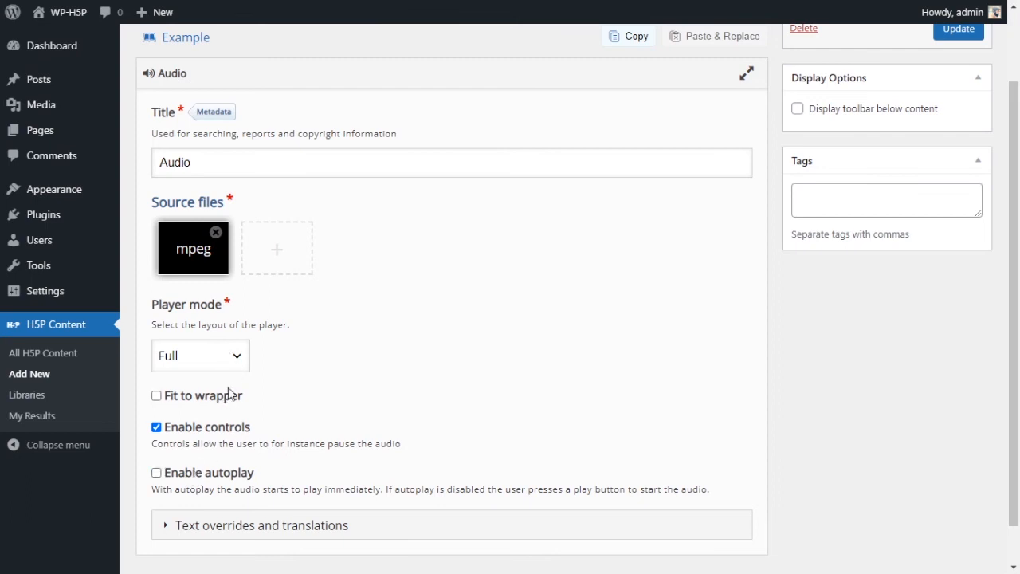
left_click(155, 426)
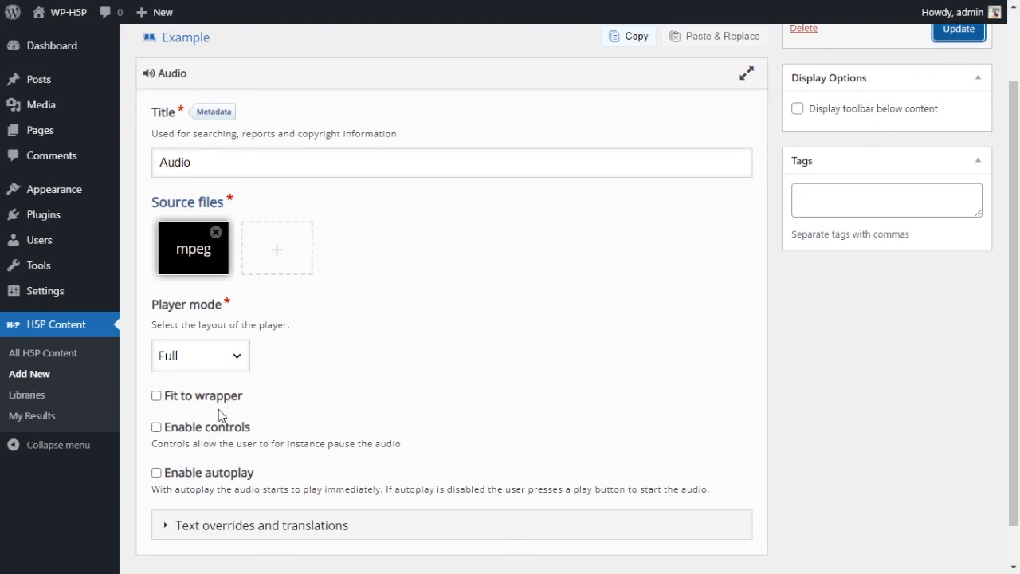
left_click(960, 30)
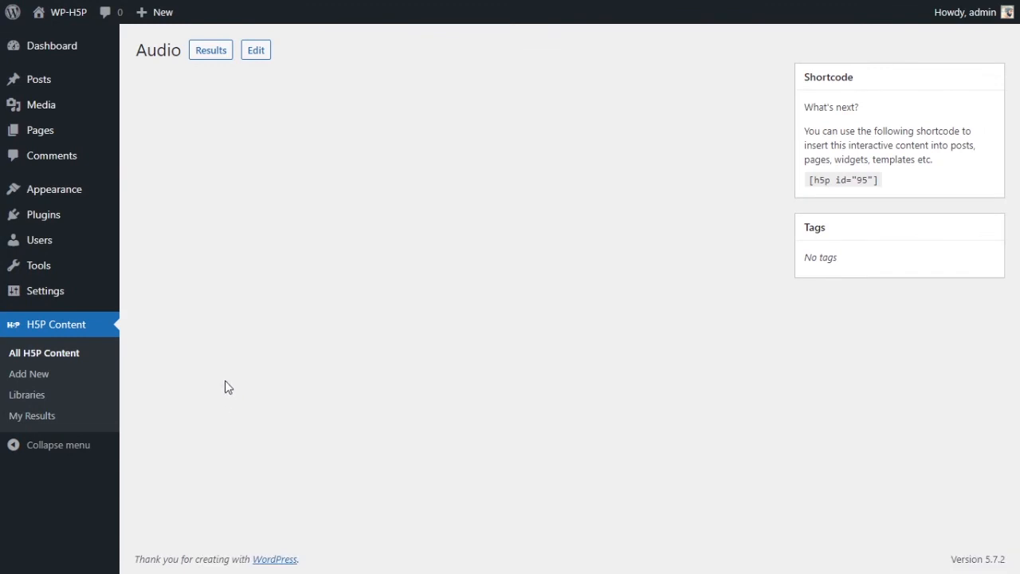
mouse_move(325, 203)
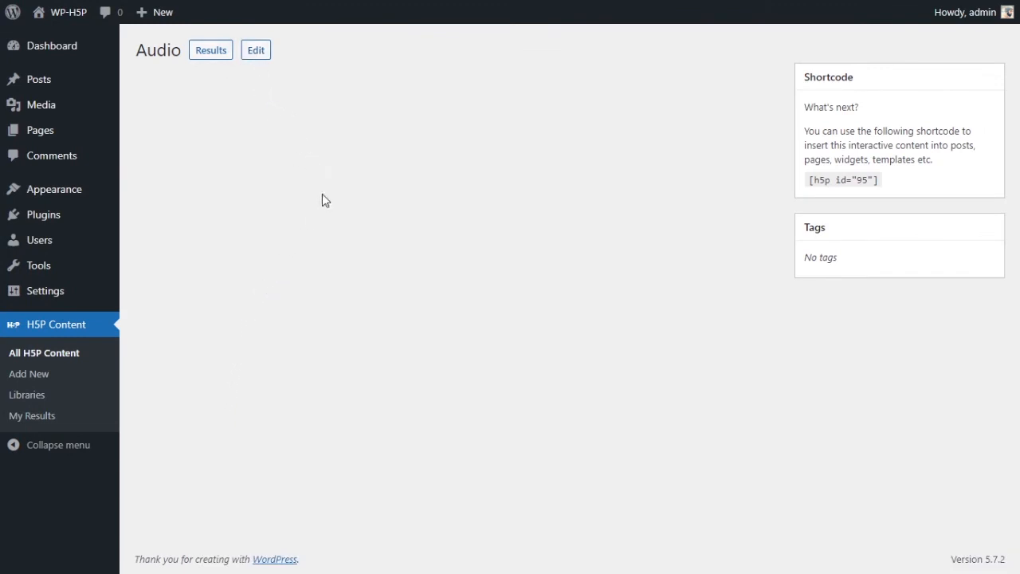
mouse_move(614, 167)
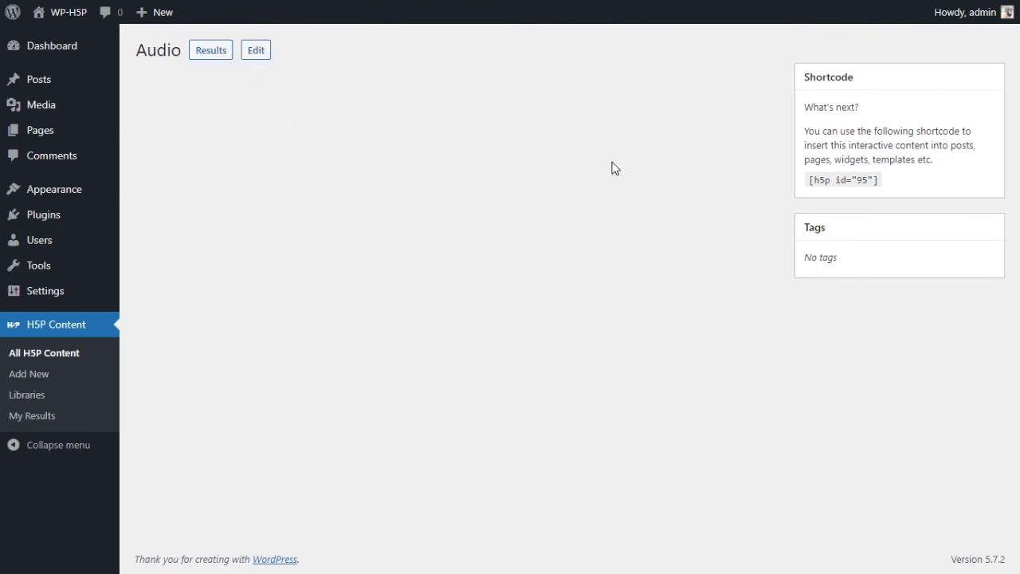
mouse_move(256, 49)
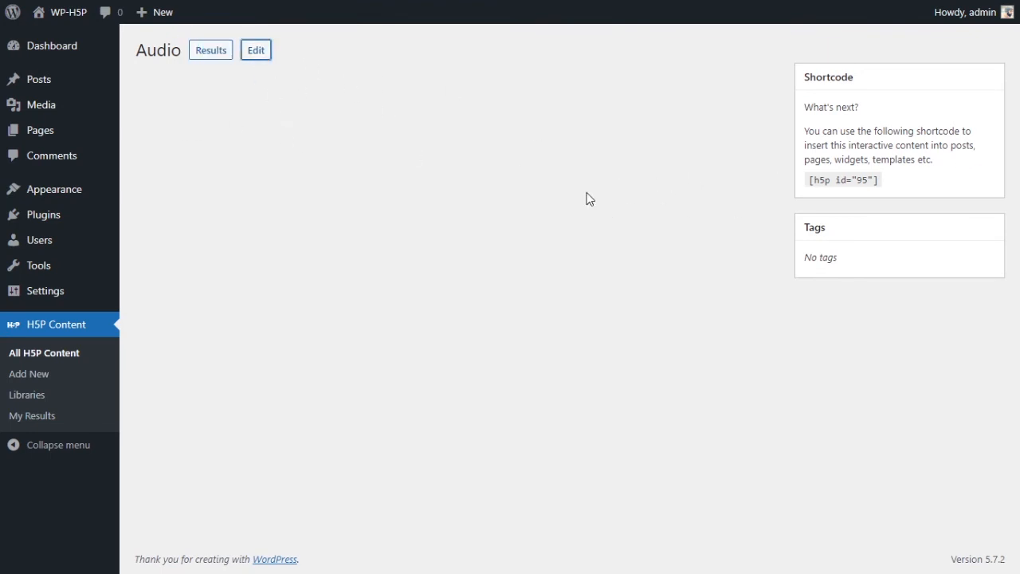
Step: Tick Enable controls in Full mode, update, and select the [h5p id="95"] shortcode
left_click(255, 49)
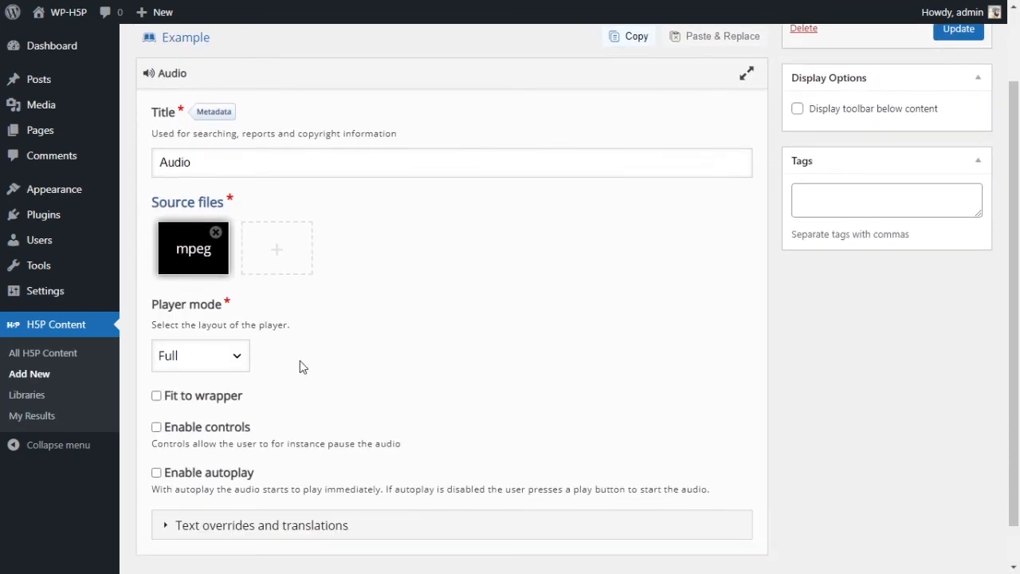
scroll("down", 3)
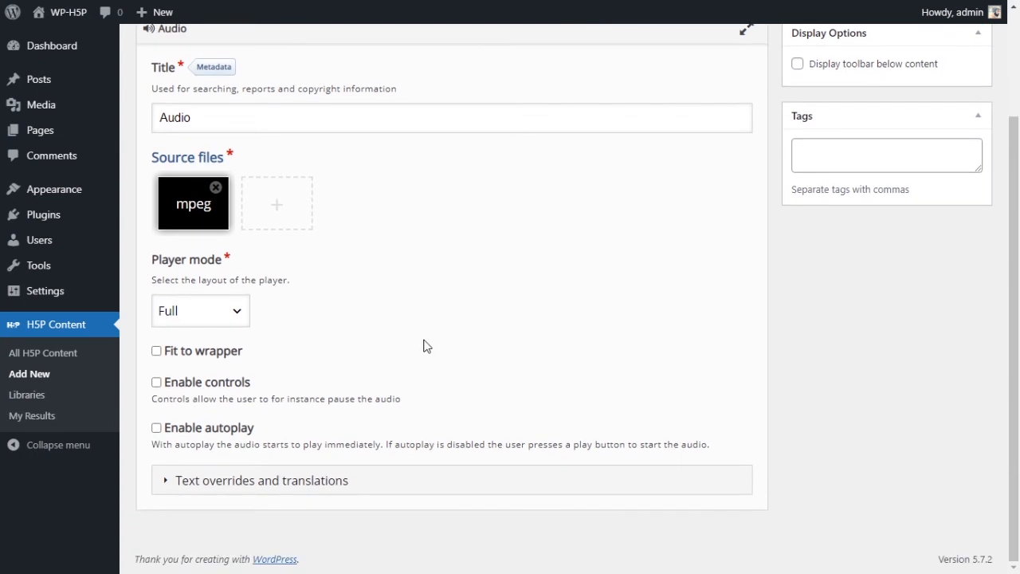
left_click(200, 309)
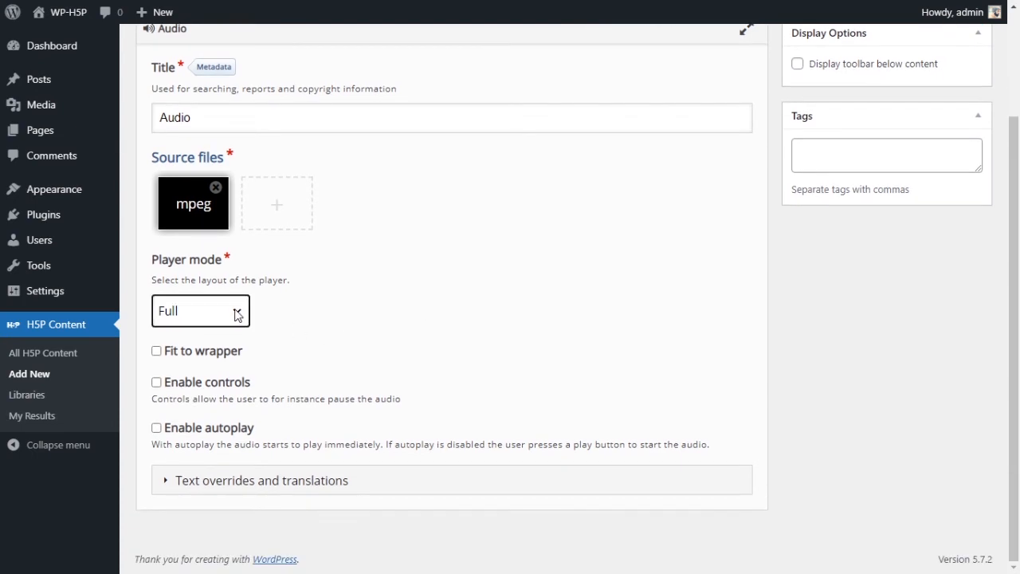
mouse_move(210, 359)
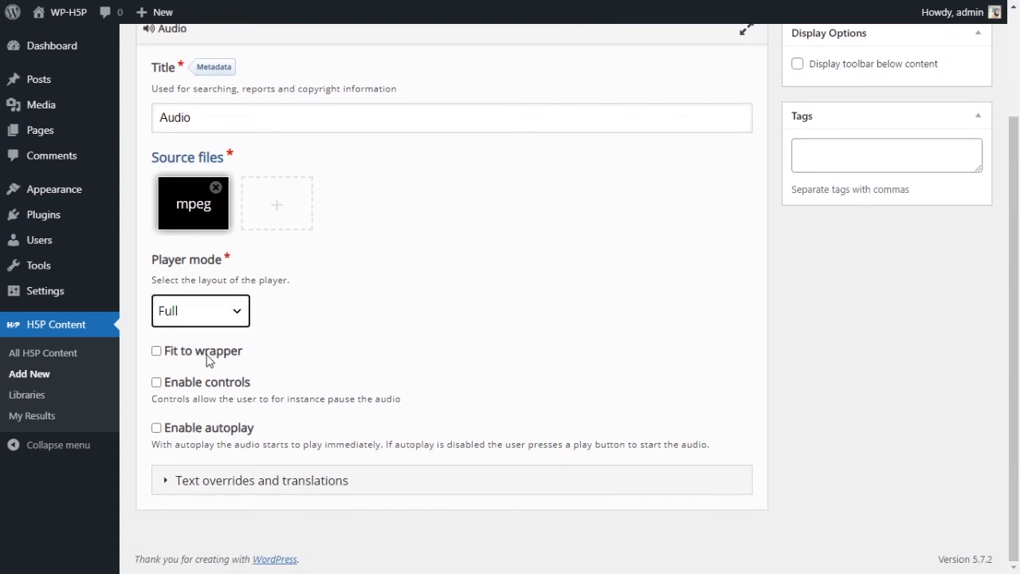
mouse_move(179, 393)
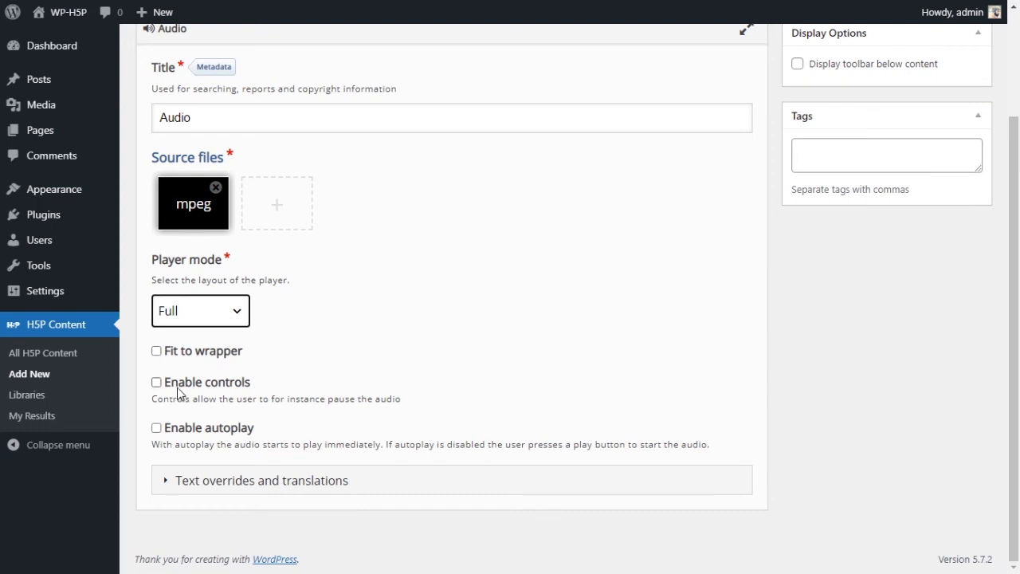
left_click(154, 382)
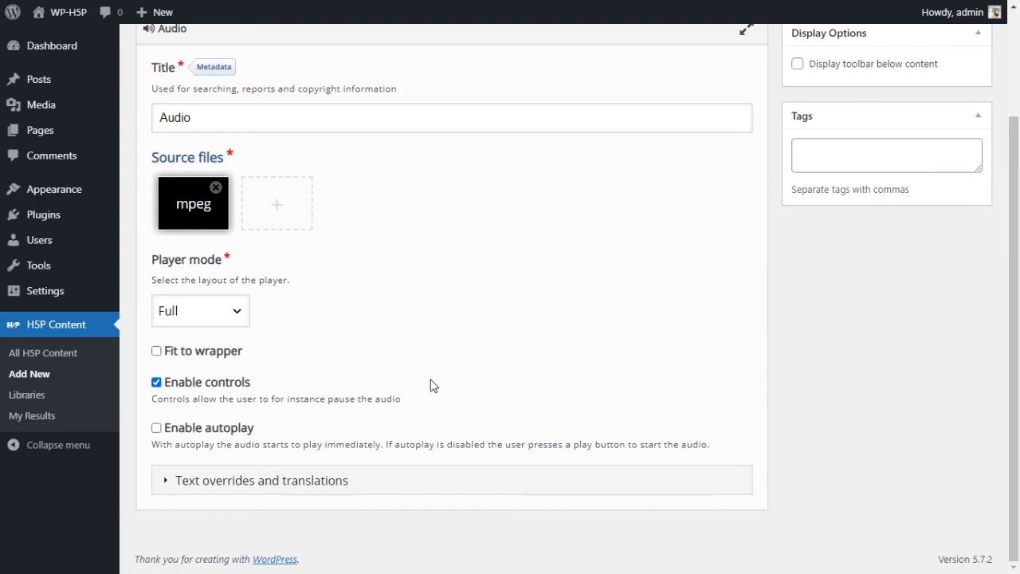
mouse_move(392, 355)
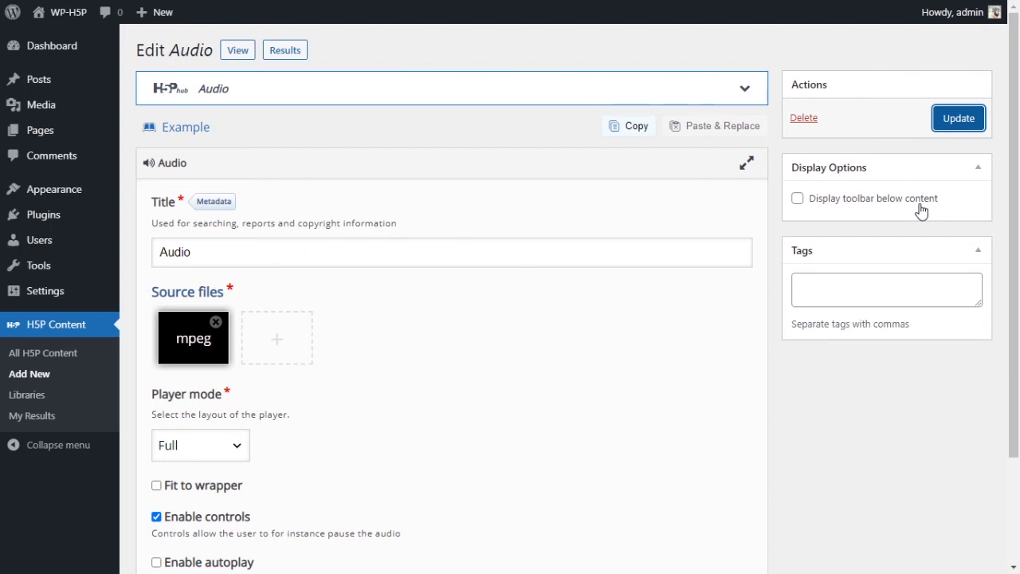
left_click(957, 118)
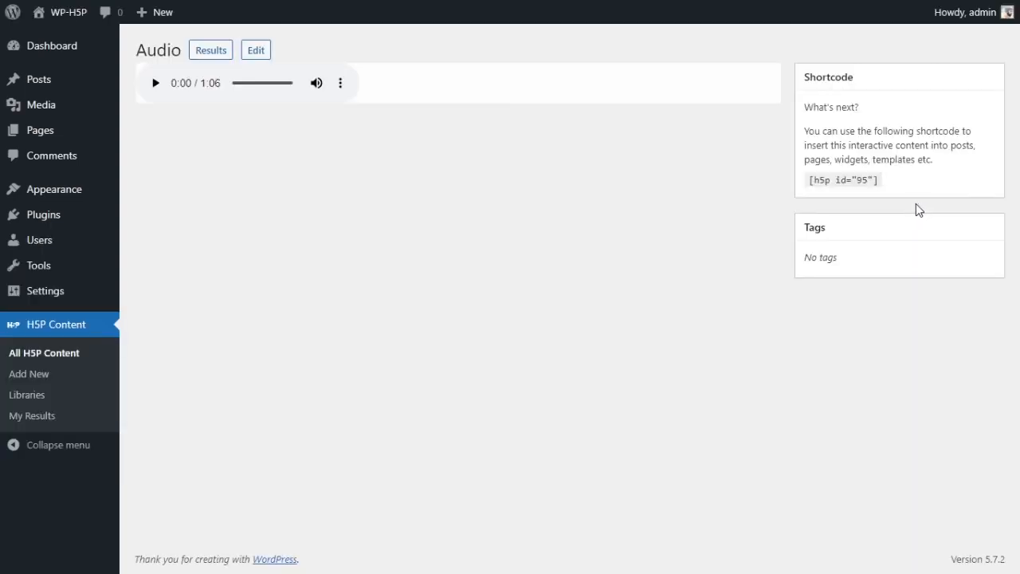
mouse_move(915, 211)
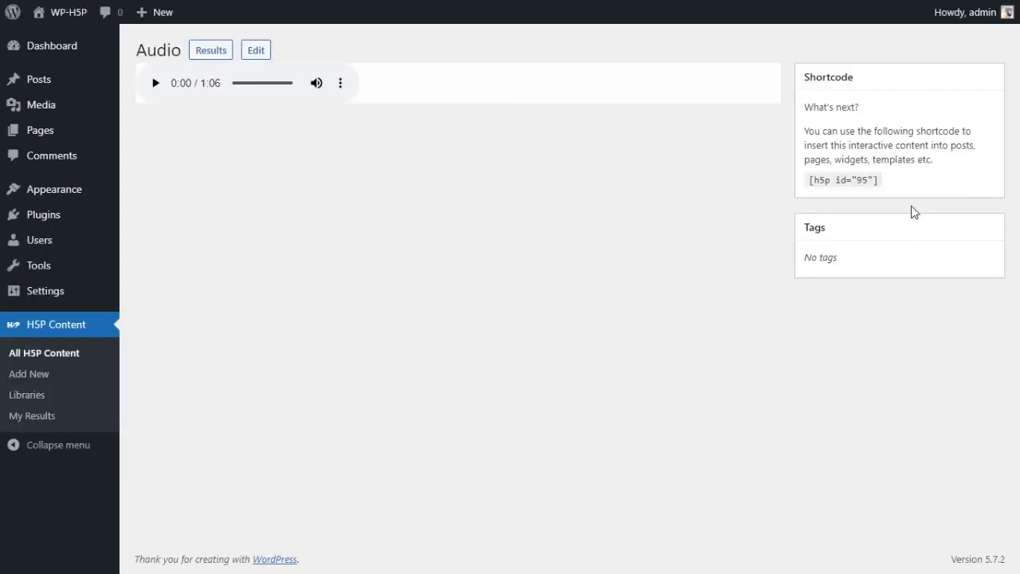
left_click(155, 83)
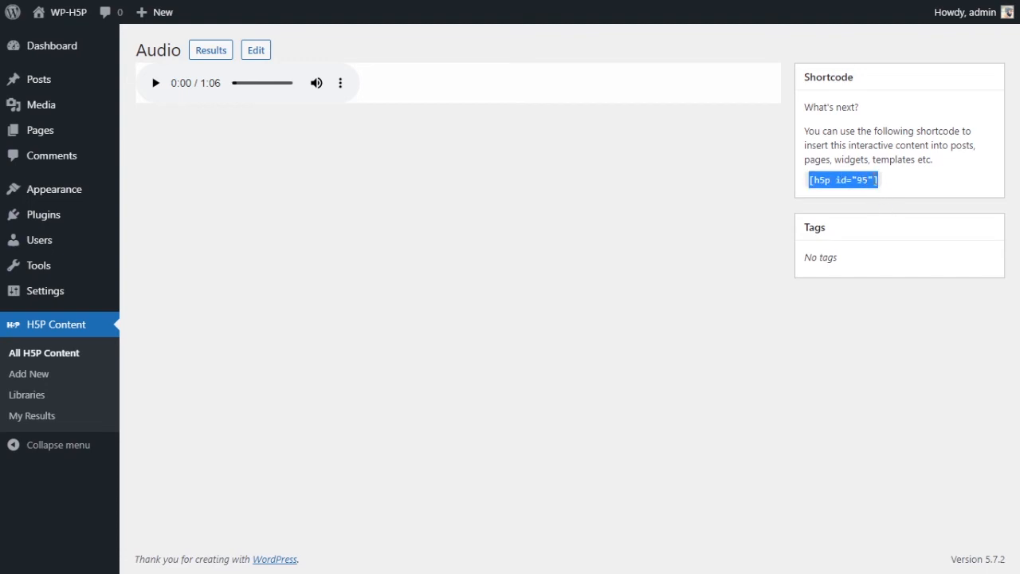
mouse_move(40, 130)
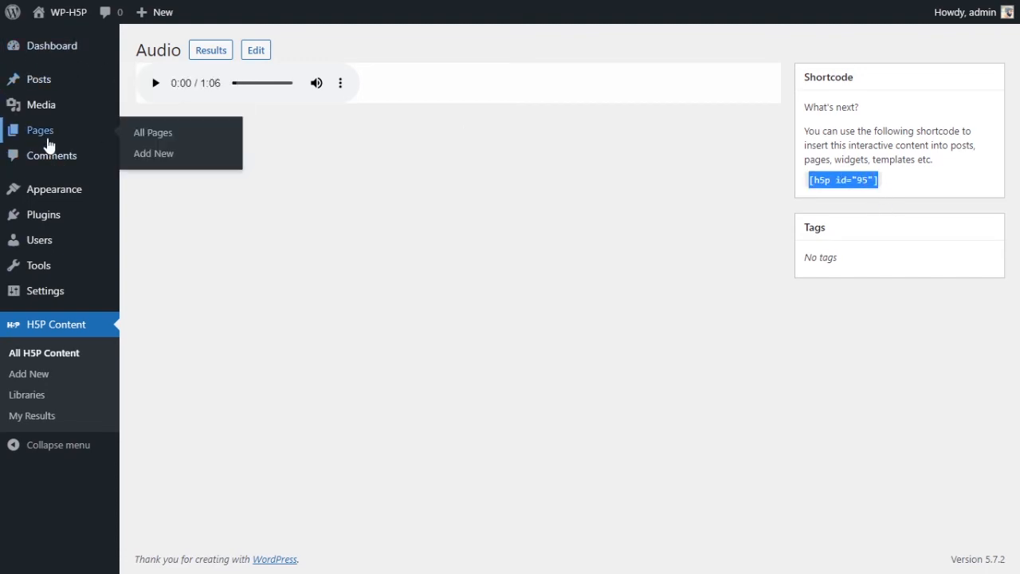
mouse_move(39, 79)
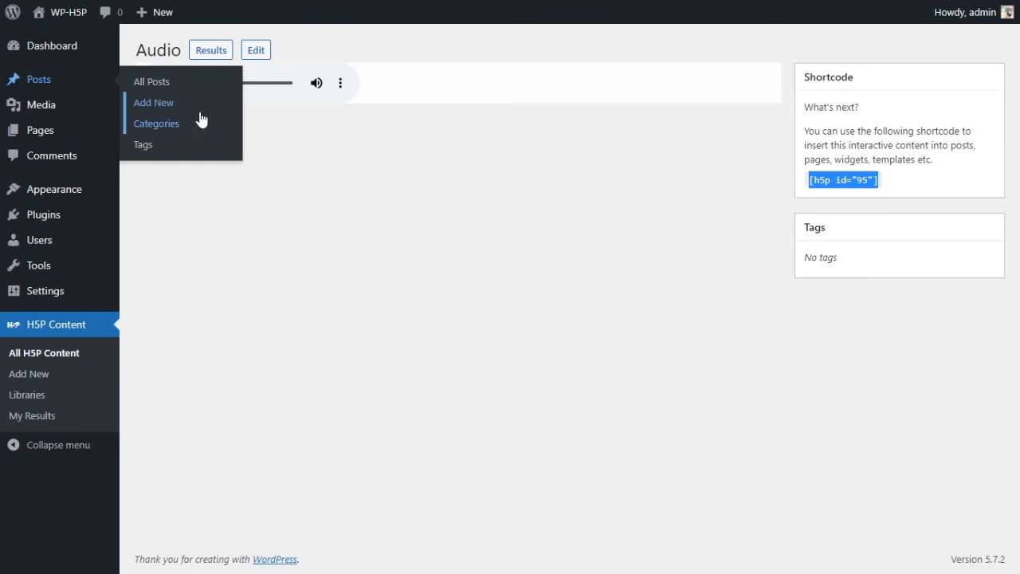
Step: Open a new blank post from Posts > Add New
left_click(153, 102)
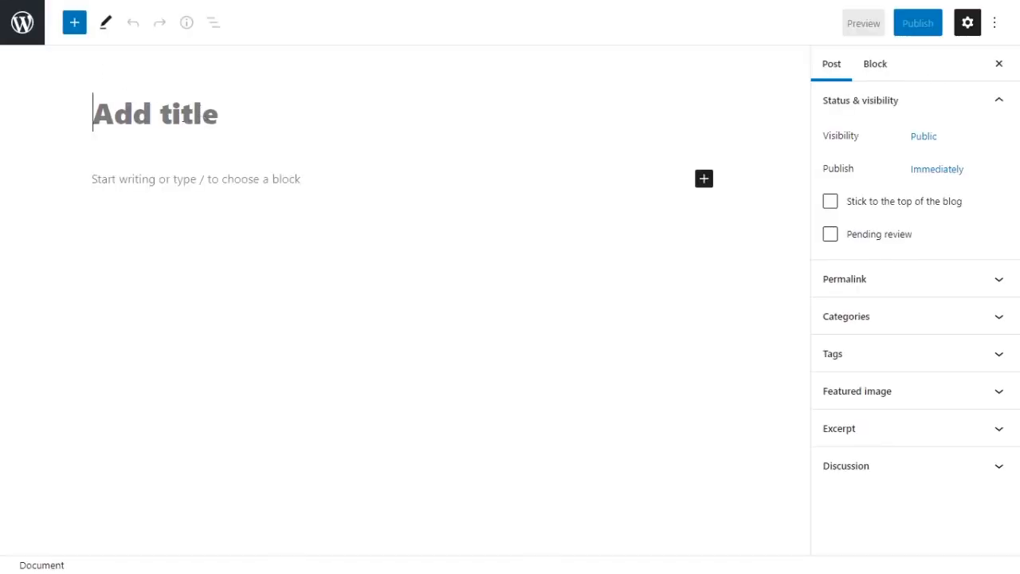
Step: Title the new post '#41 Audio' and add a Shortcode block
type("#41 A")
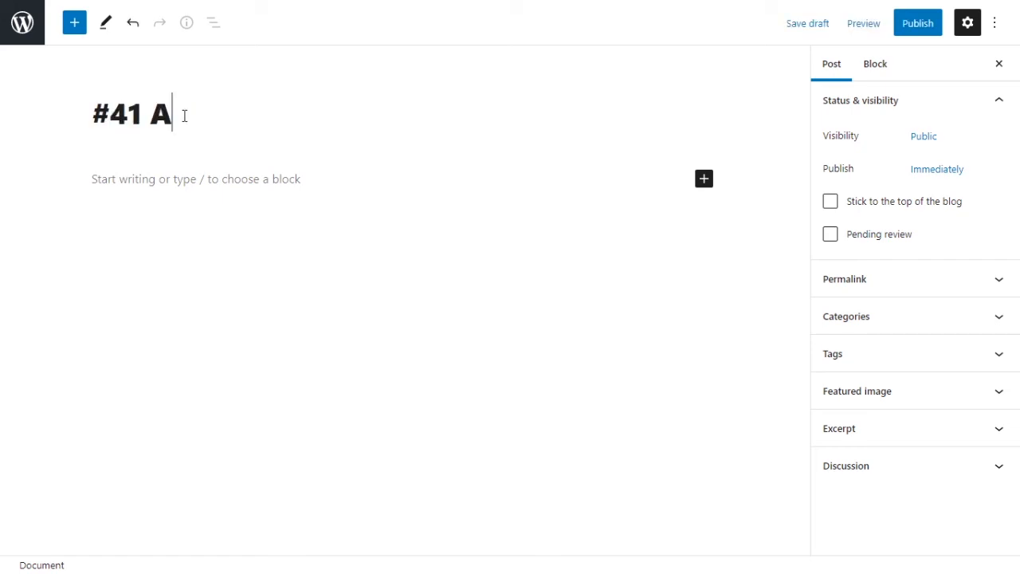
type("udio")
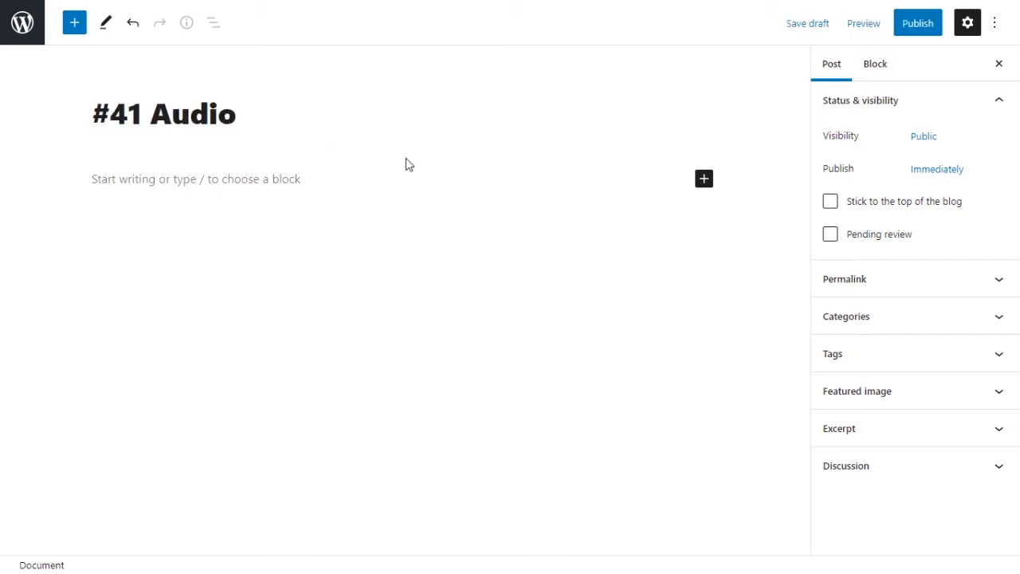
left_click(703, 178)
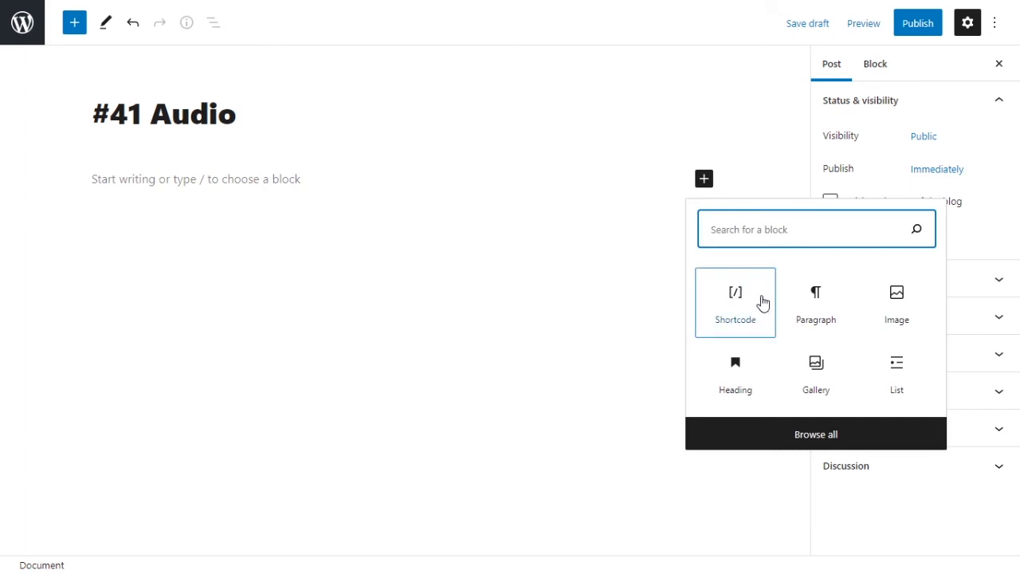
type("Sg")
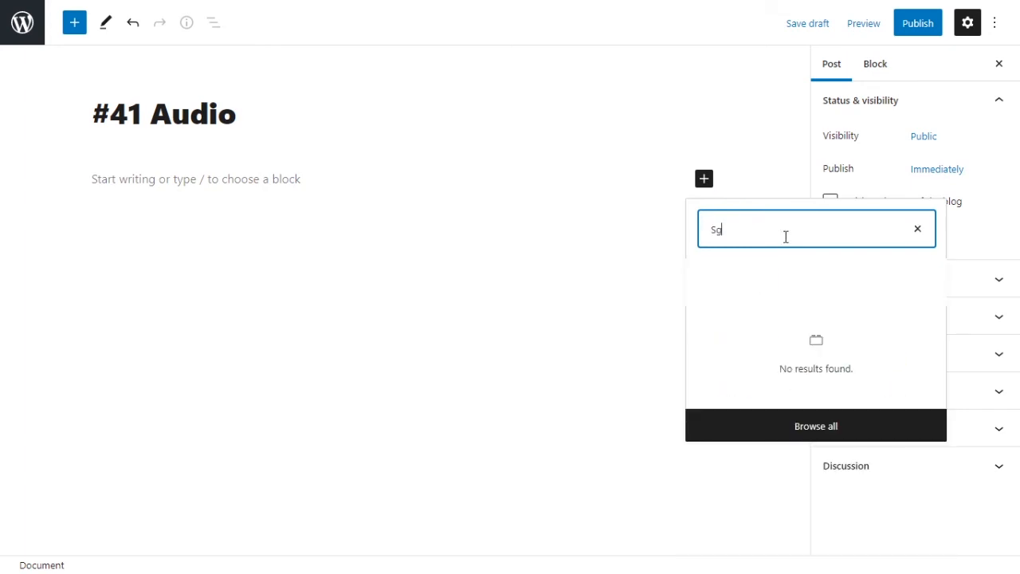
type("hort")
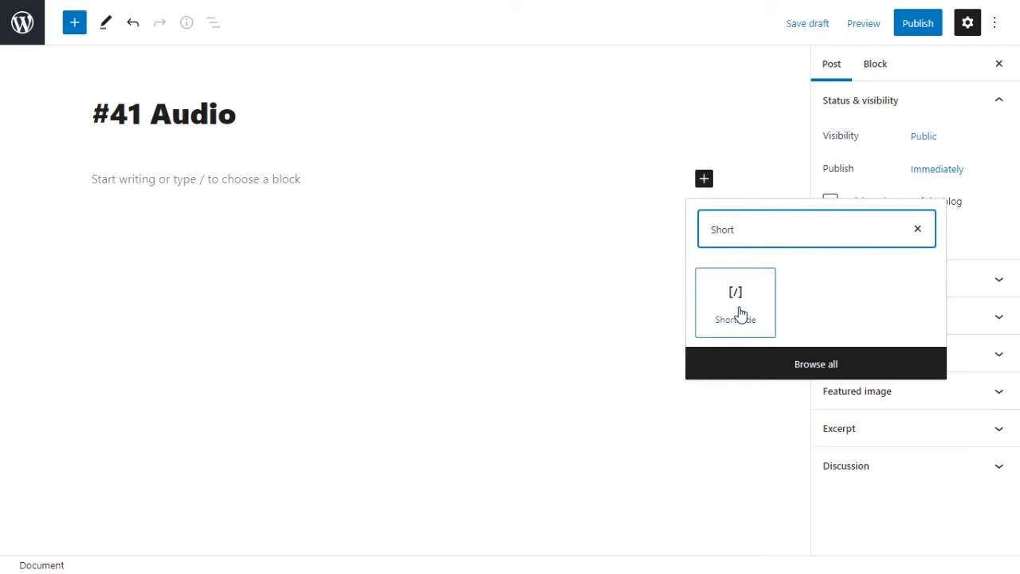
left_click(736, 303)
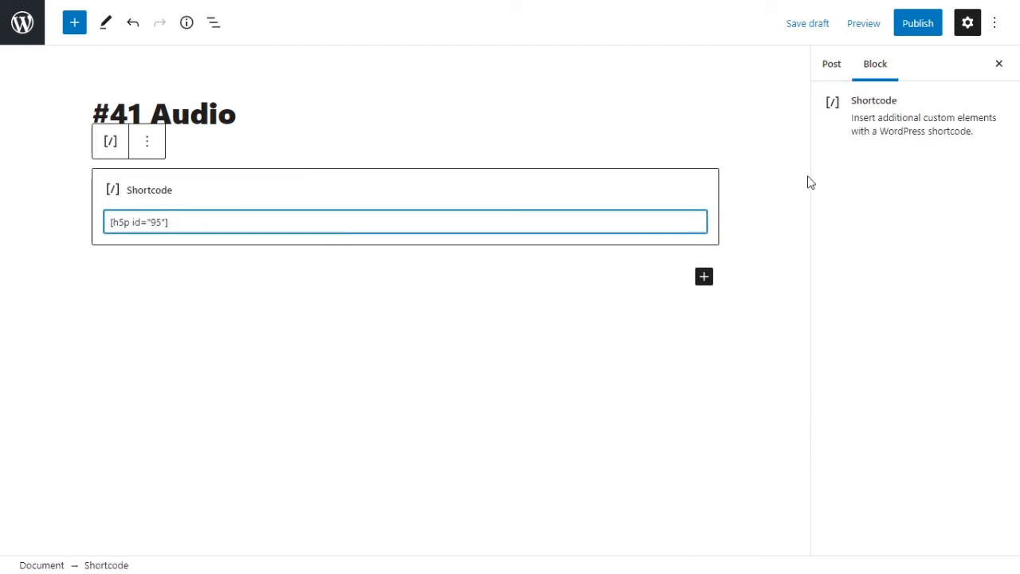
Step: Finish the shortcode [h5p id="95"] and publish the post
left_click(829, 64)
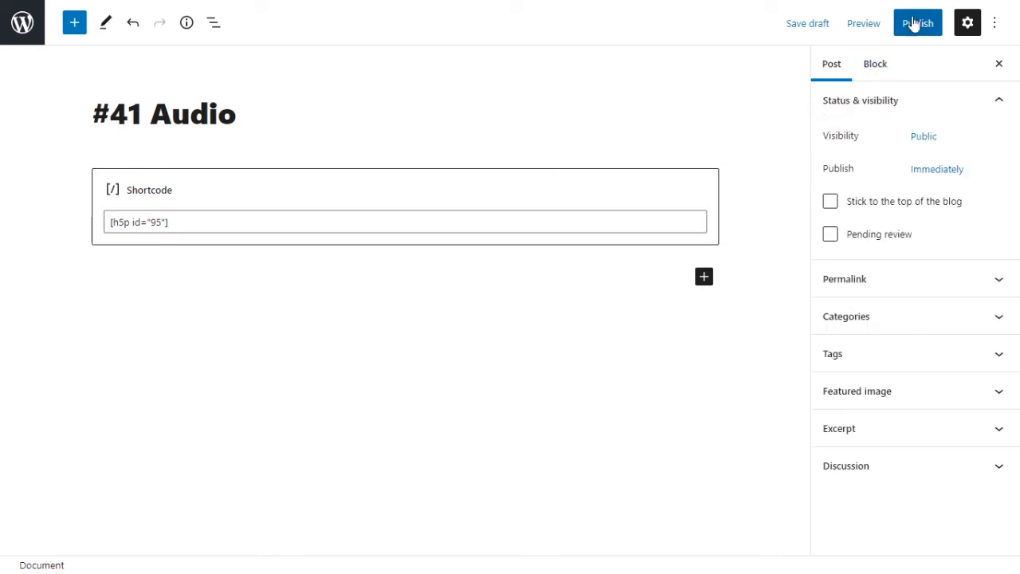
left_click(918, 23)
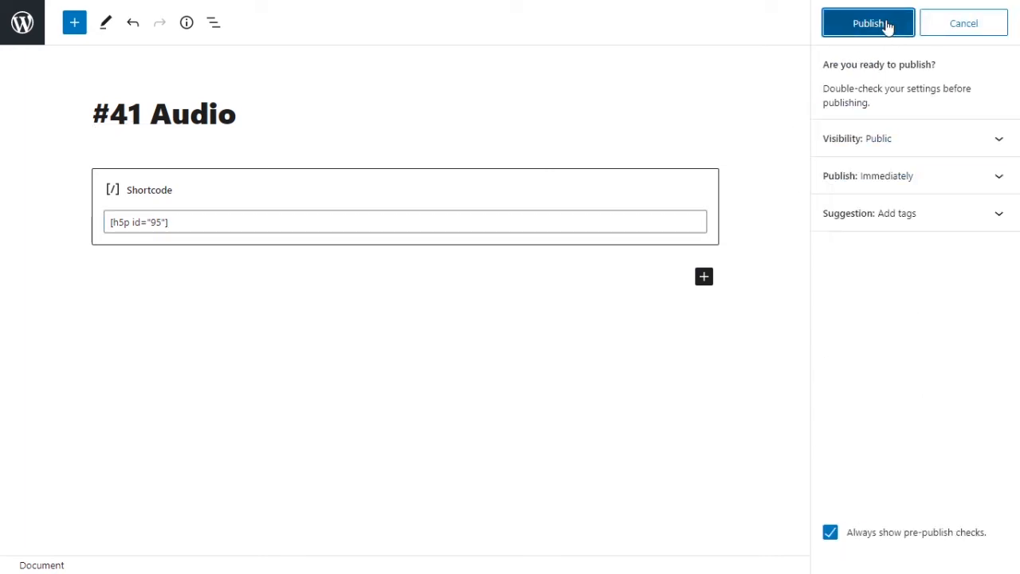
left_click(868, 21)
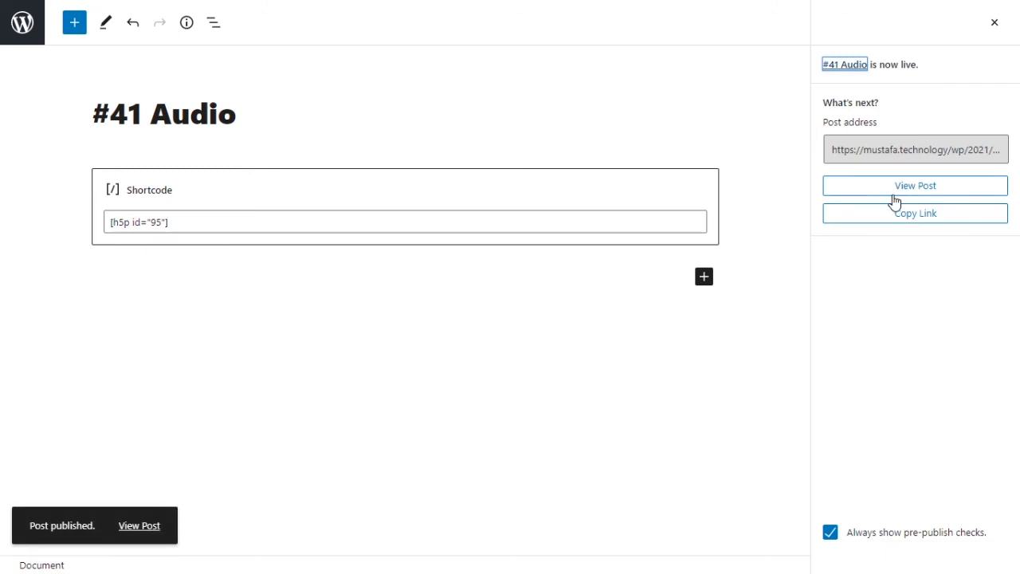
mouse_move(888, 192)
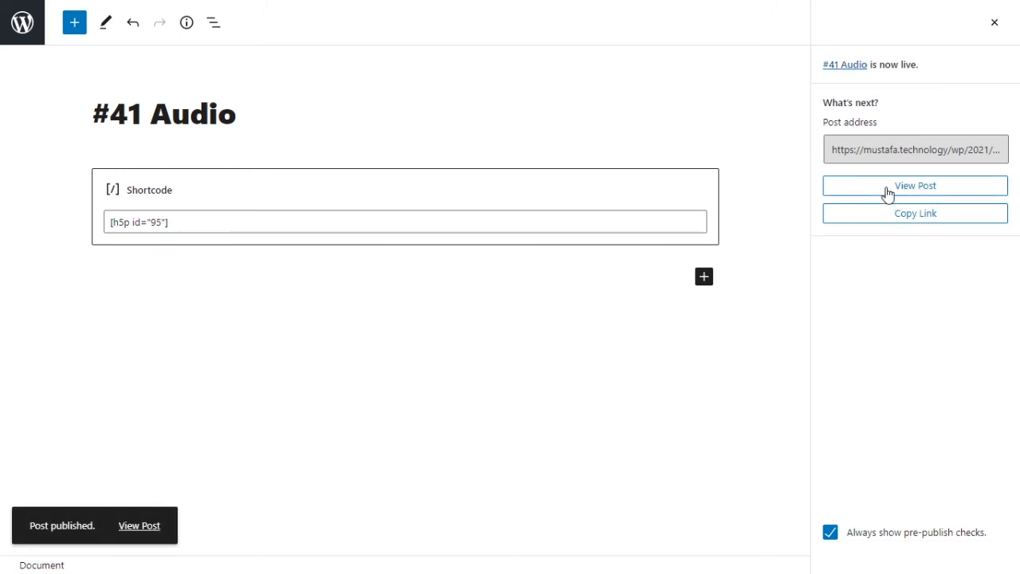
Step: View the live '#41 Audio' post, then play and pause the audio at 0:02
left_click(915, 185)
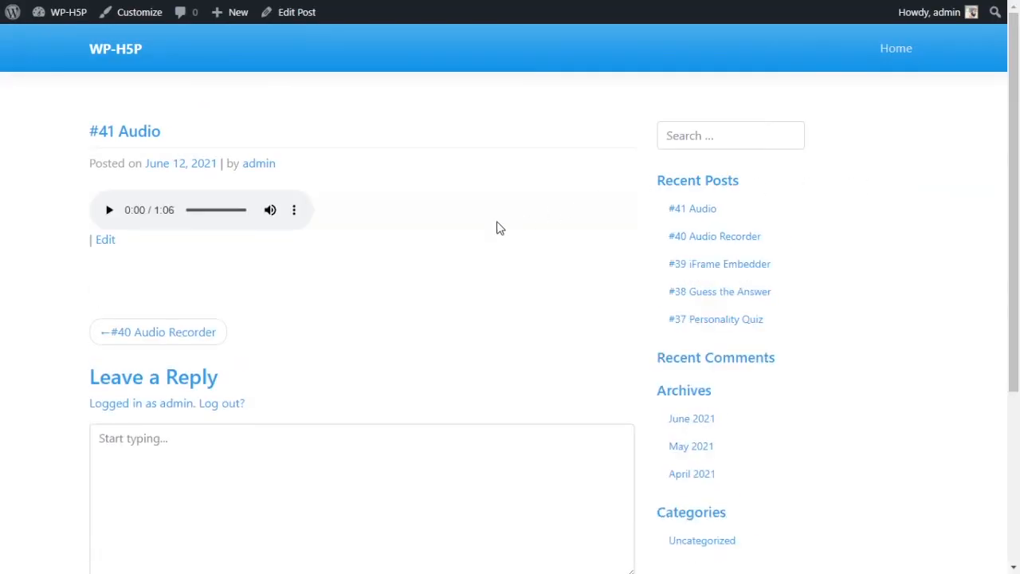
mouse_move(294, 214)
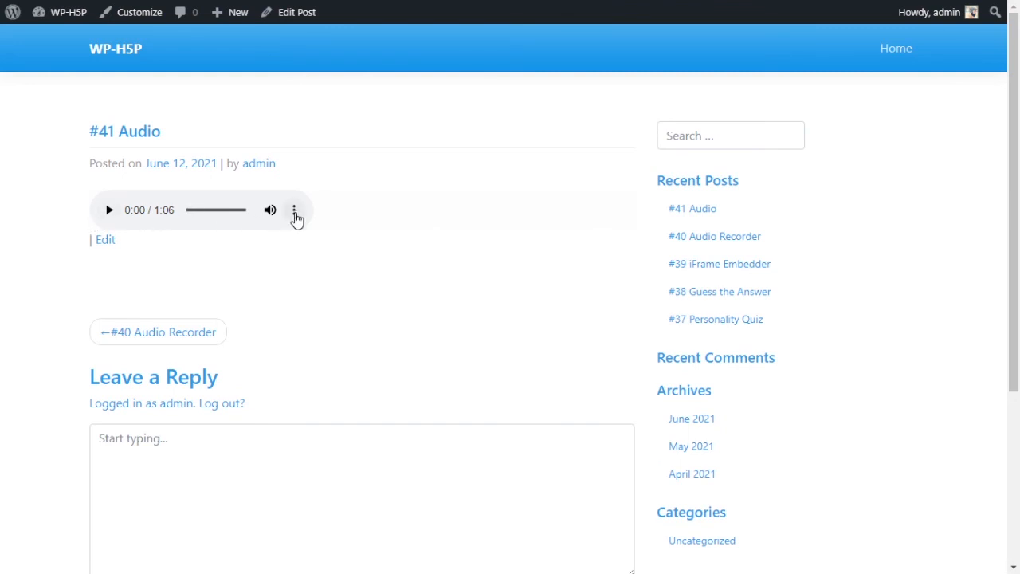
left_click(110, 209)
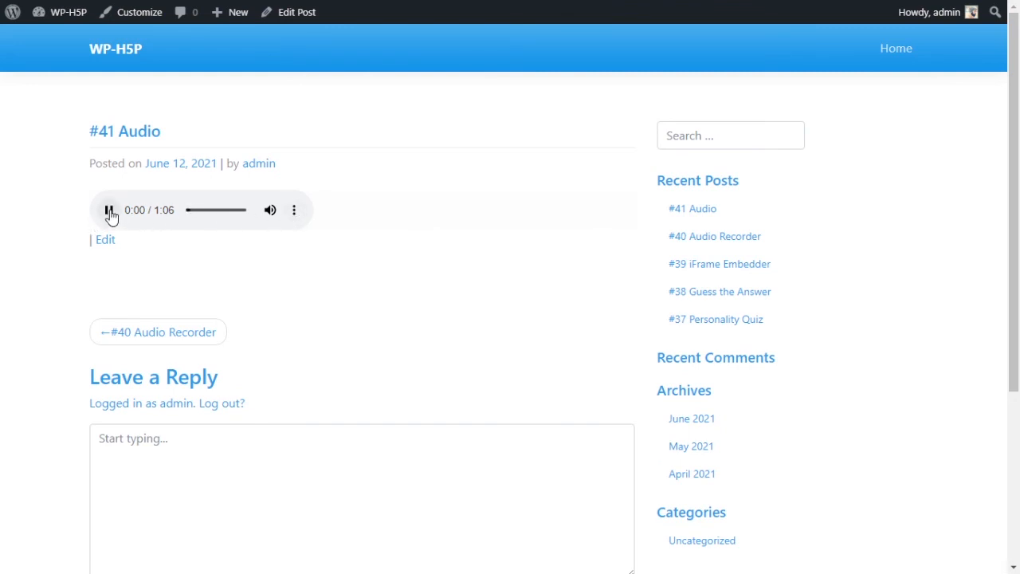
left_click(109, 210)
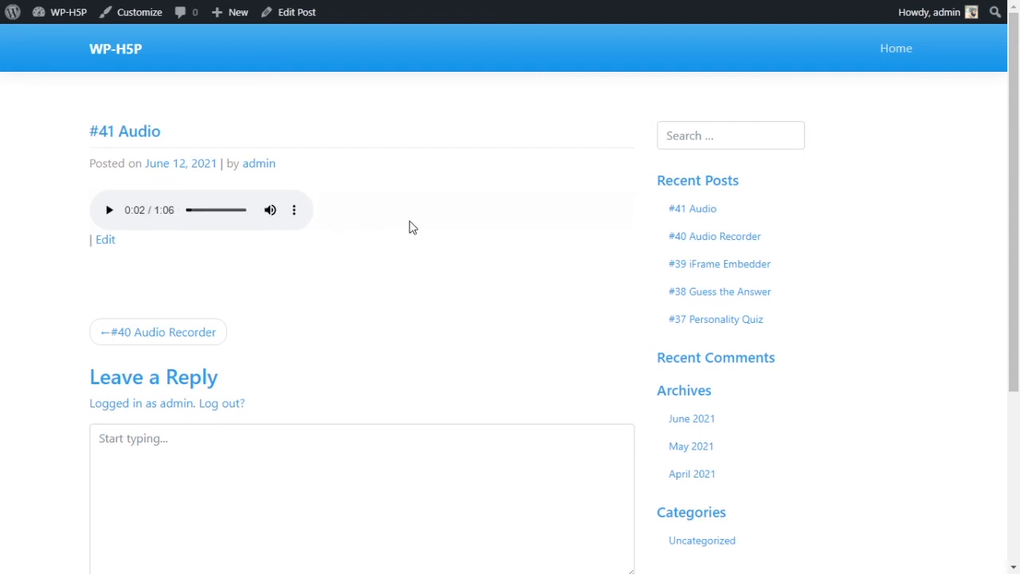
mouse_move(407, 222)
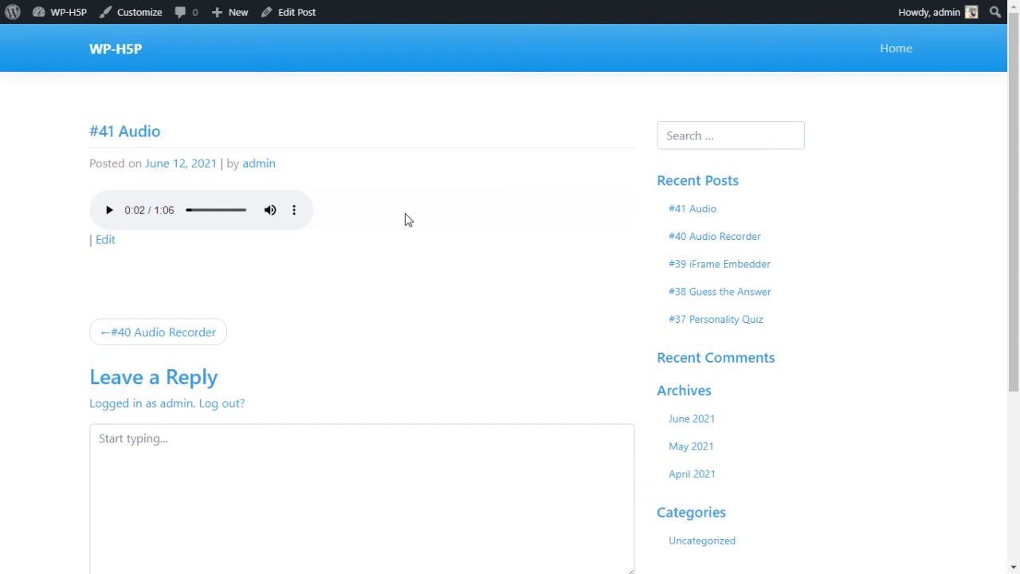
mouse_move(352, 220)
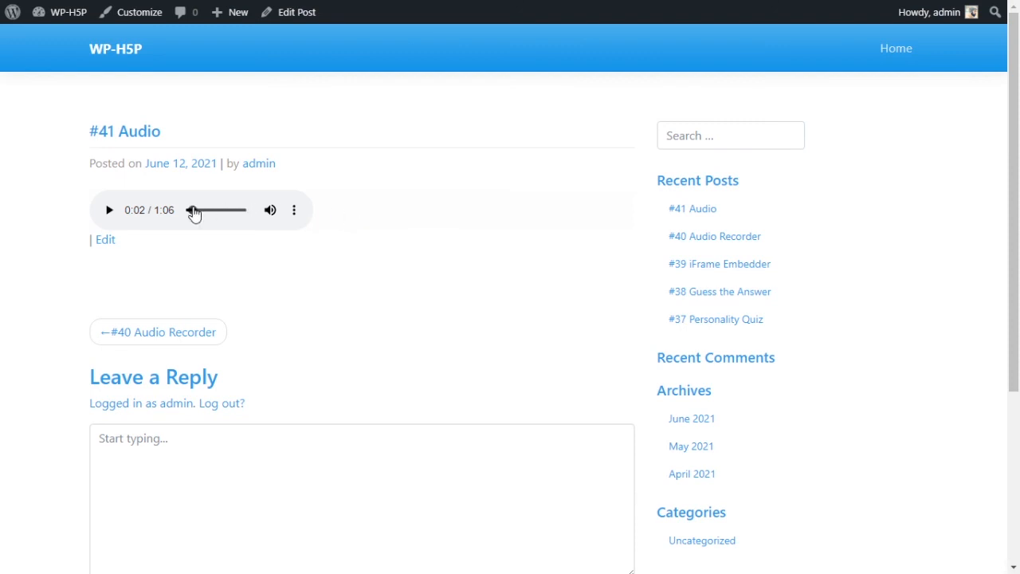
mouse_move(229, 145)
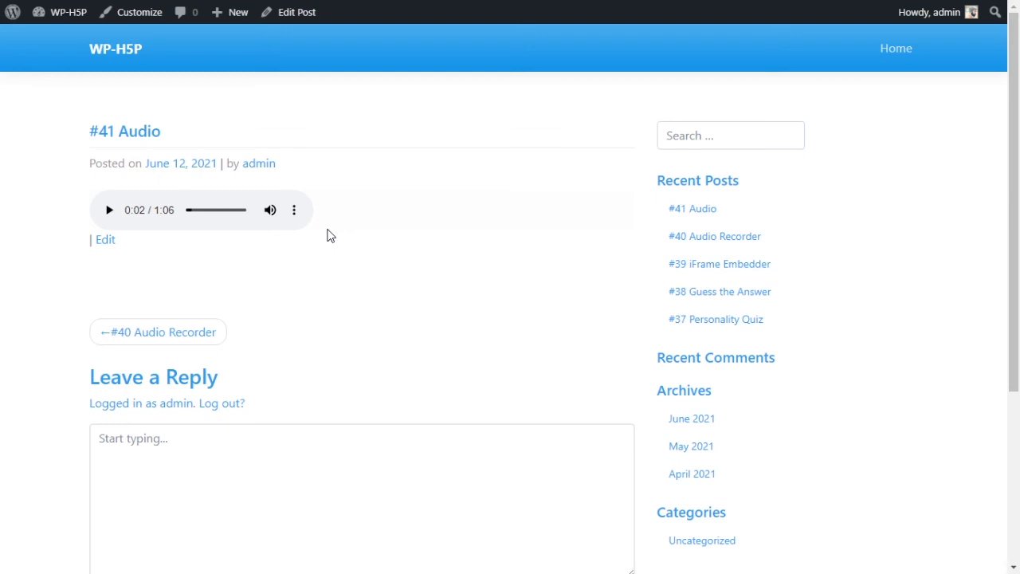
mouse_move(119, 216)
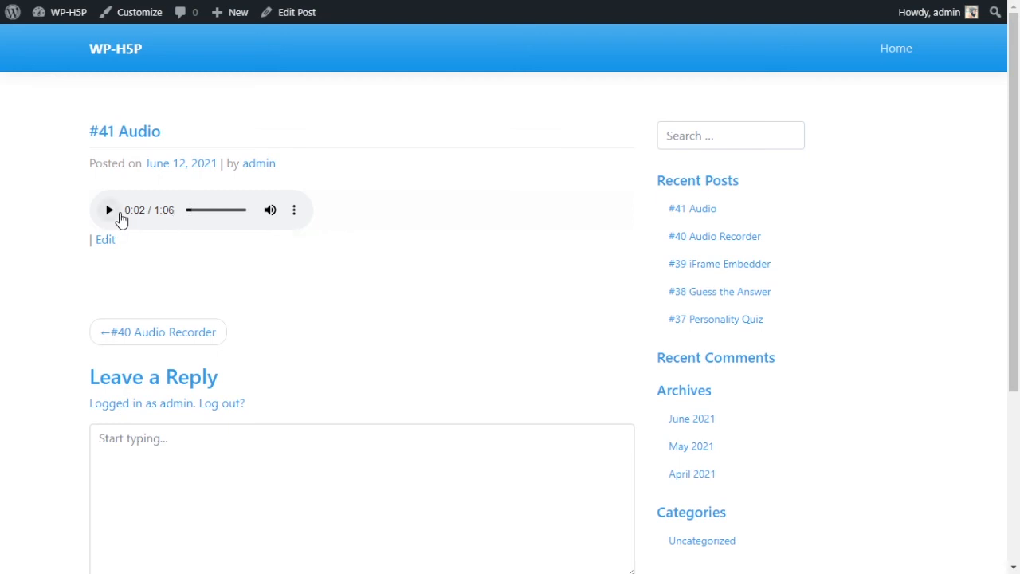
mouse_move(169, 223)
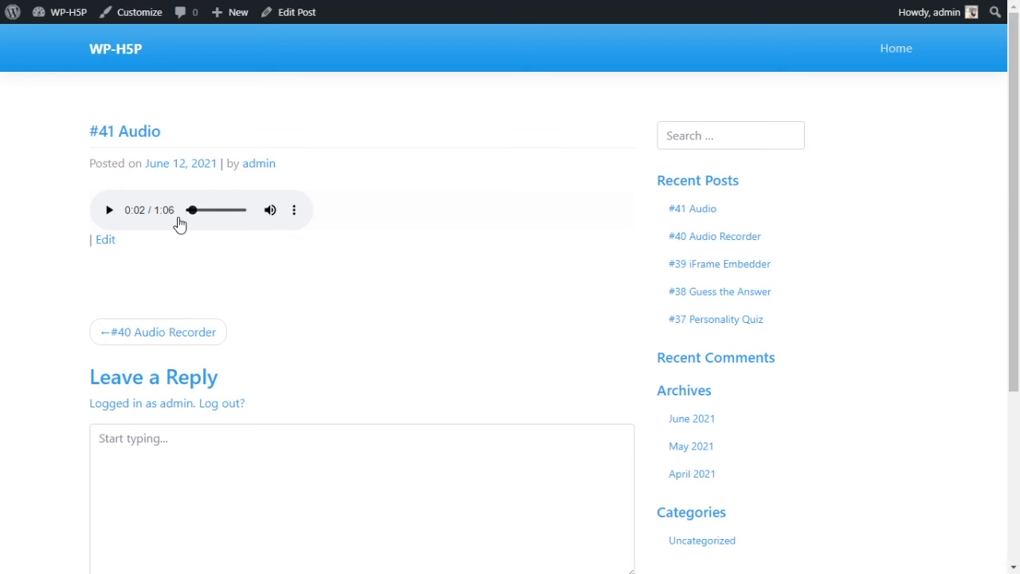
mouse_move(187, 229)
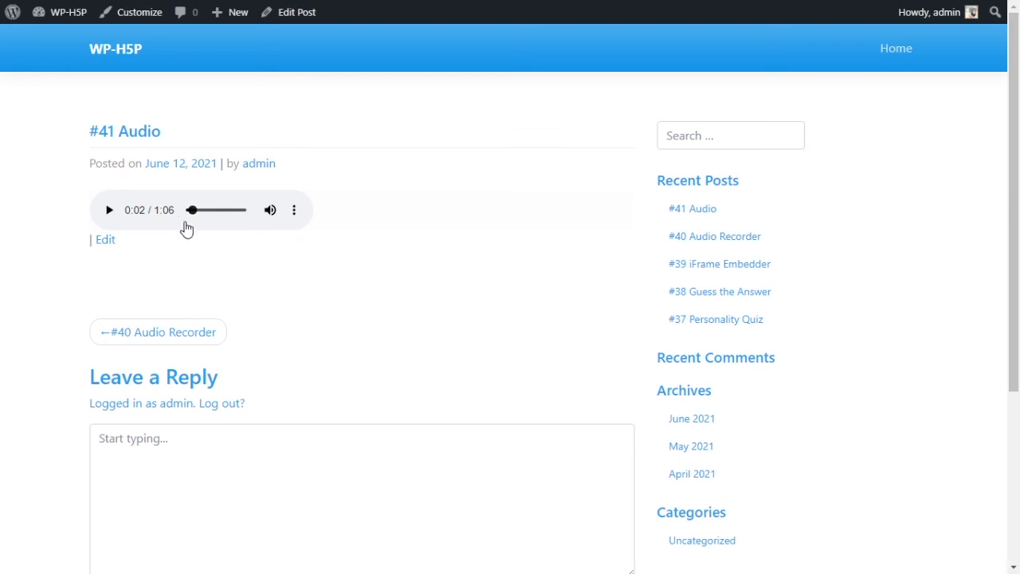
mouse_move(231, 266)
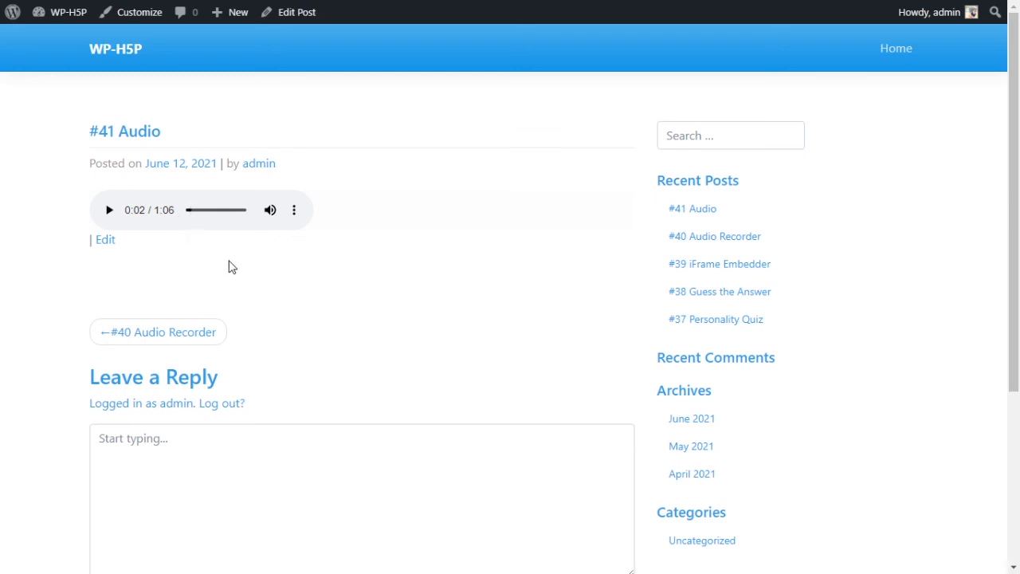
mouse_move(336, 274)
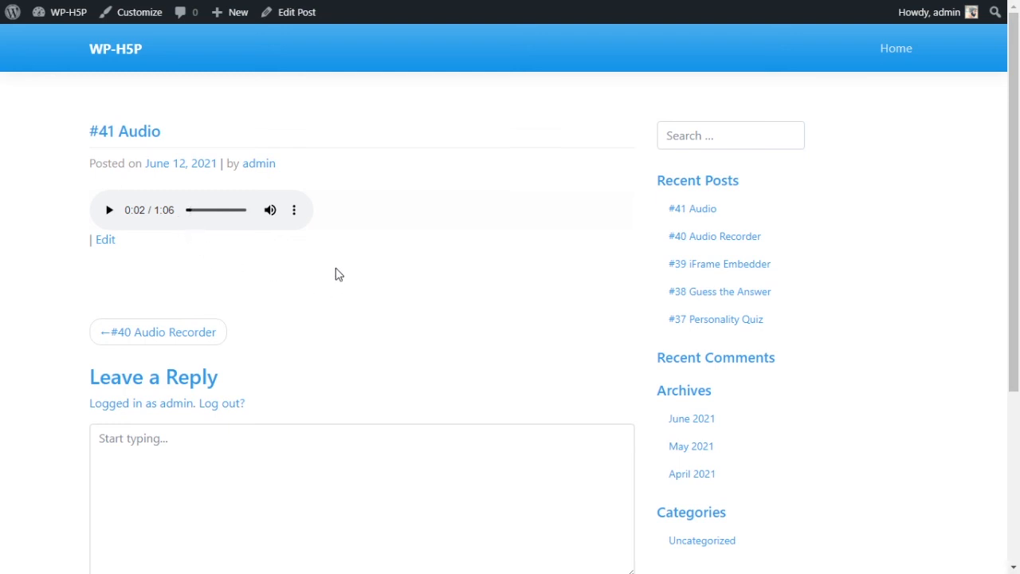
mouse_move(460, 227)
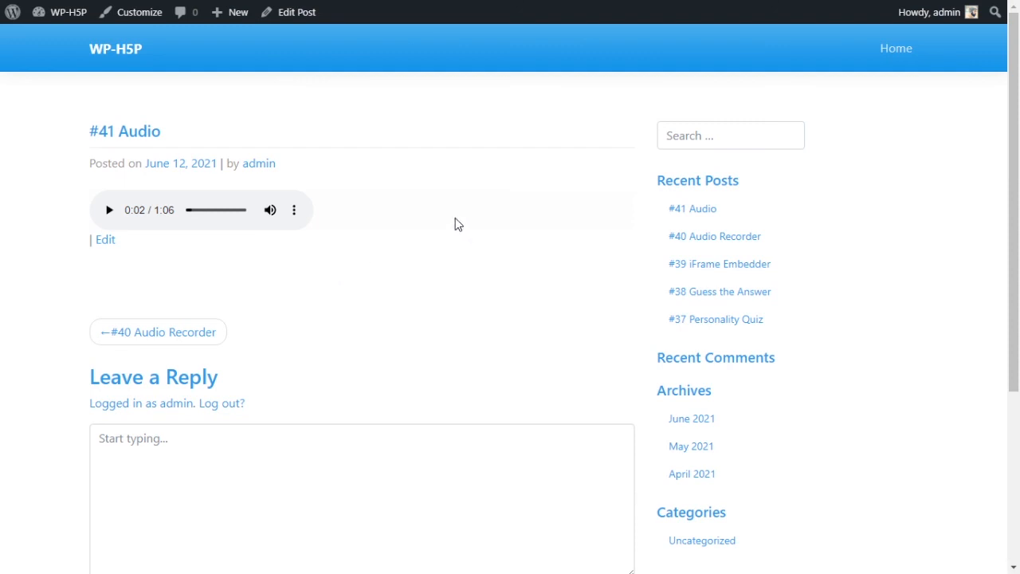
mouse_move(169, 218)
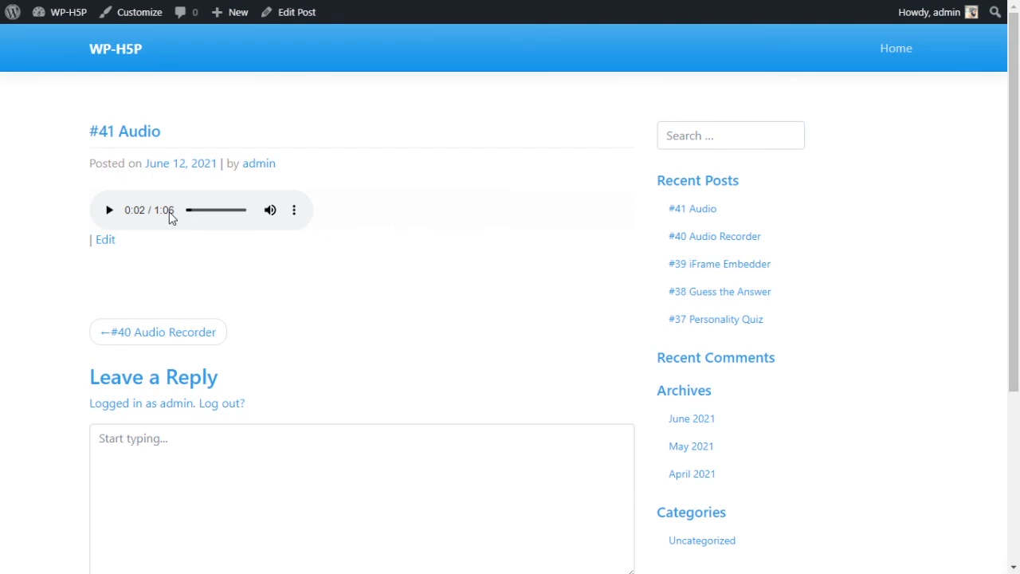